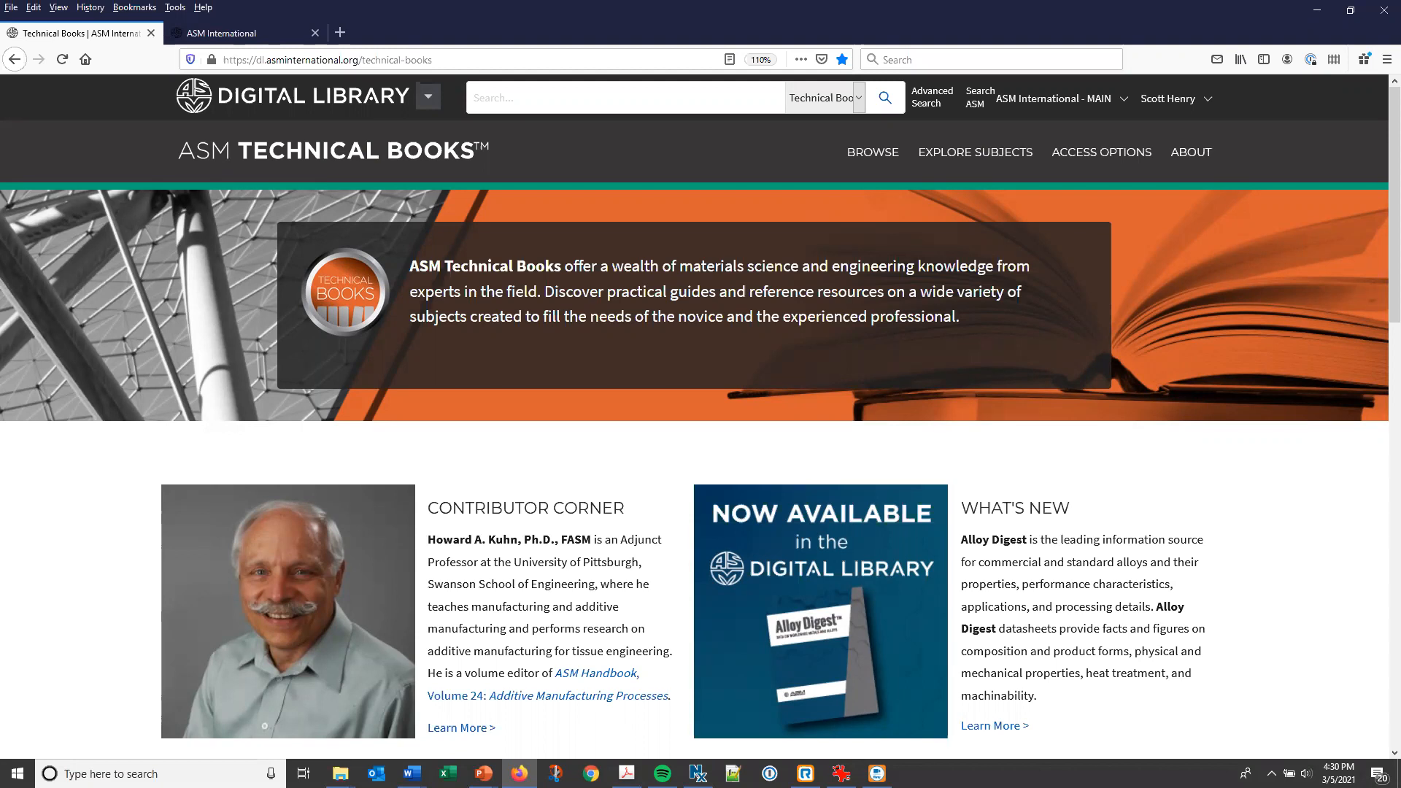
mouse_move(282, 87)
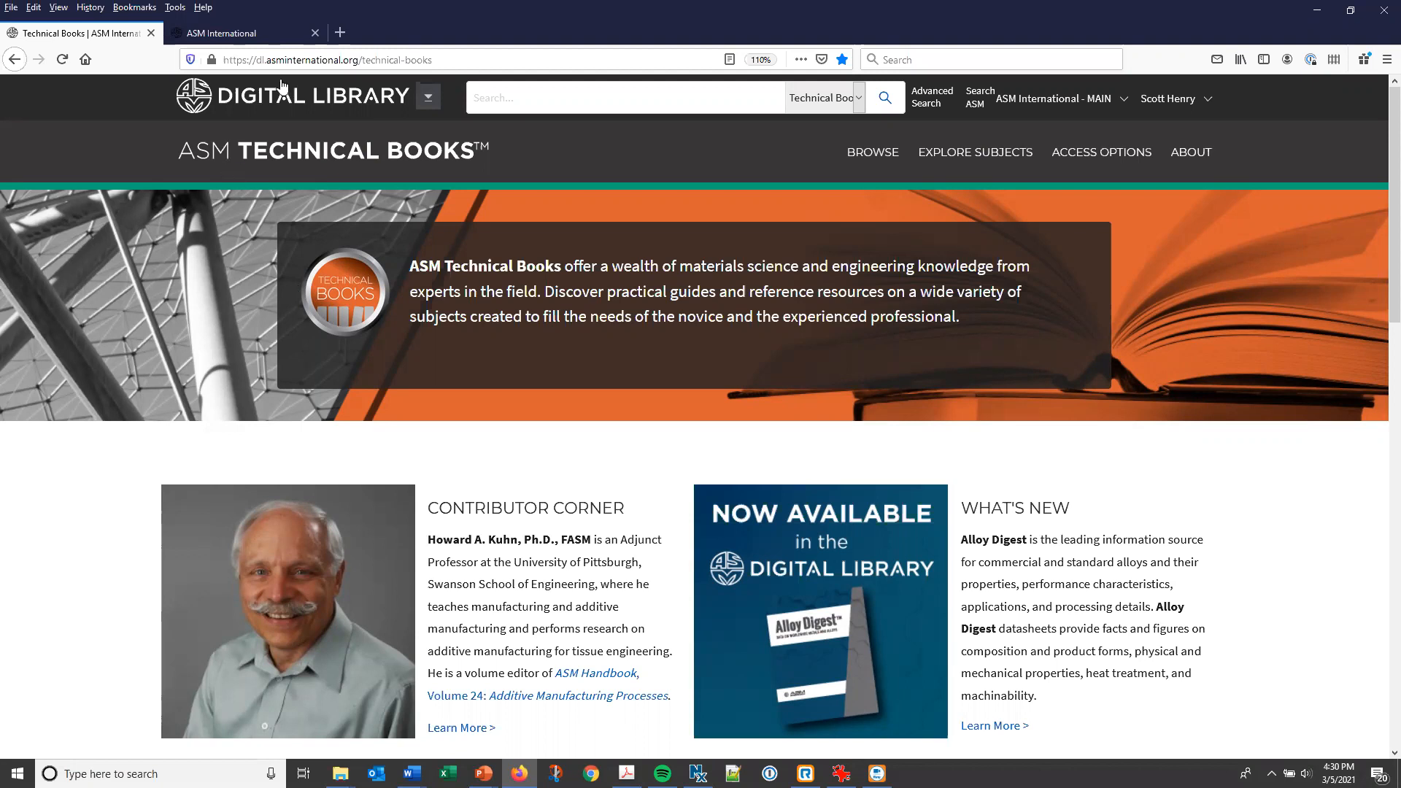
mouse_move(389, 78)
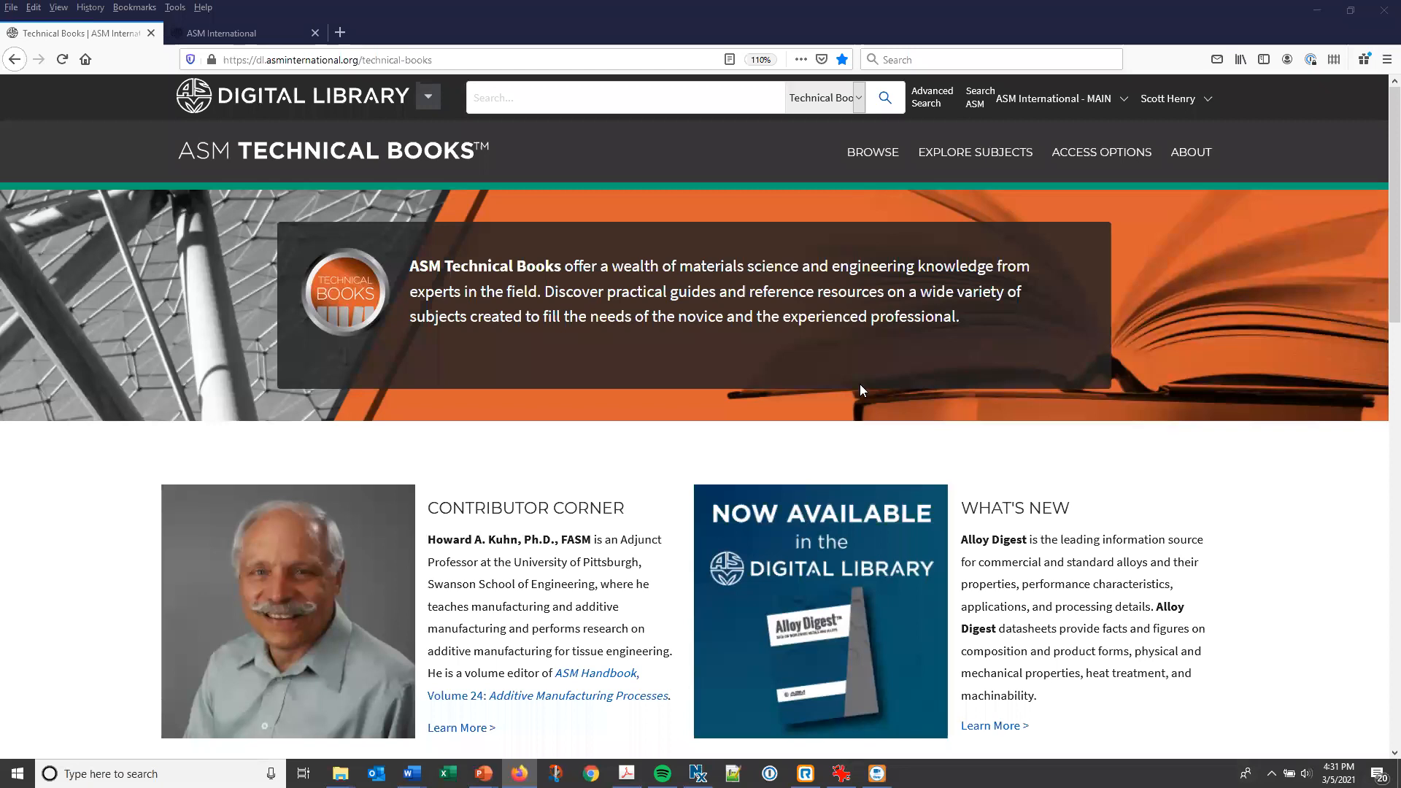
mouse_move(872, 151)
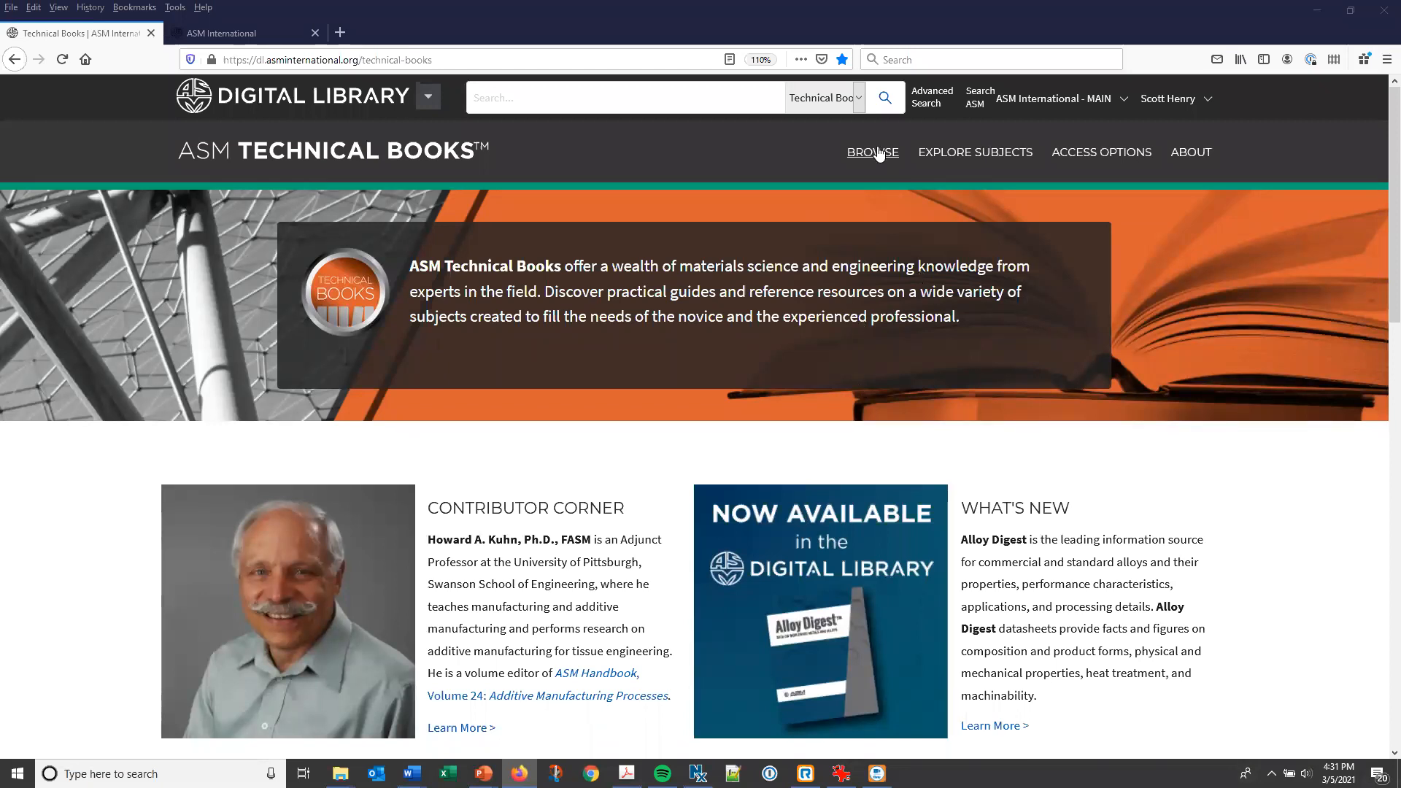
List all ASM Technical Books titles and open Practical Heat Treating: Basic Principles.
click(872, 152)
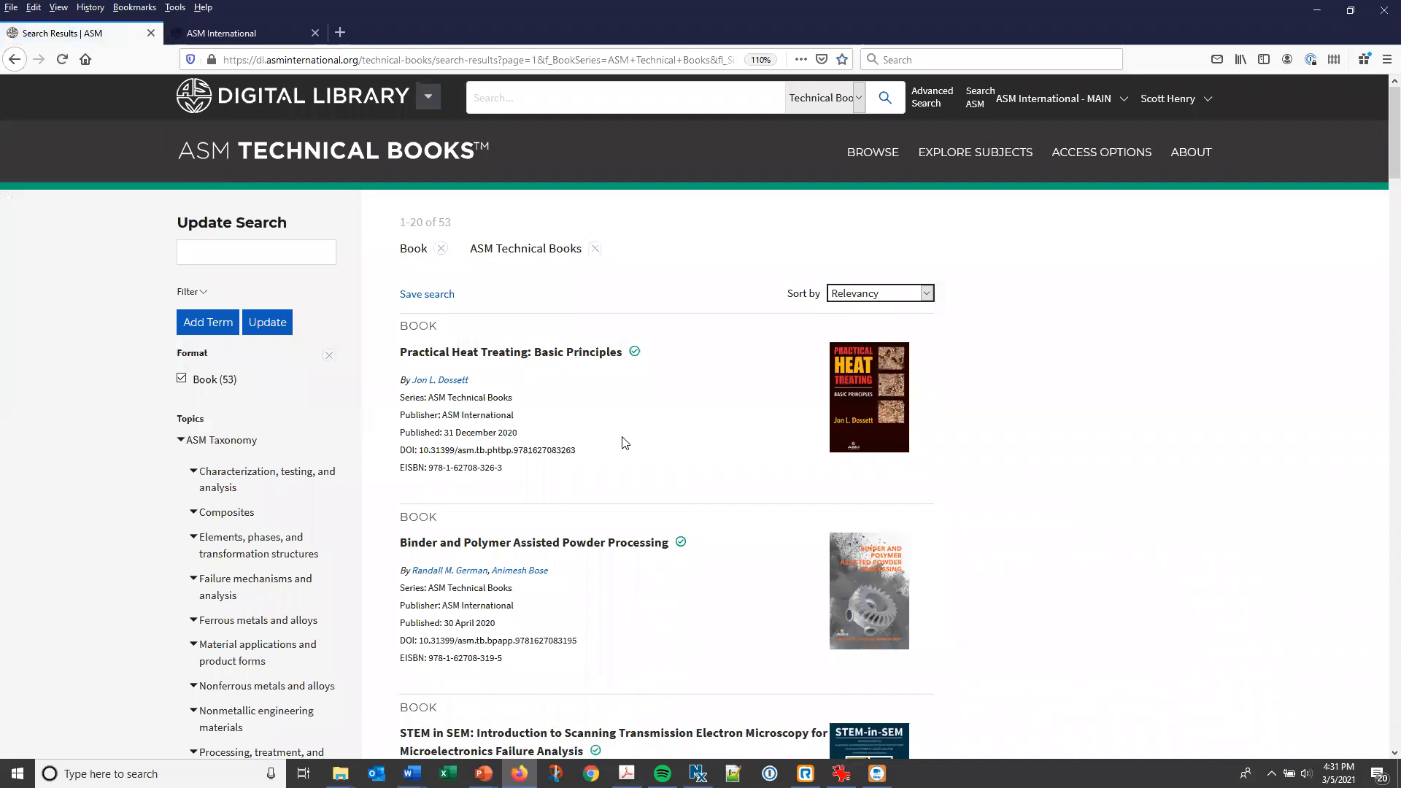
mouse_move(613, 453)
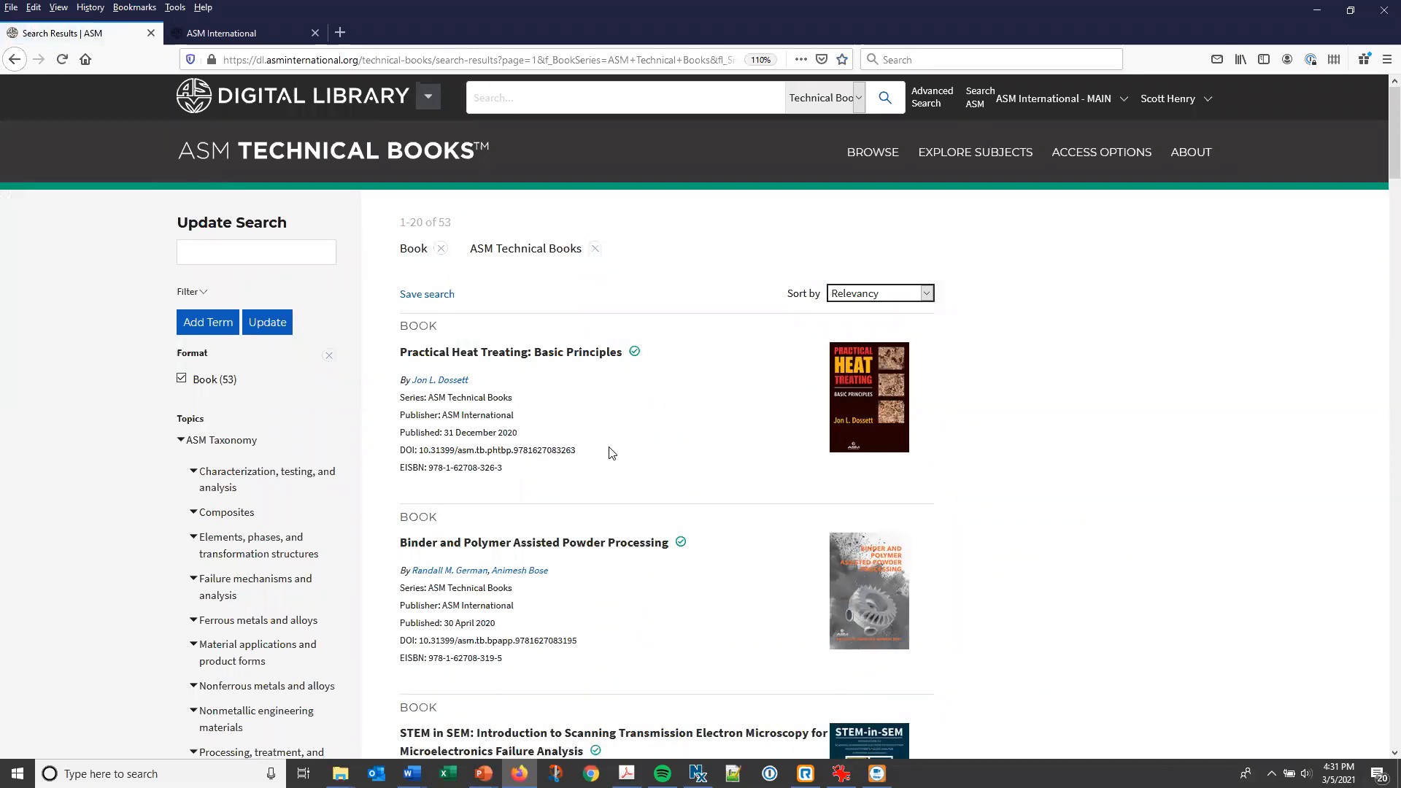
mouse_move(454, 590)
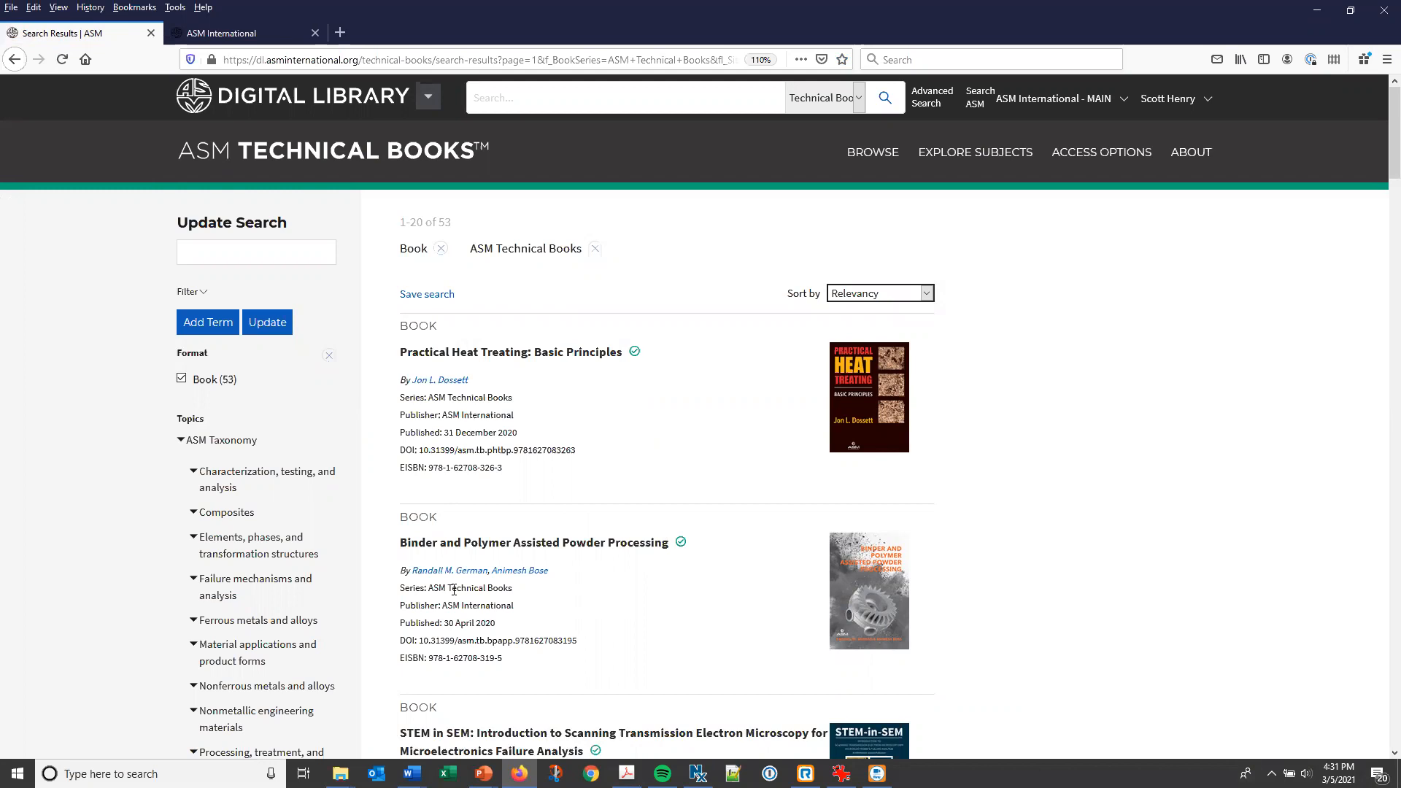
mouse_move(509, 351)
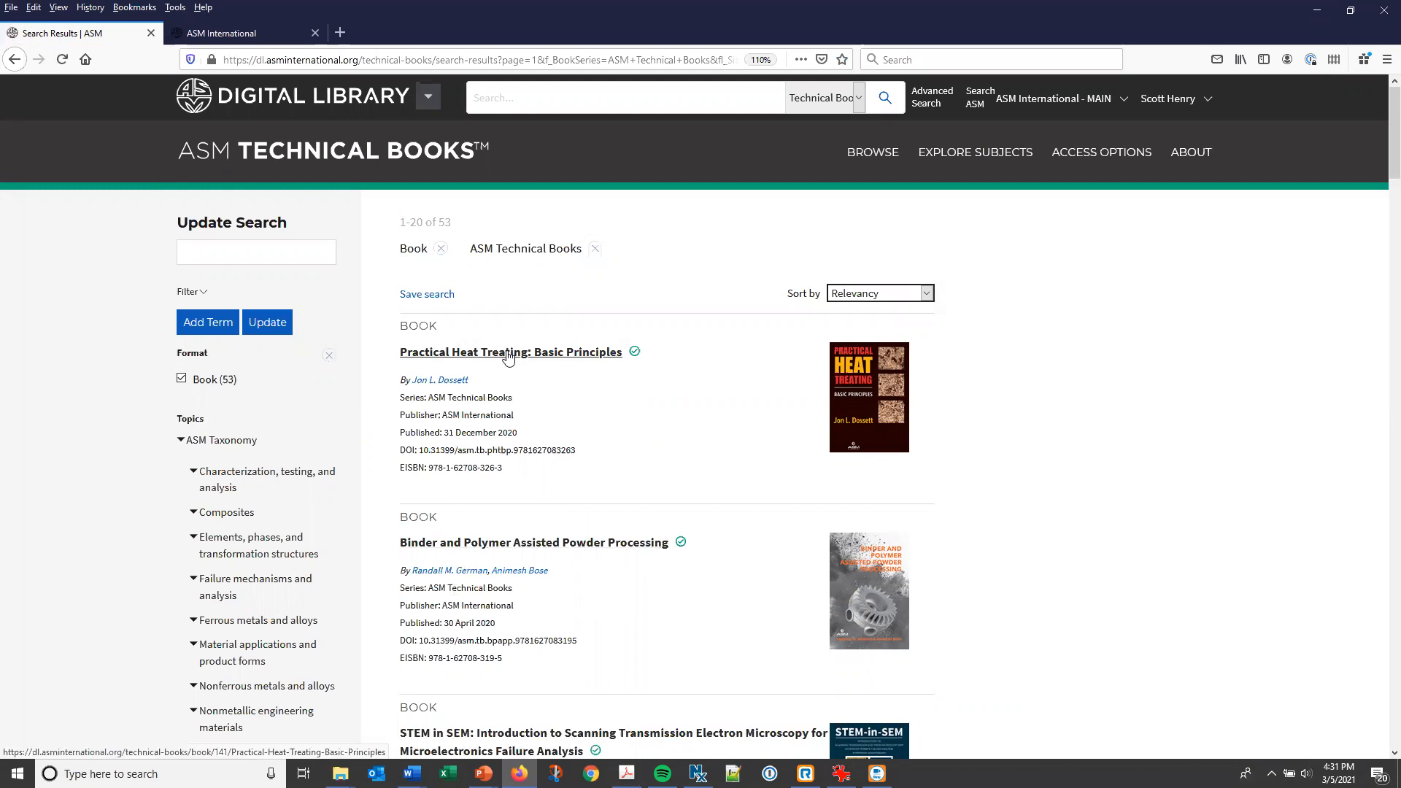
click(509, 351)
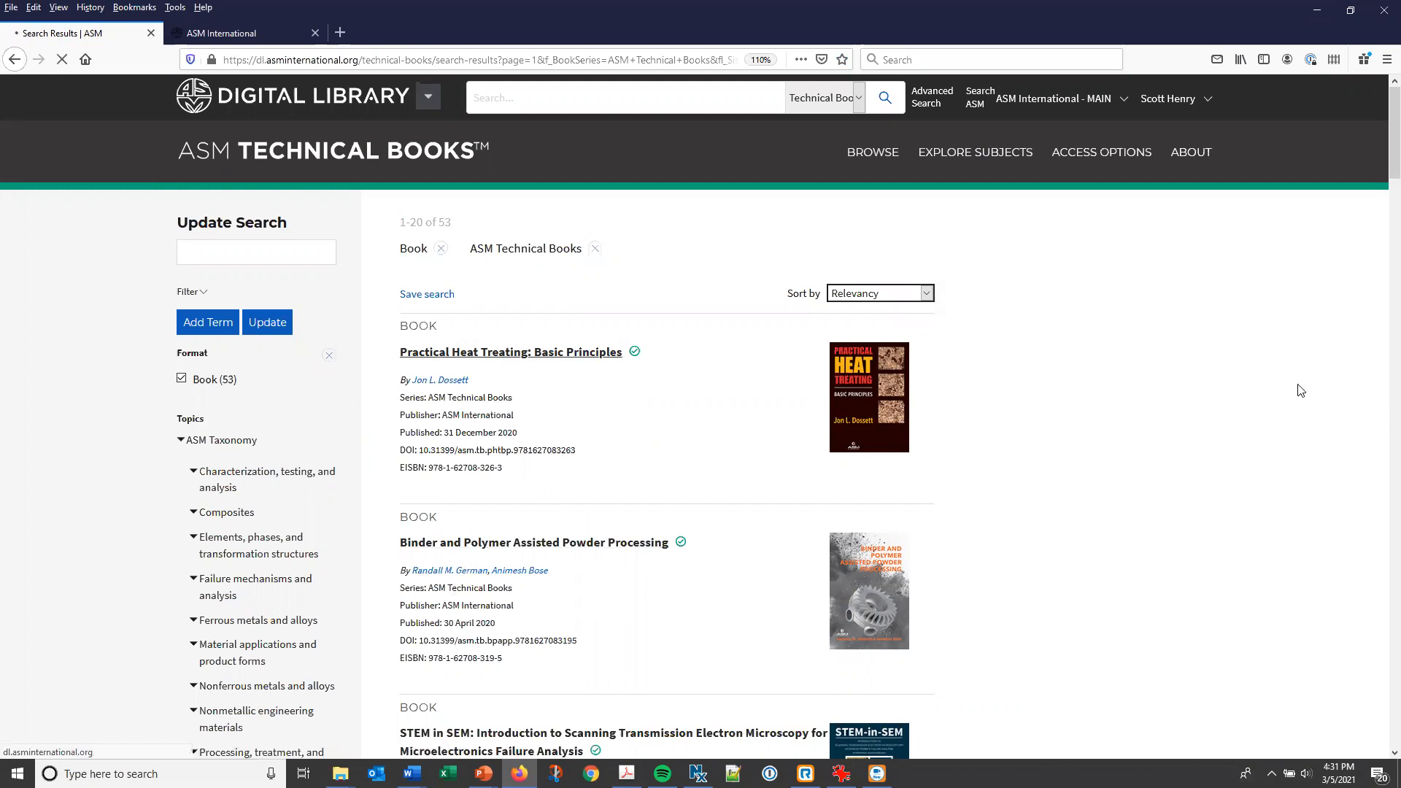
Scroll the Practical Heat Treating book page to its contents and open Chapter 1: Structure of Metals and Alloys.
click(511, 351)
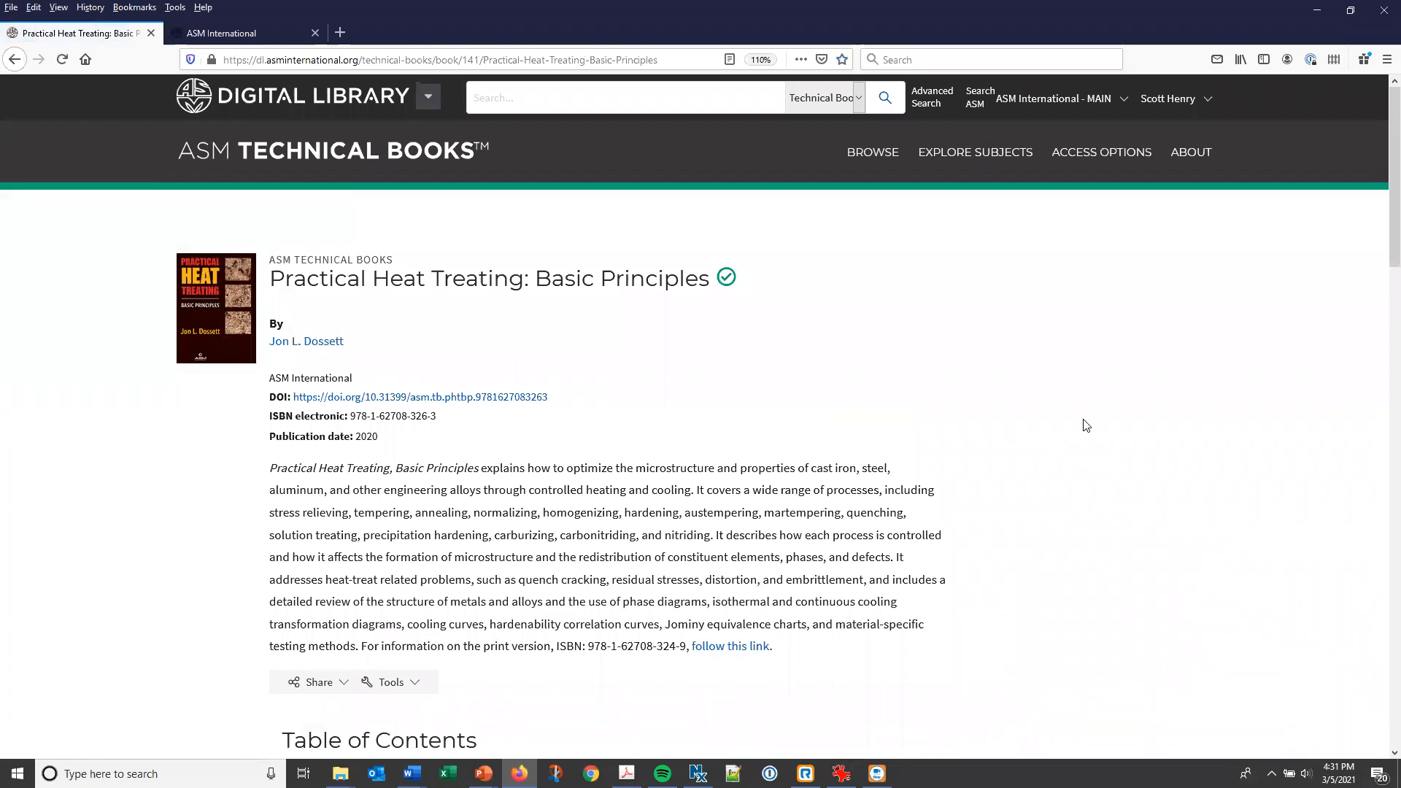
mouse_move(1352, 719)
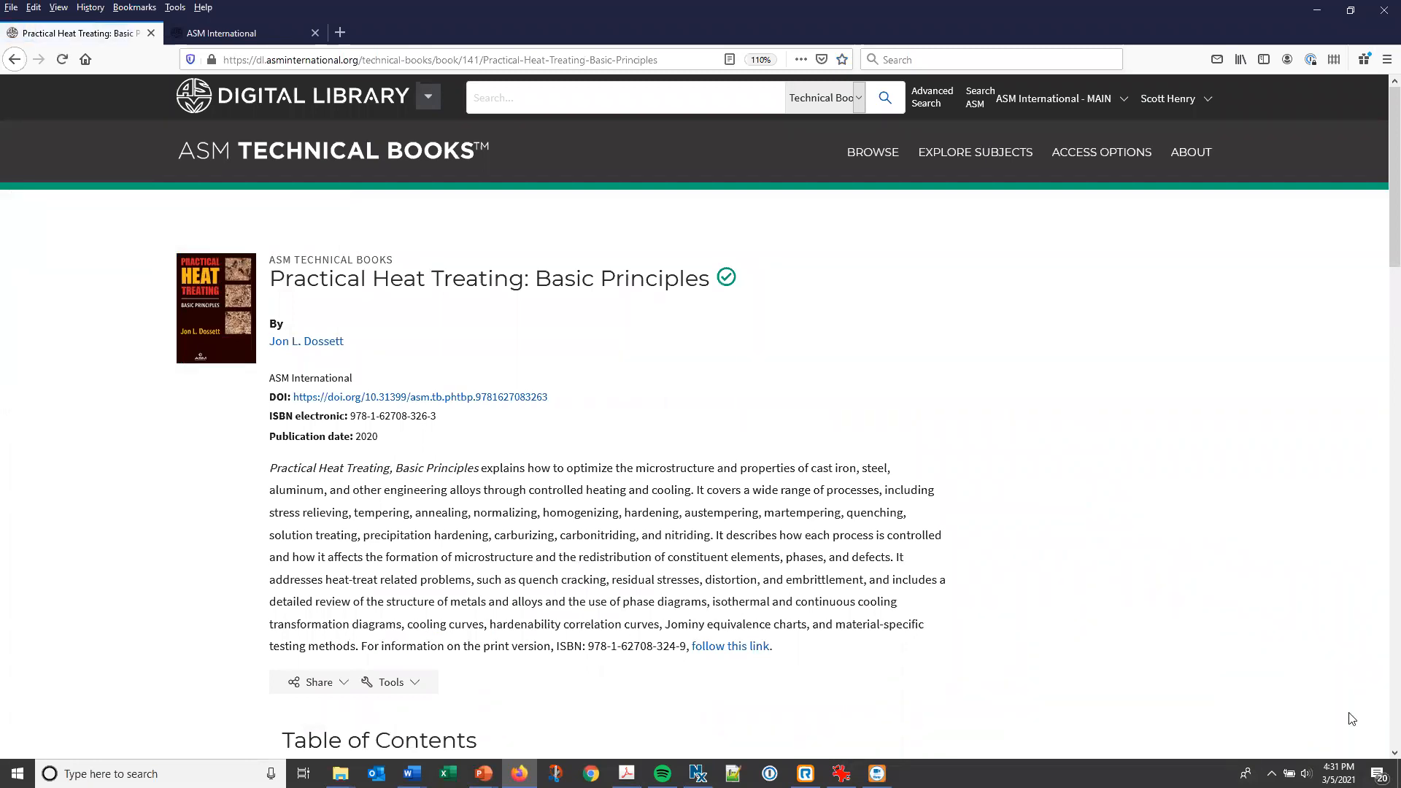
mouse_move(826, 513)
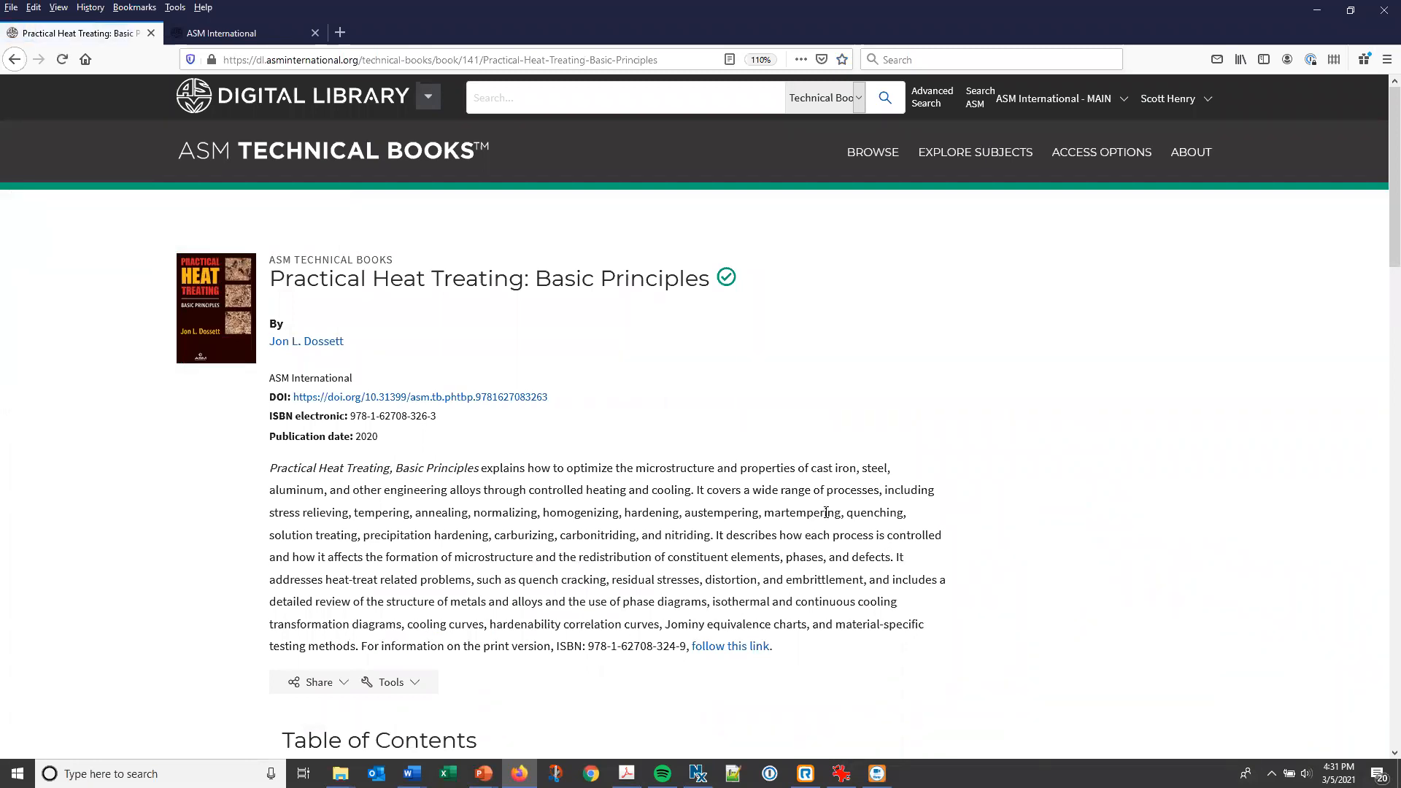
mouse_move(798, 562)
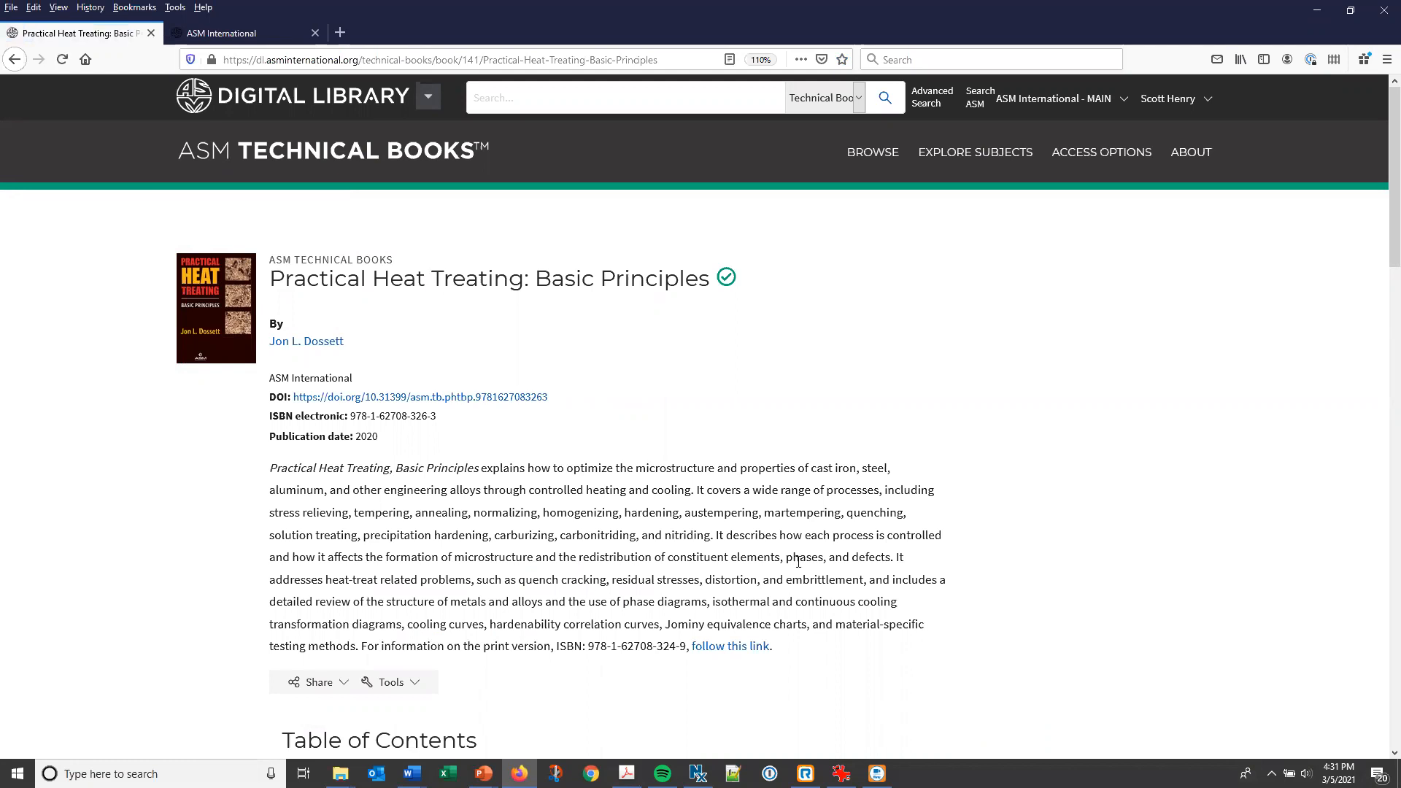
scroll(down, 3)
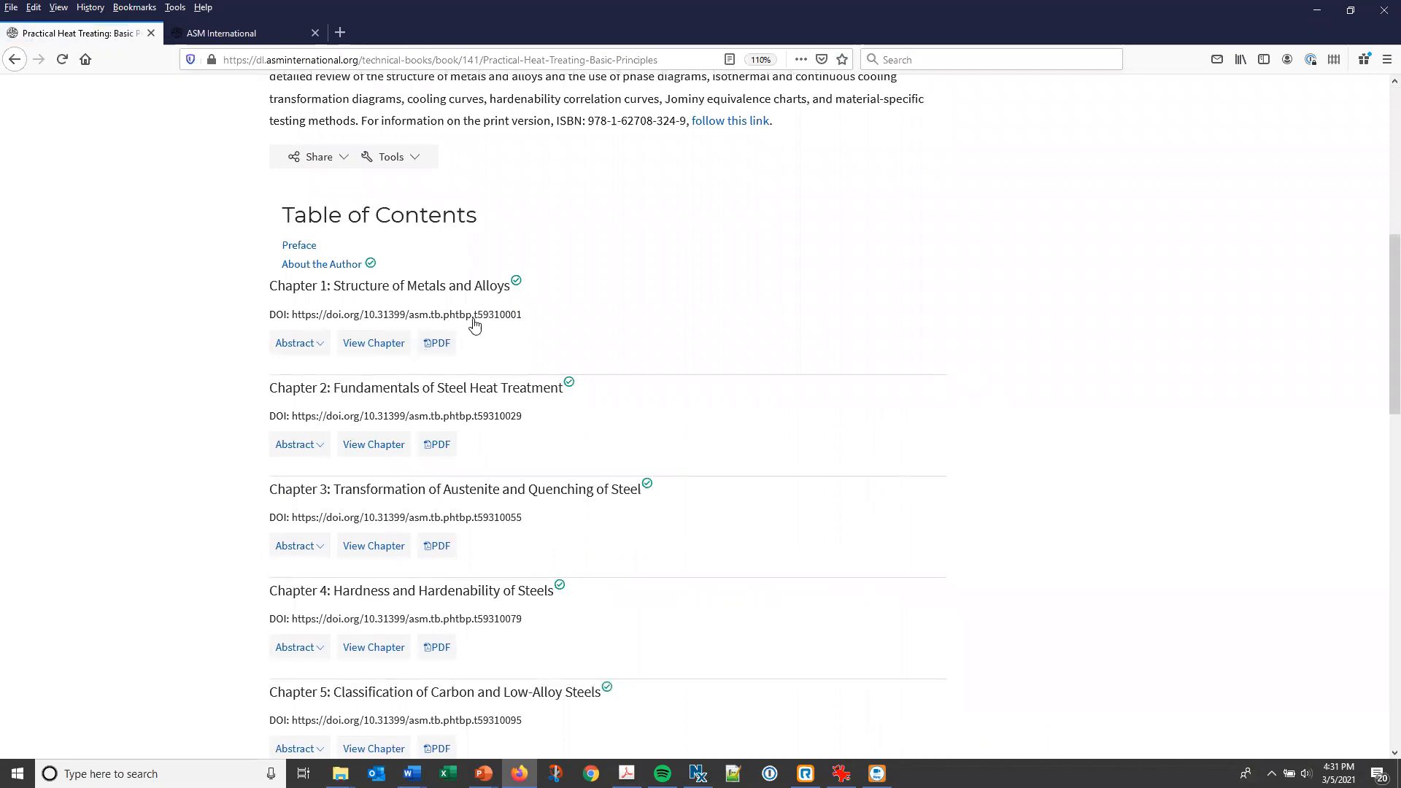
mouse_move(325, 367)
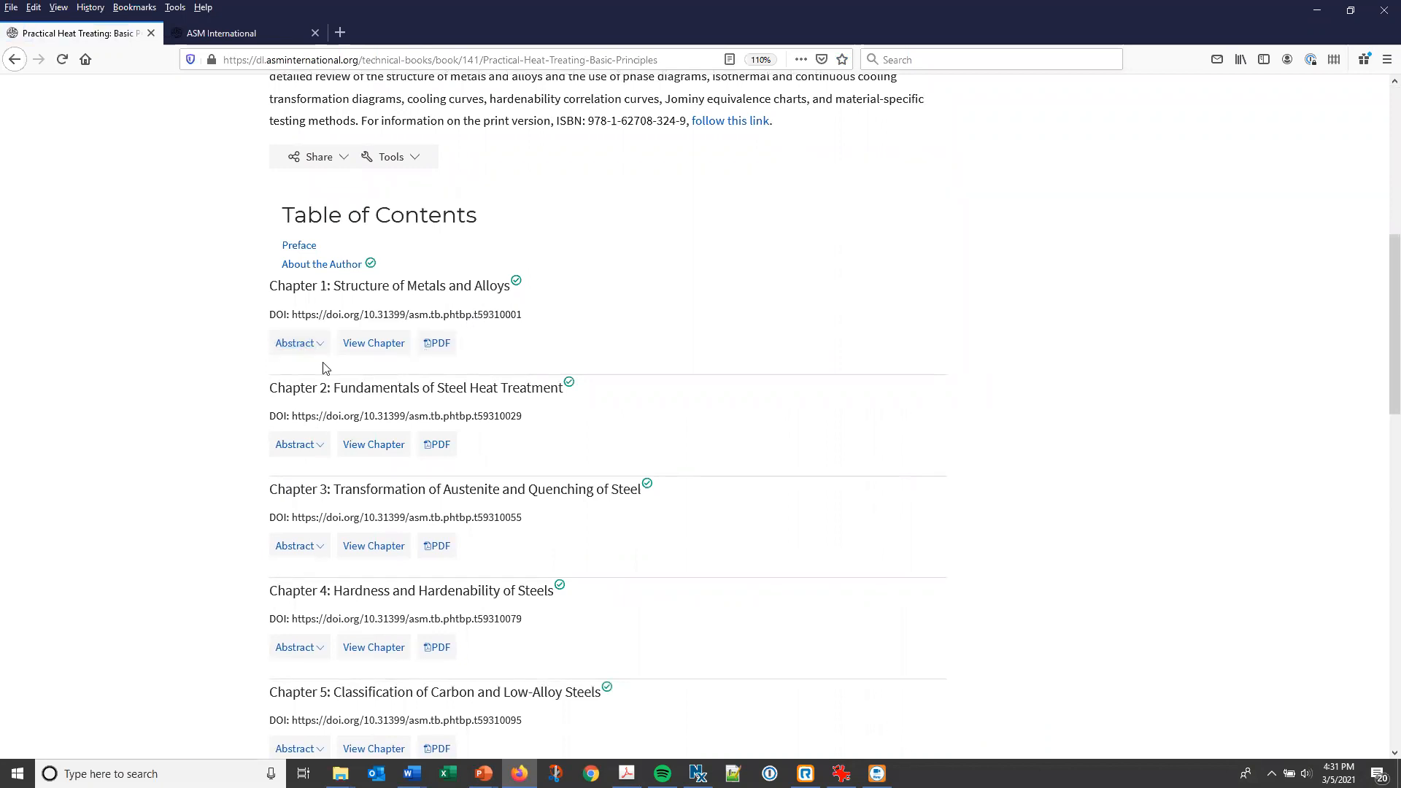
mouse_move(374, 387)
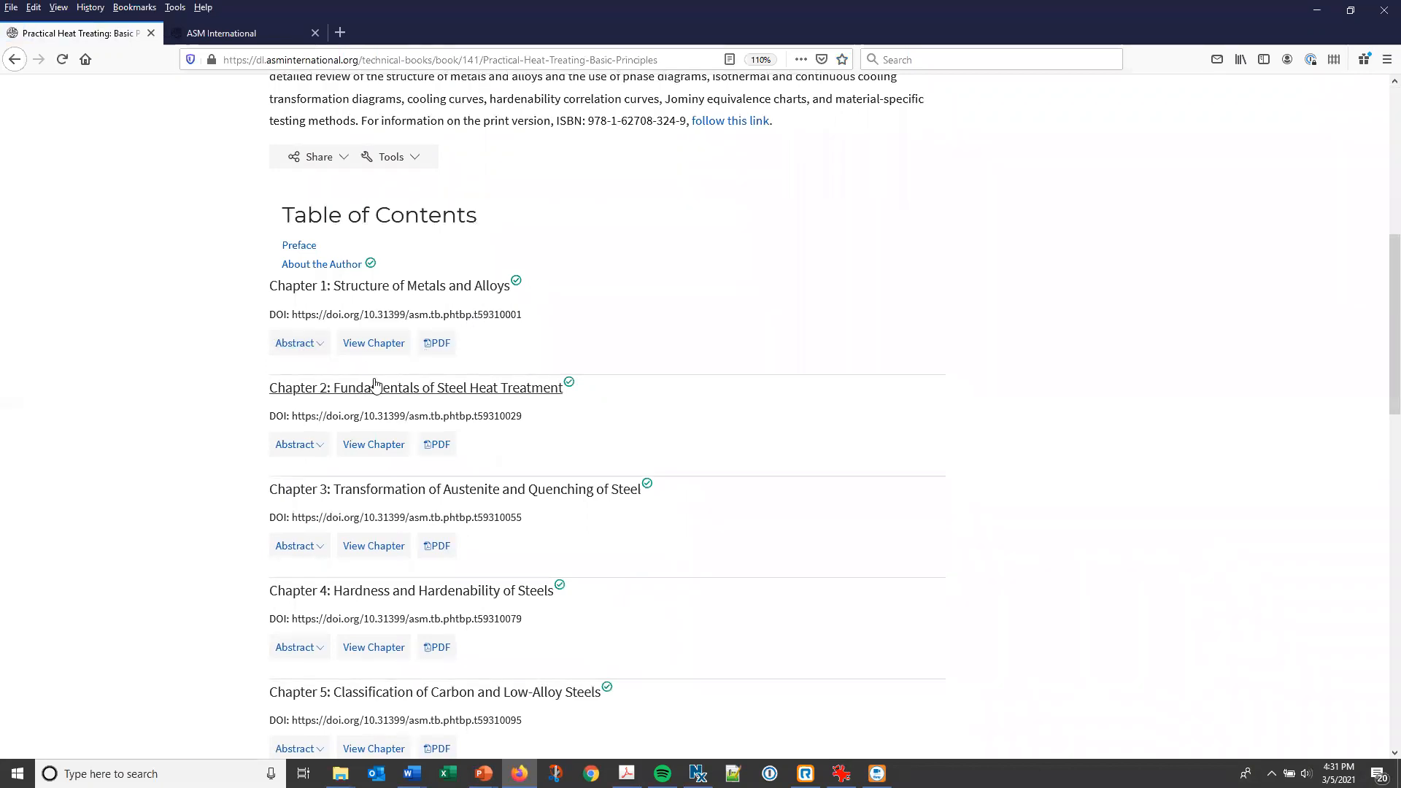
mouse_move(374, 342)
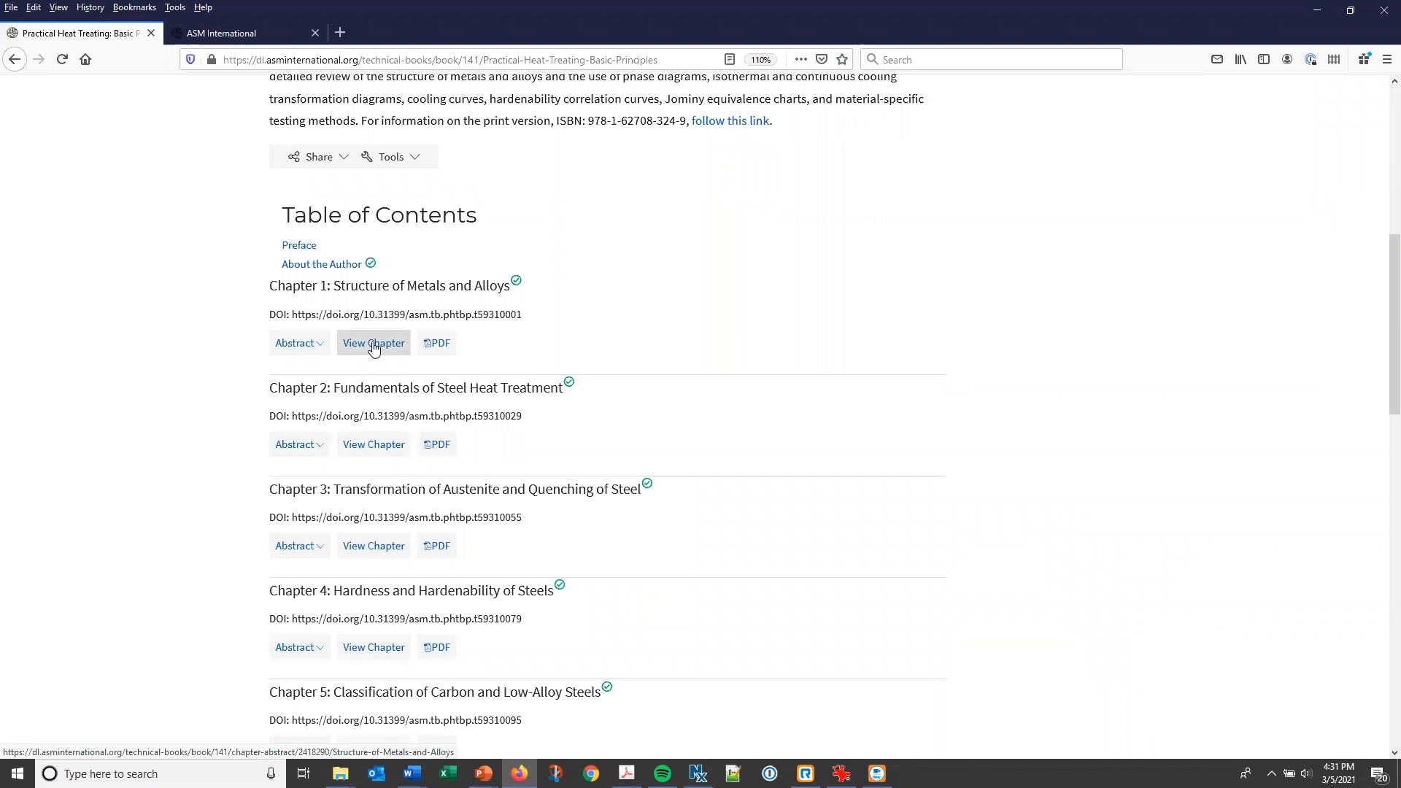
click(373, 343)
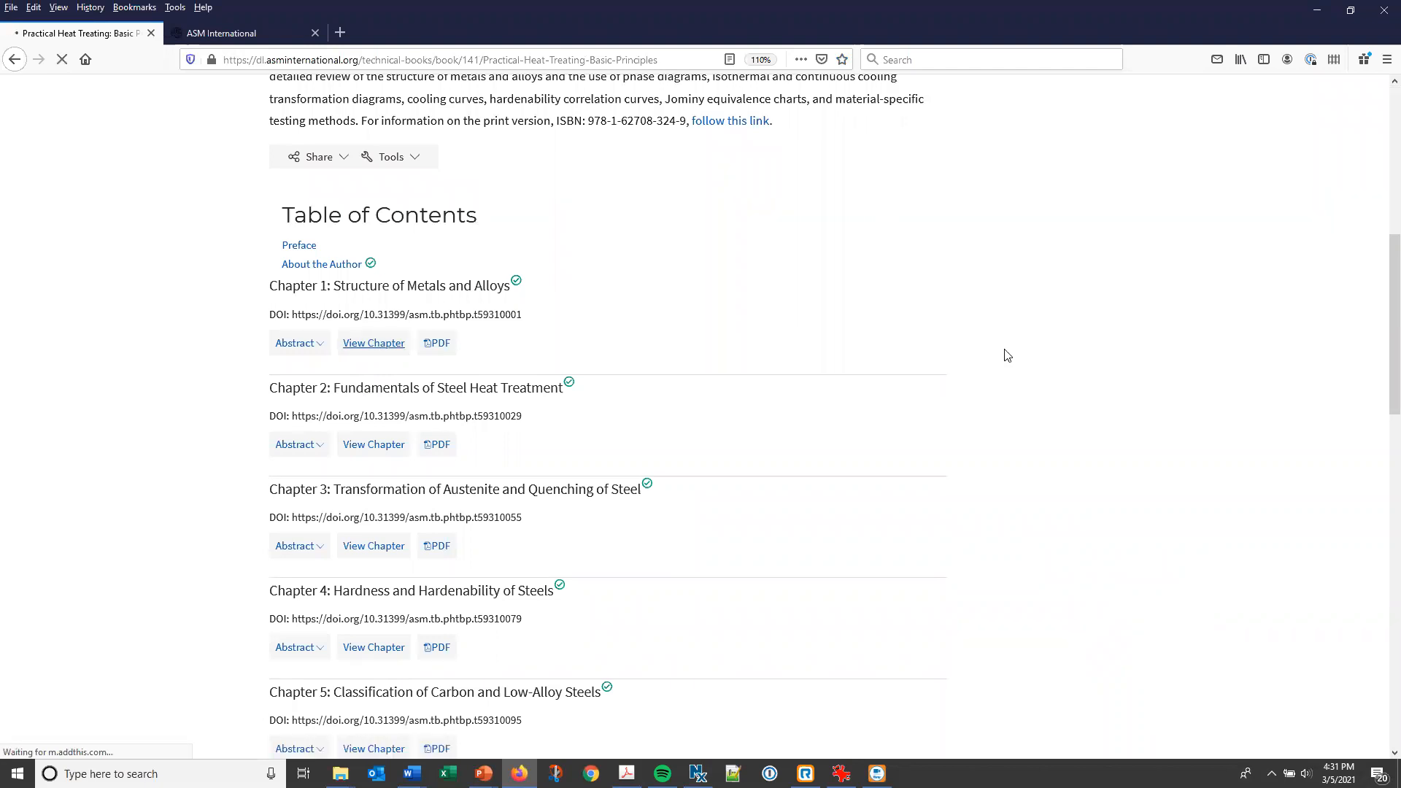
Load Chapter 1's abstract page and choose the Split-Screen reading layout.
click(374, 342)
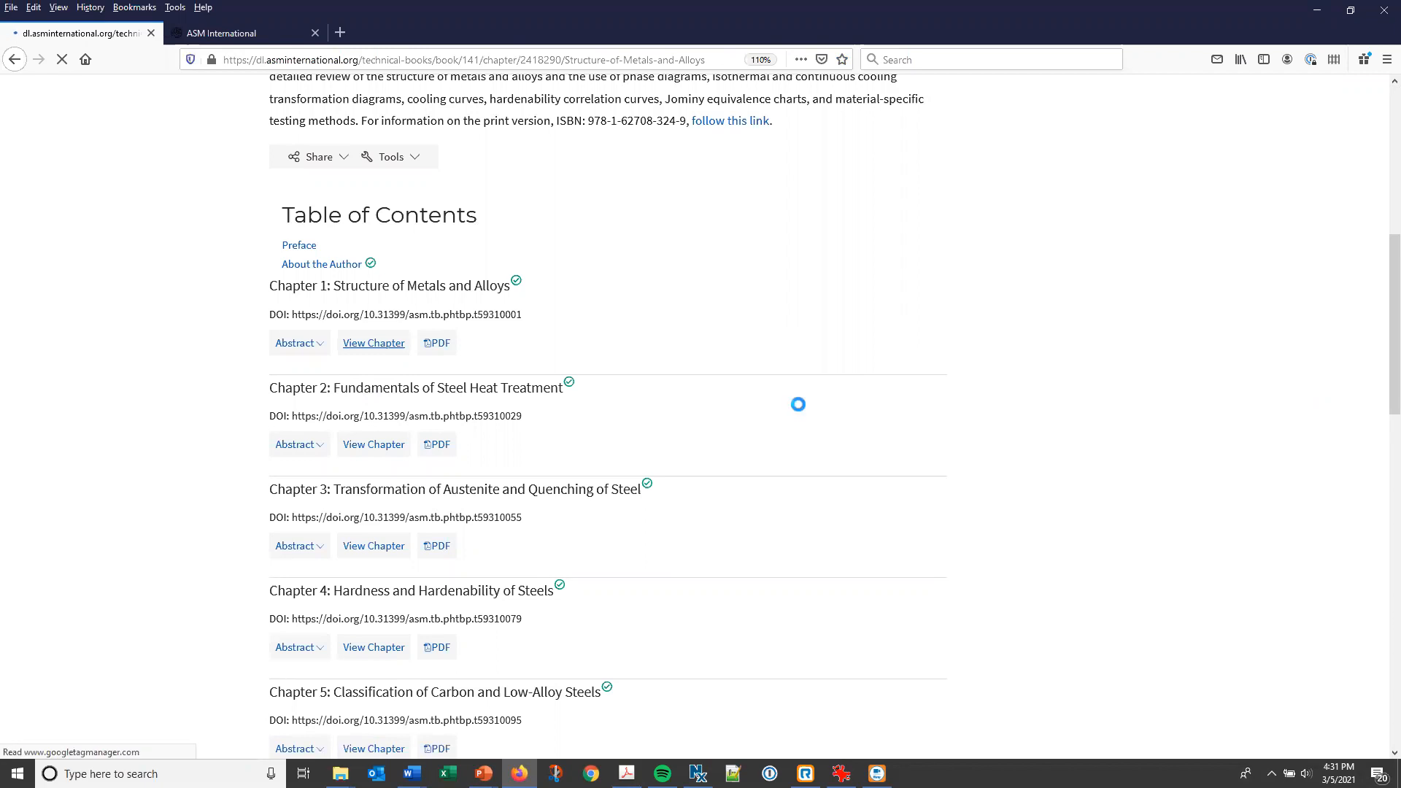
click(373, 343)
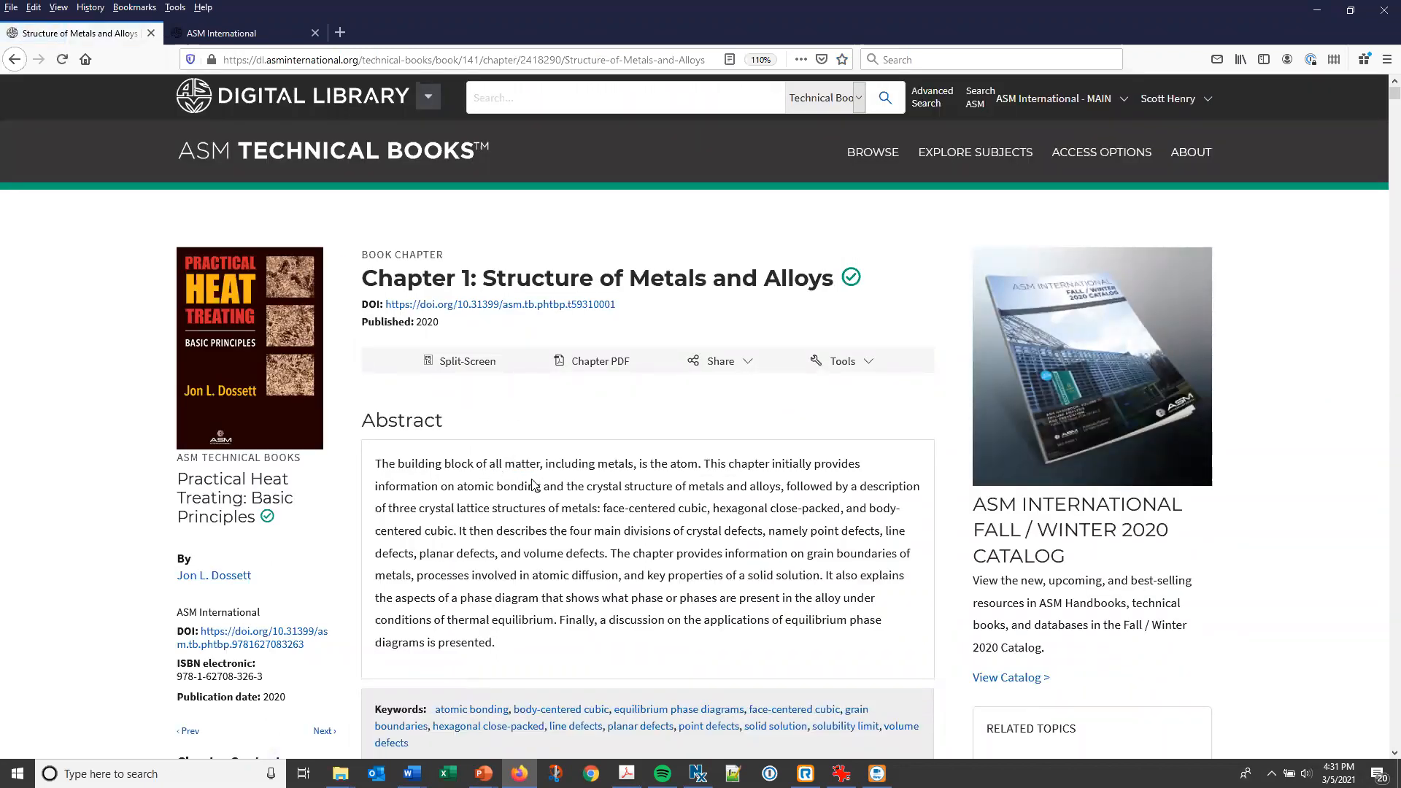
scroll(down, 3)
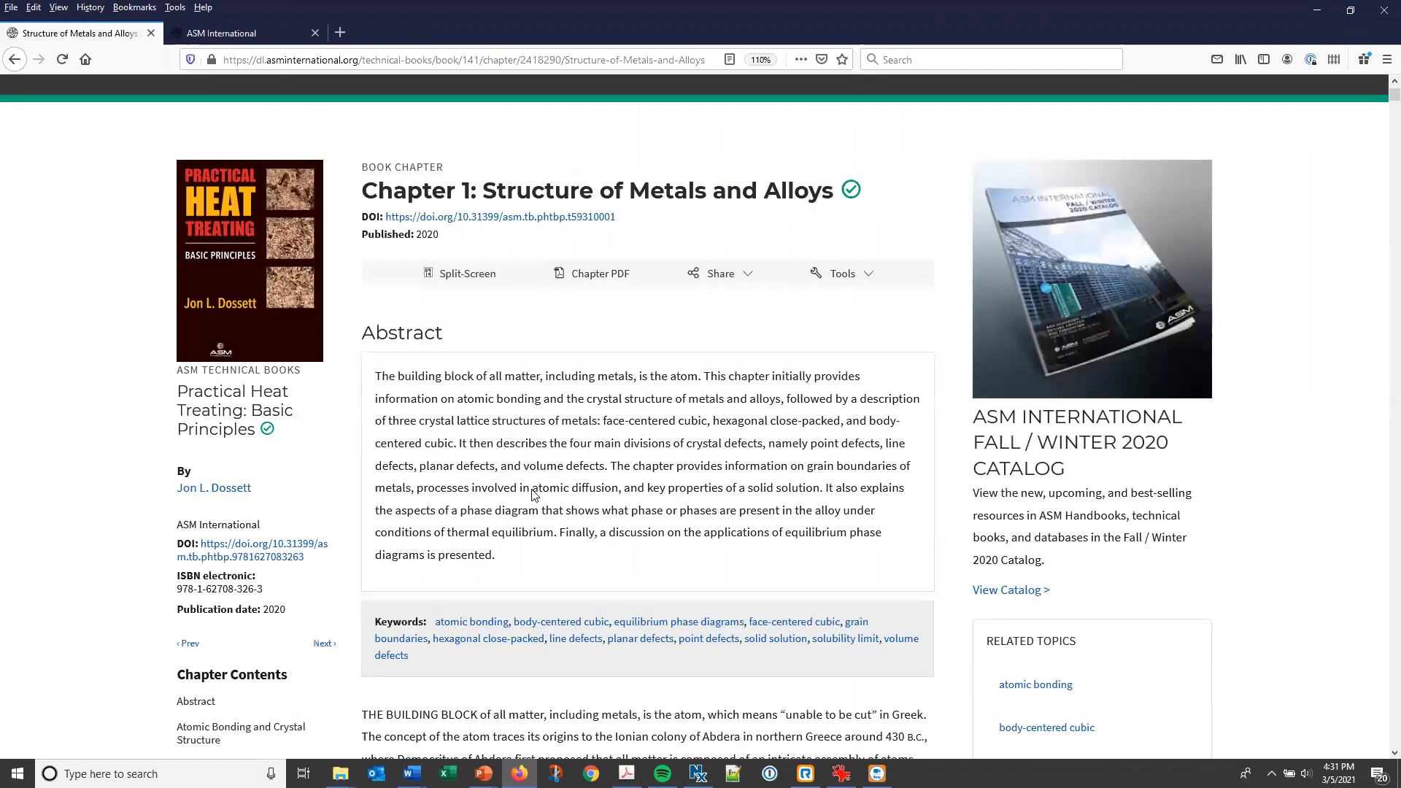
scroll(up, 3)
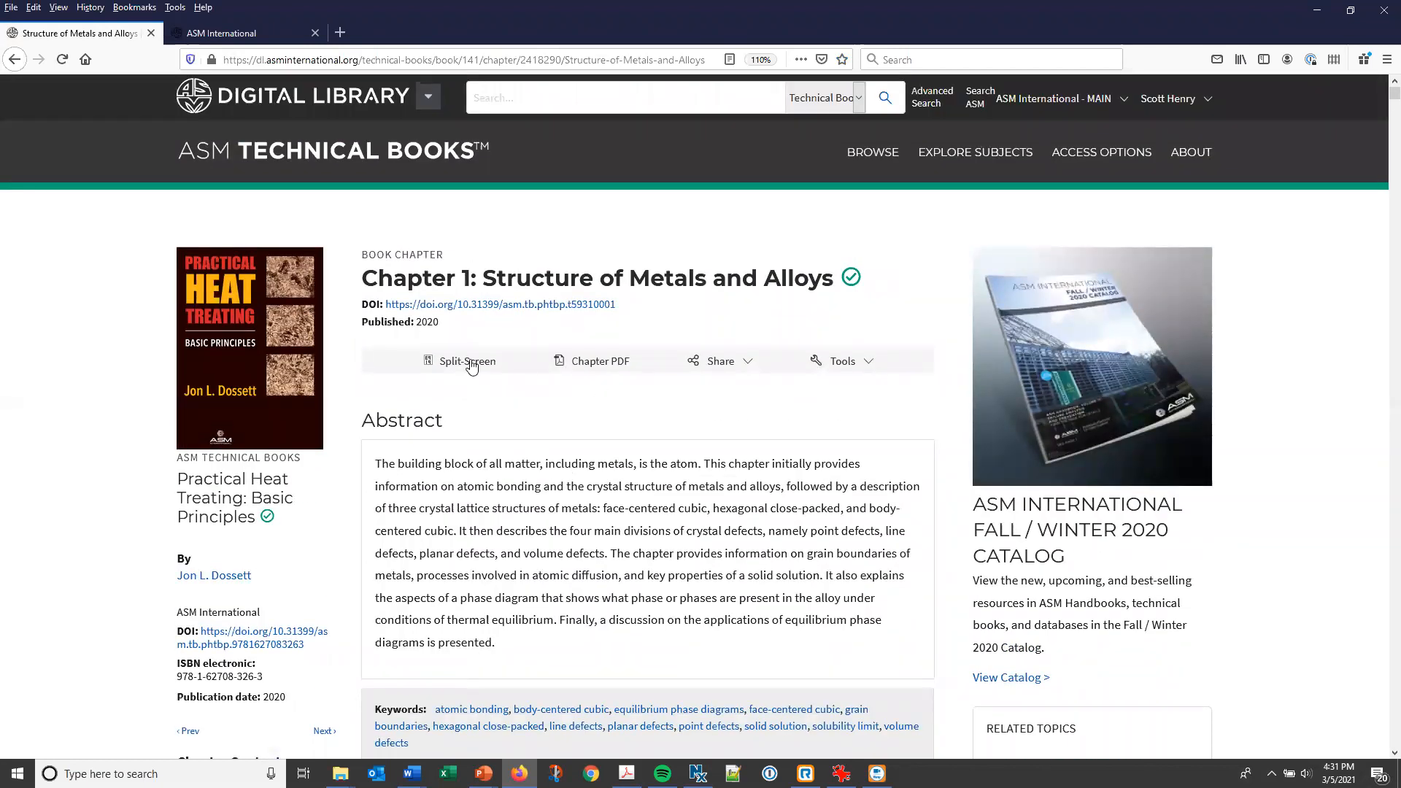
click(467, 361)
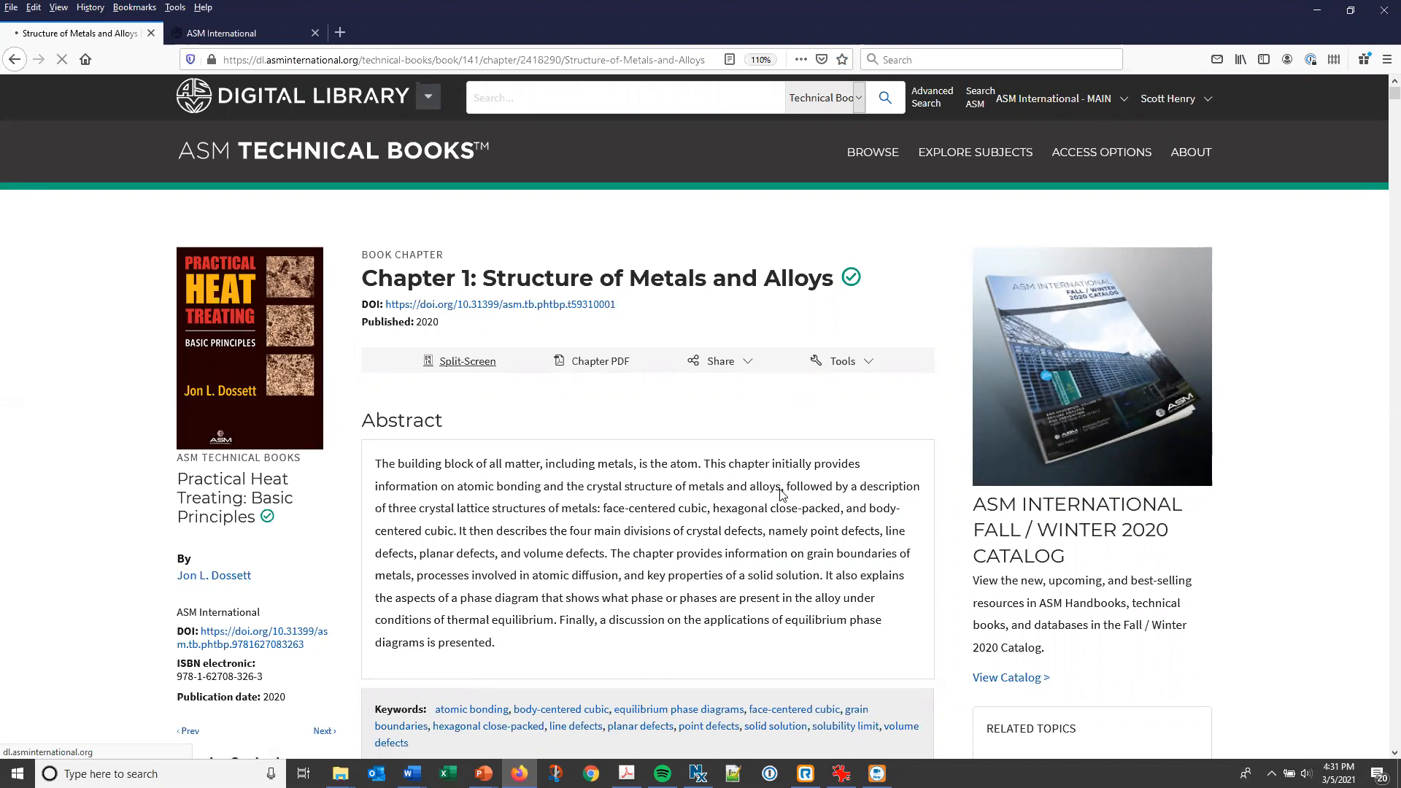
Show Chapter 1 in split-screen with the book's Chapter Contents beside the abstract.
click(467, 362)
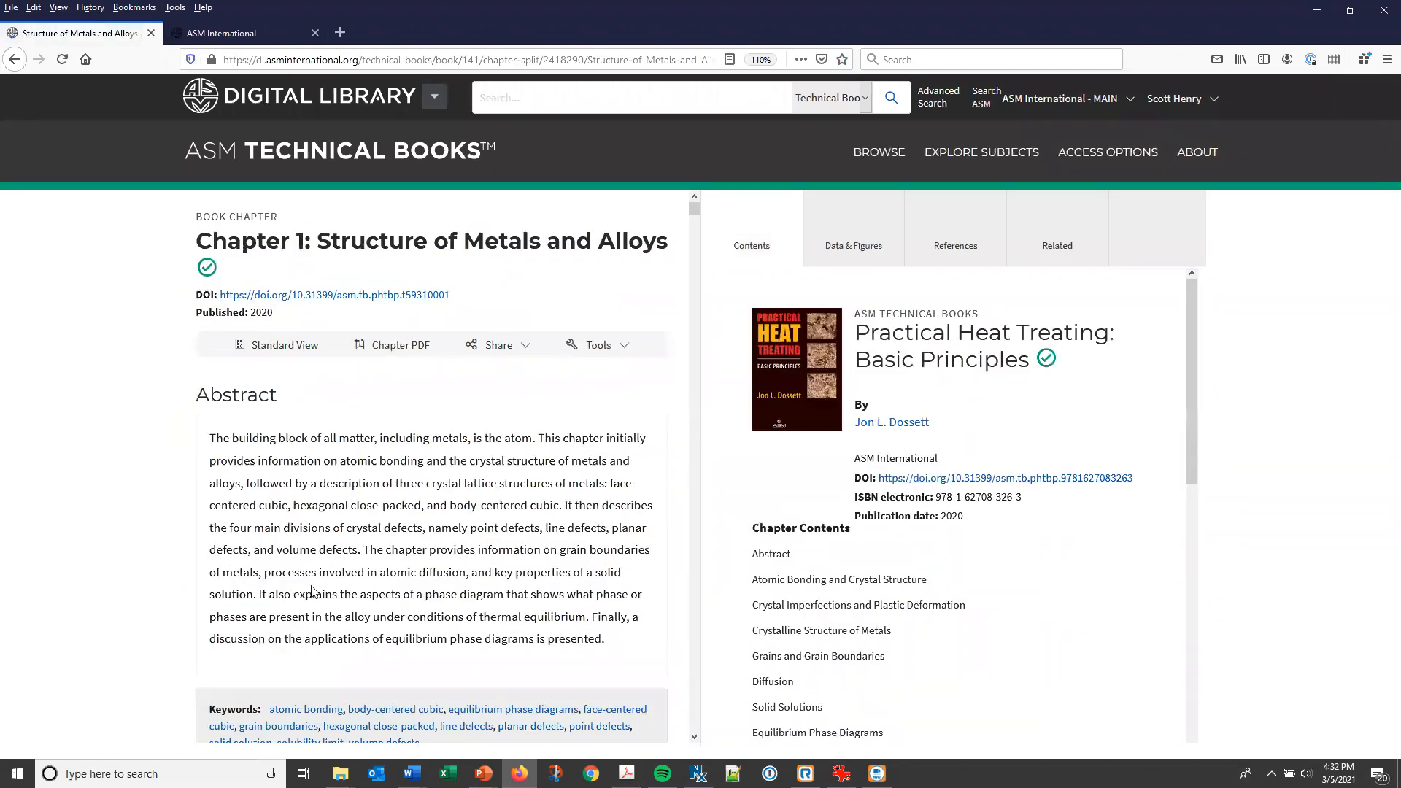
mouse_move(579, 494)
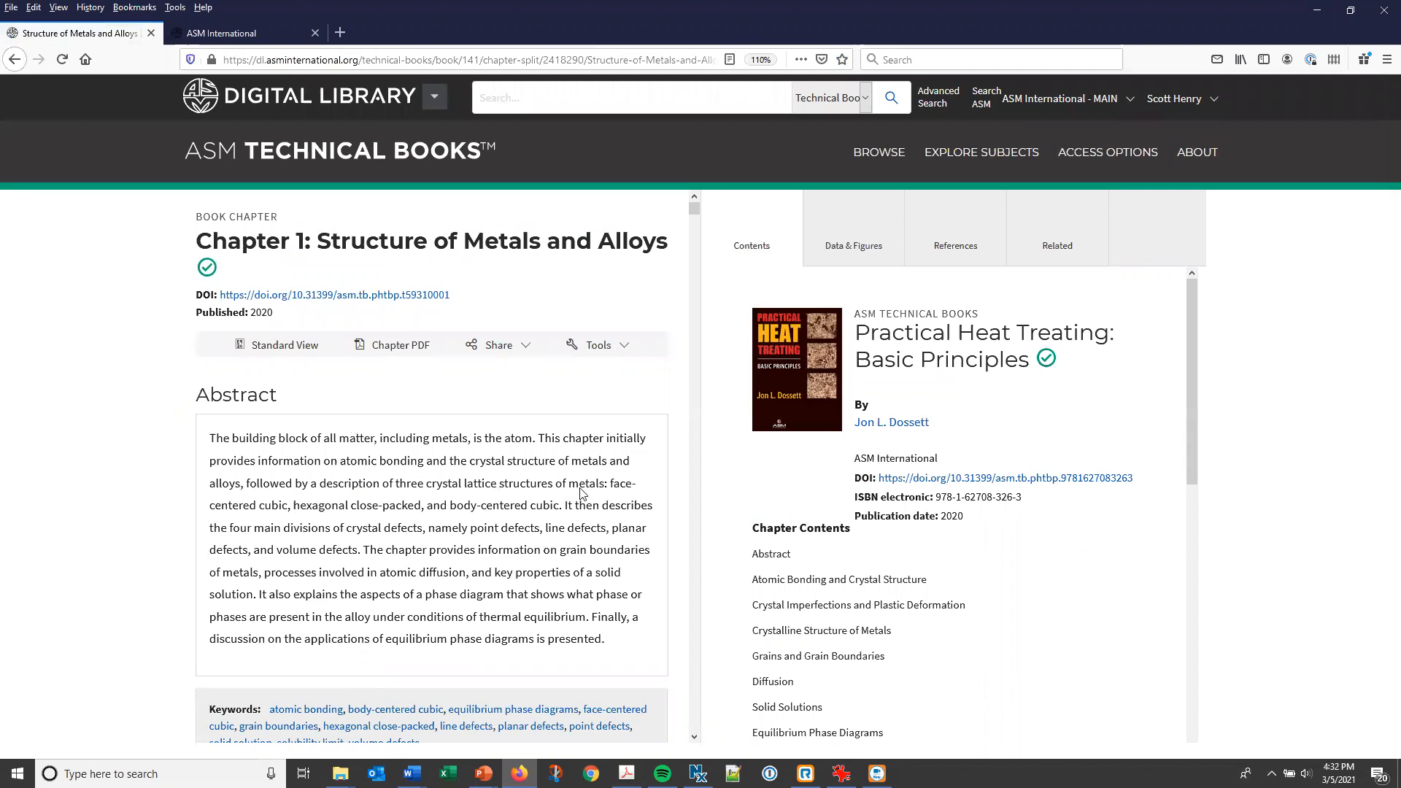
mouse_move(783, 295)
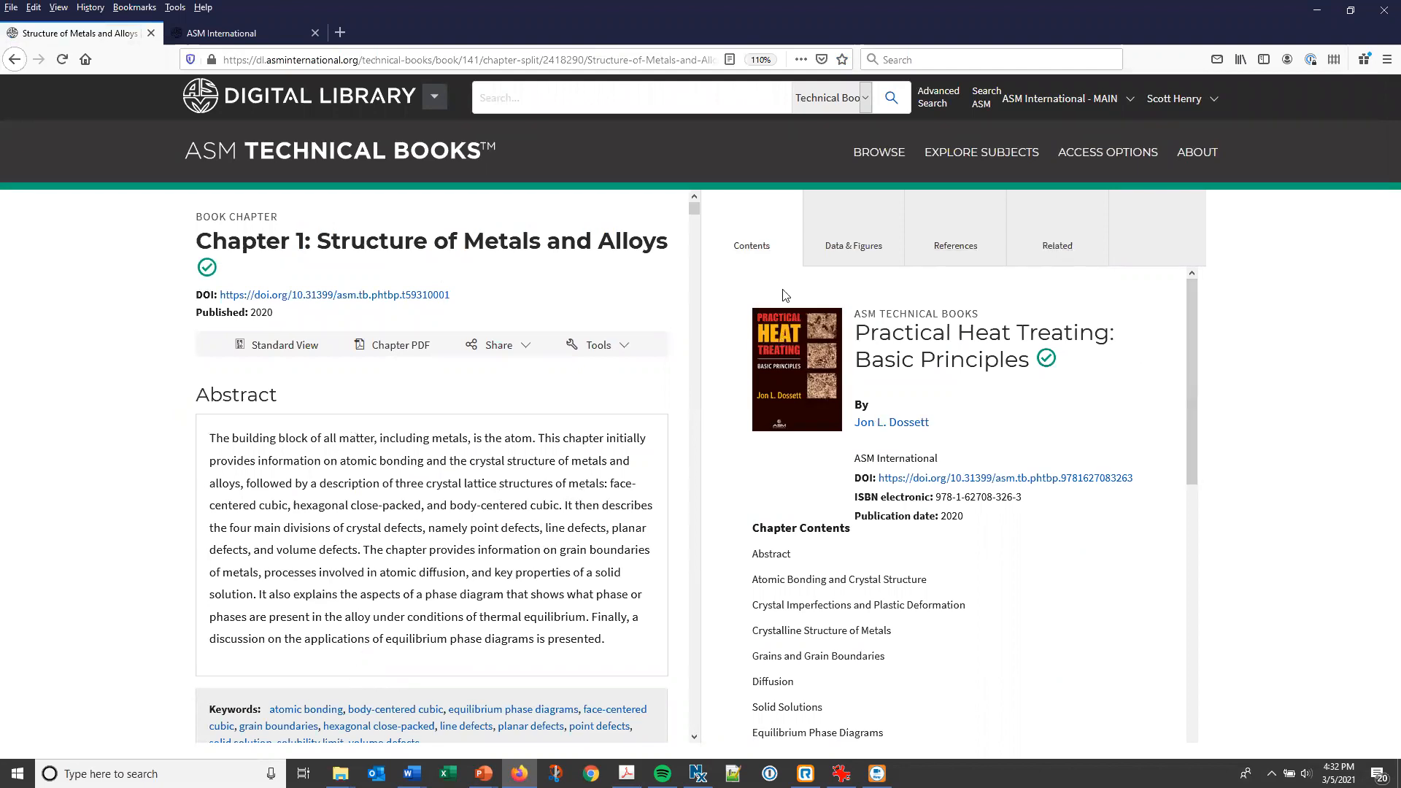
mouse_move(989, 550)
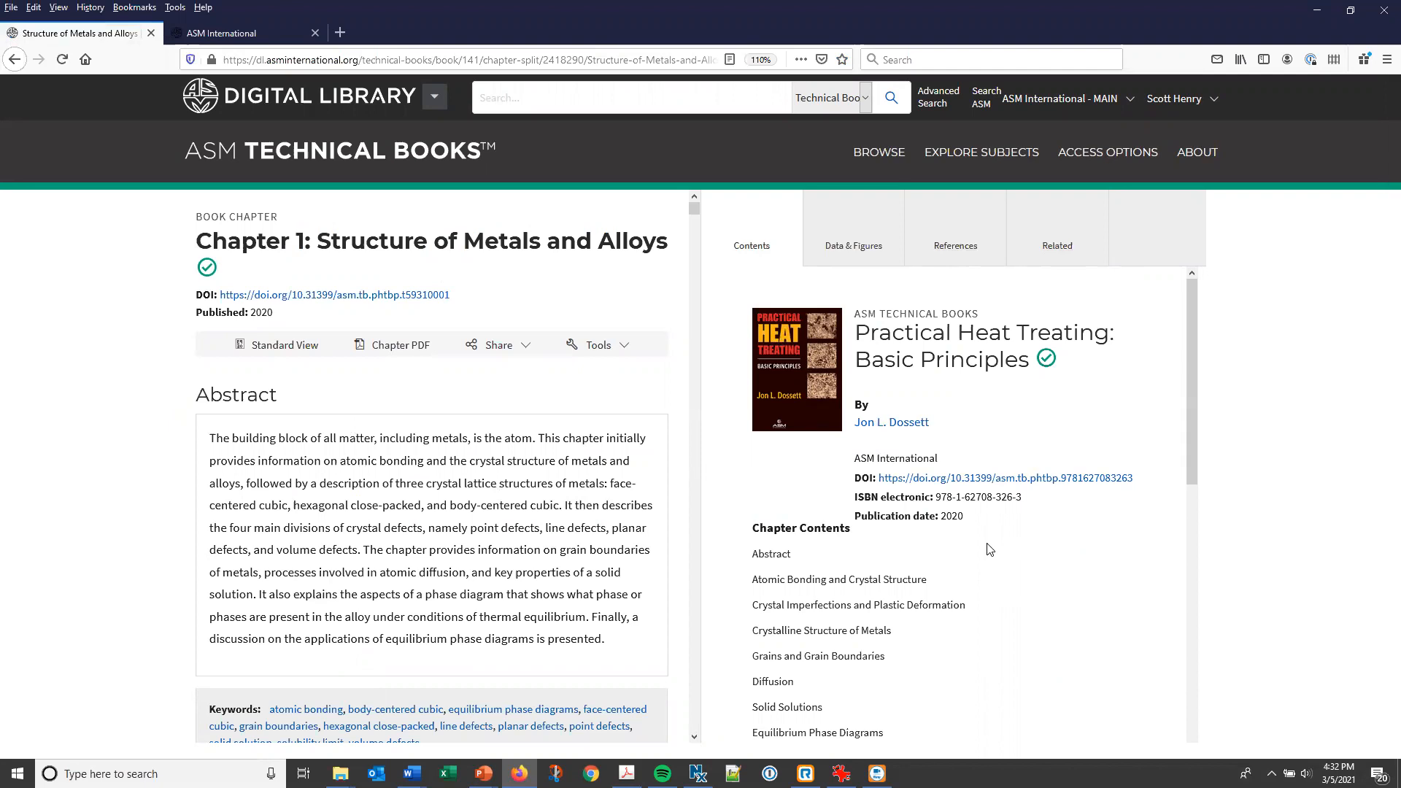
mouse_move(932, 647)
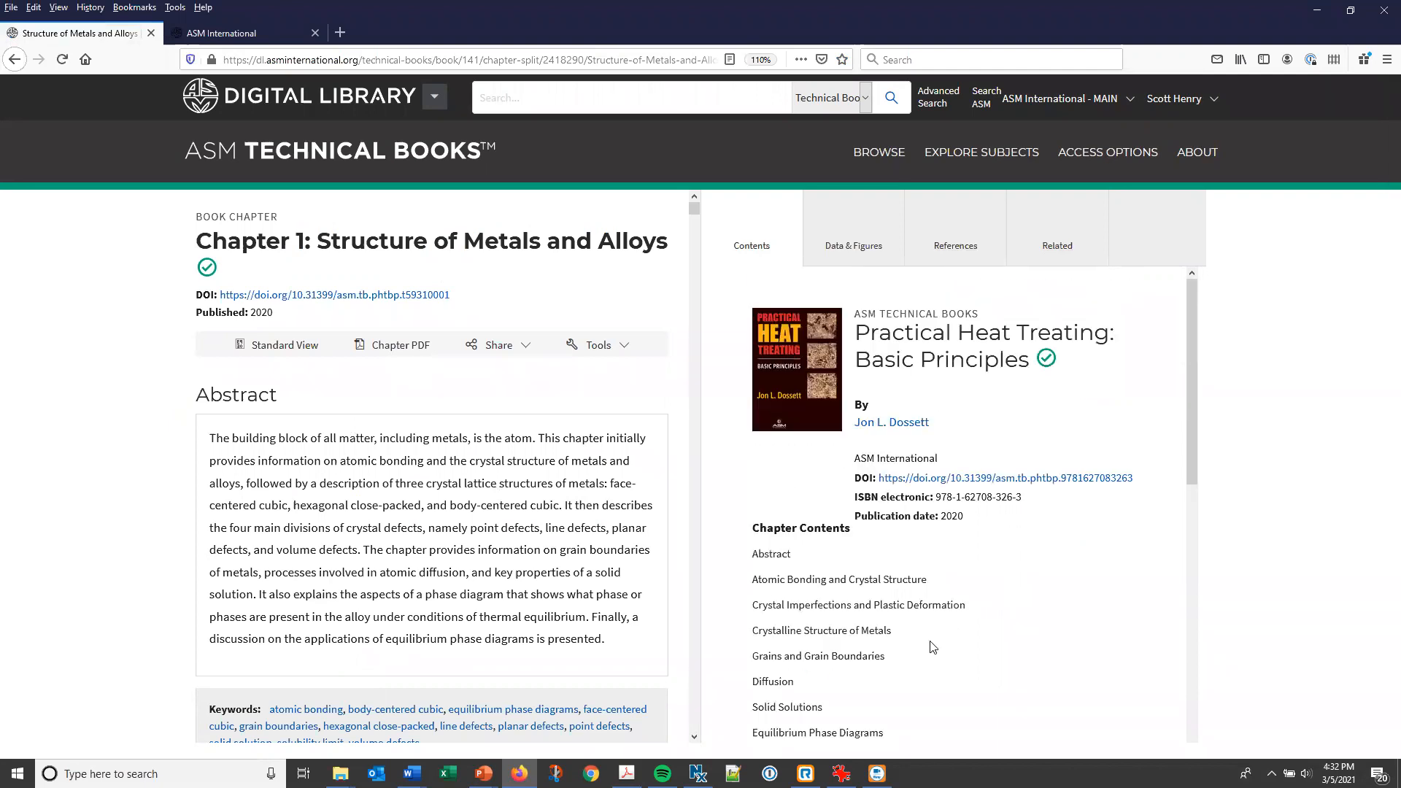
mouse_move(789, 640)
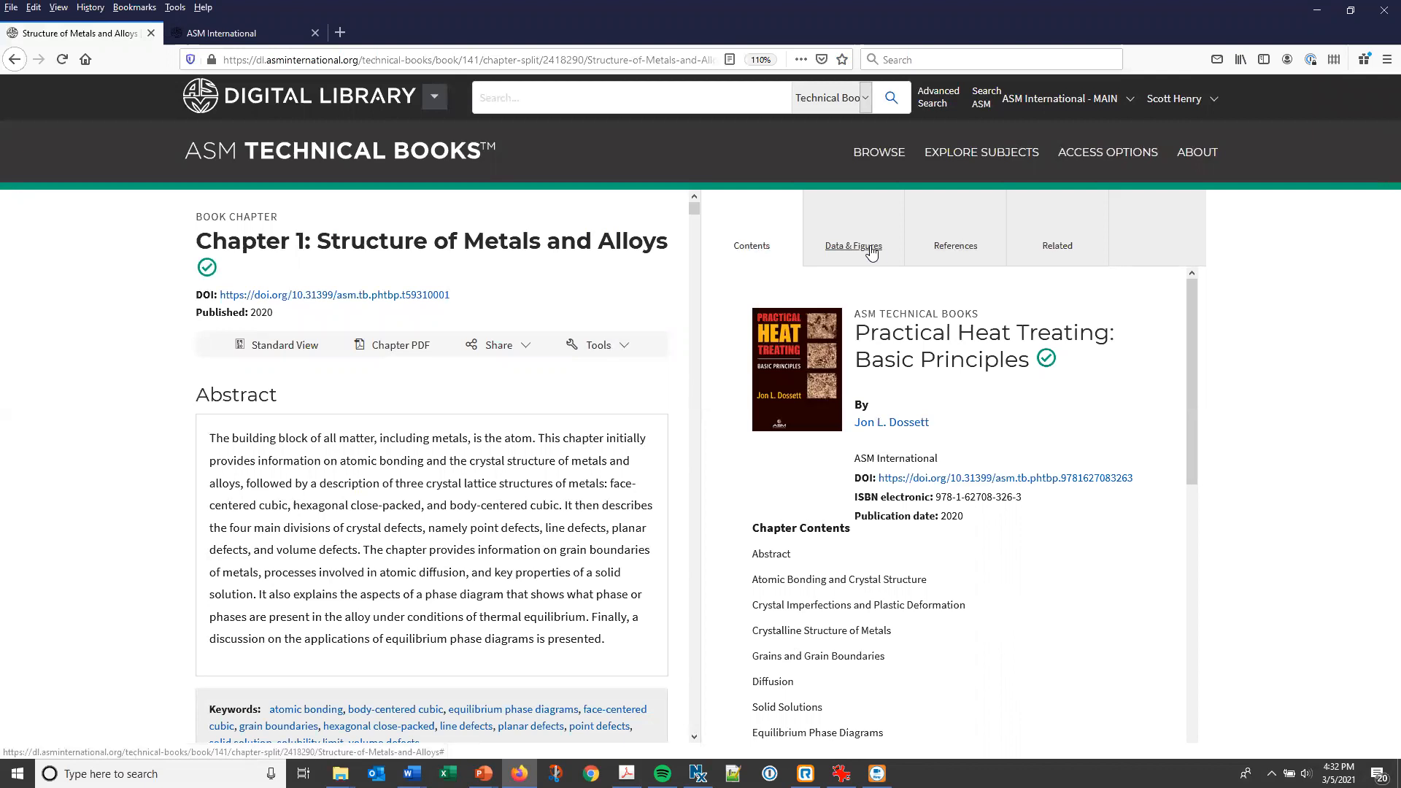
Show Data & Figures beside the text and jump to Fig. 5, body-centered cubic.
click(853, 246)
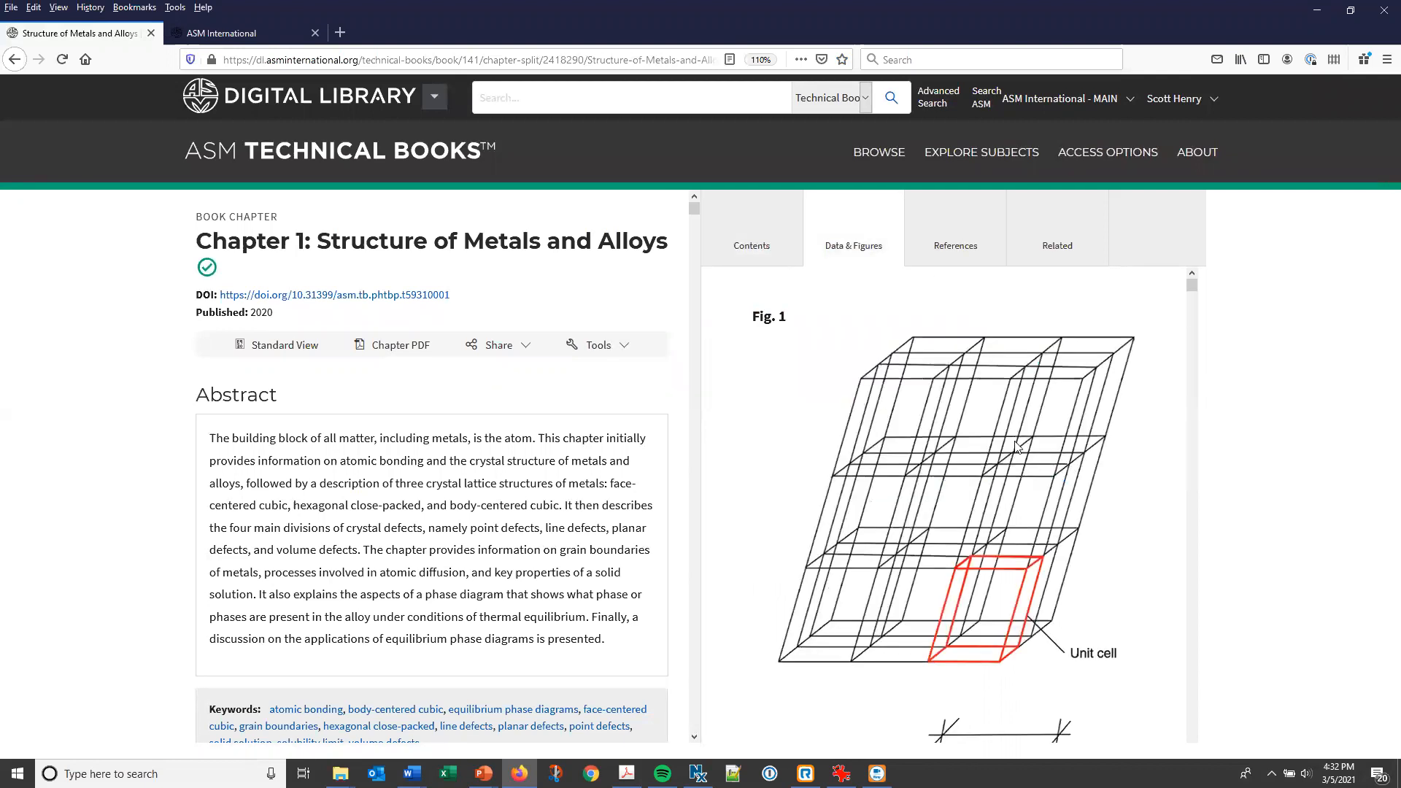
scroll(down, 3)
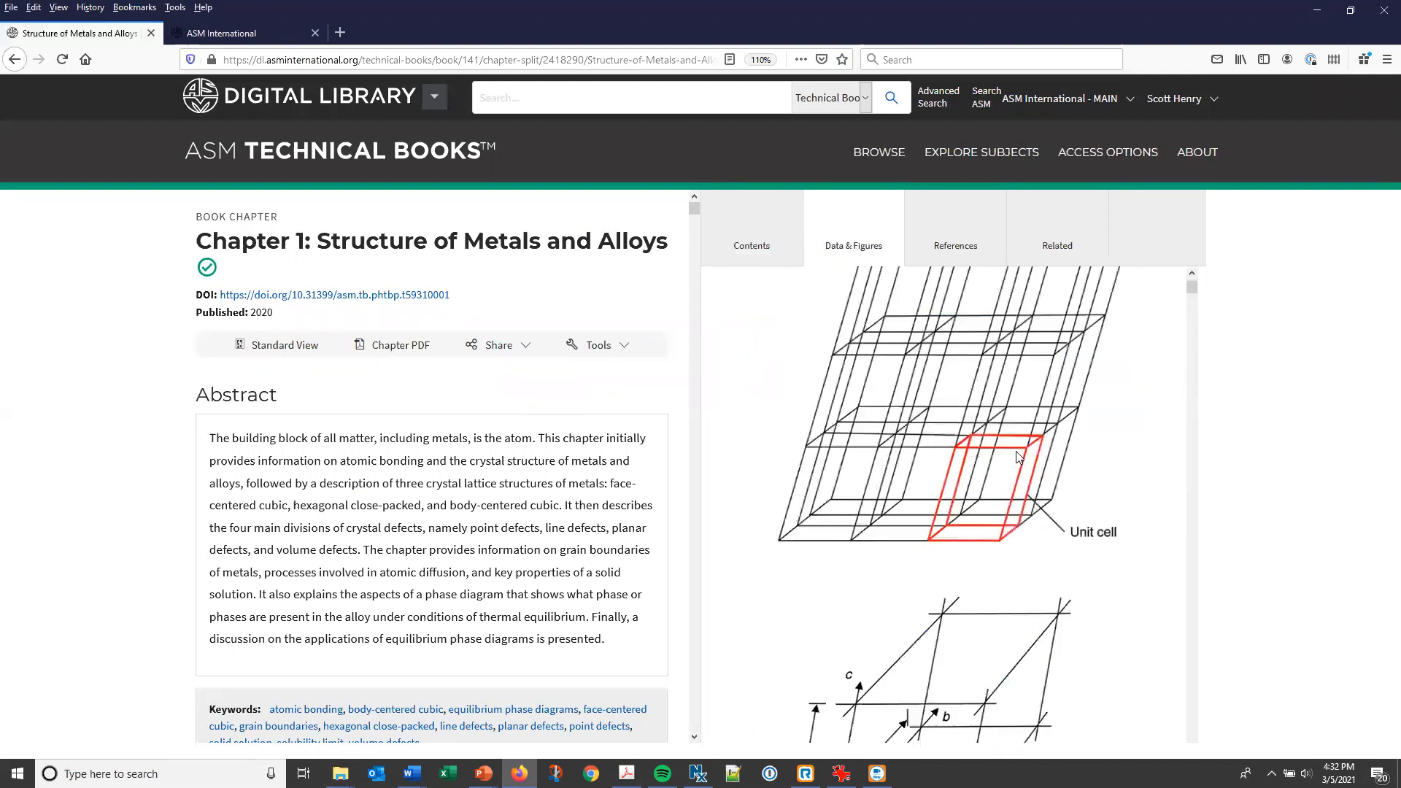
scroll(down, 3)
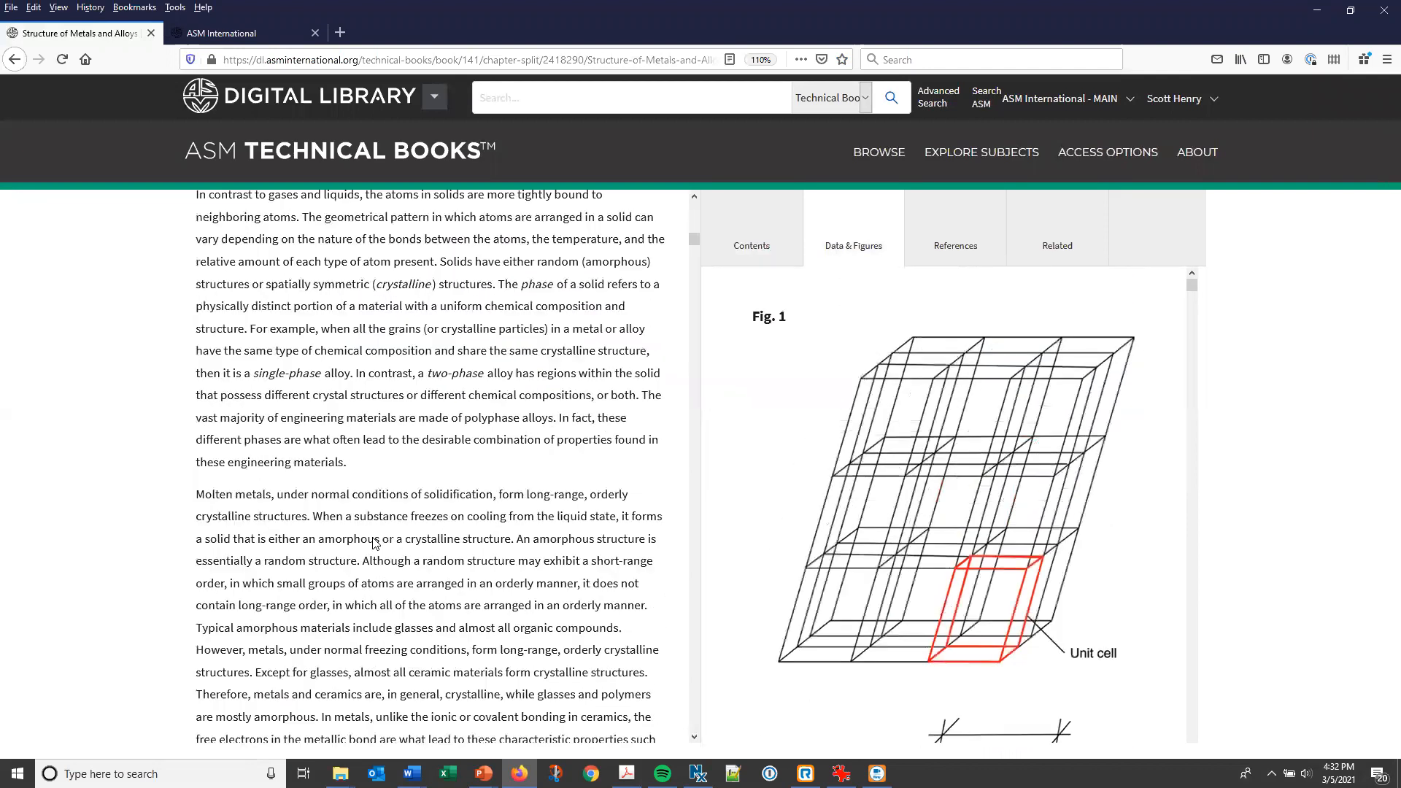
scroll(down, 3)
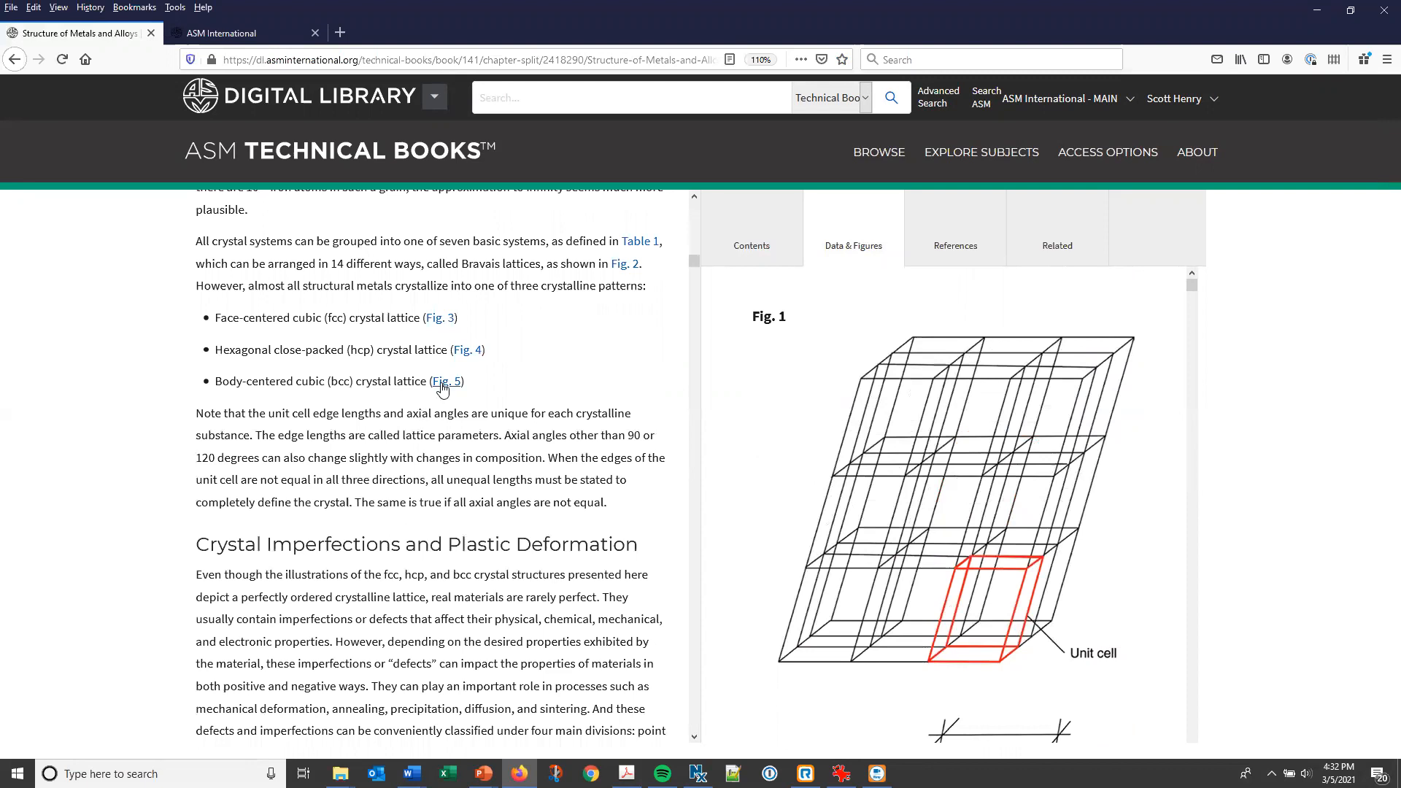
click(446, 382)
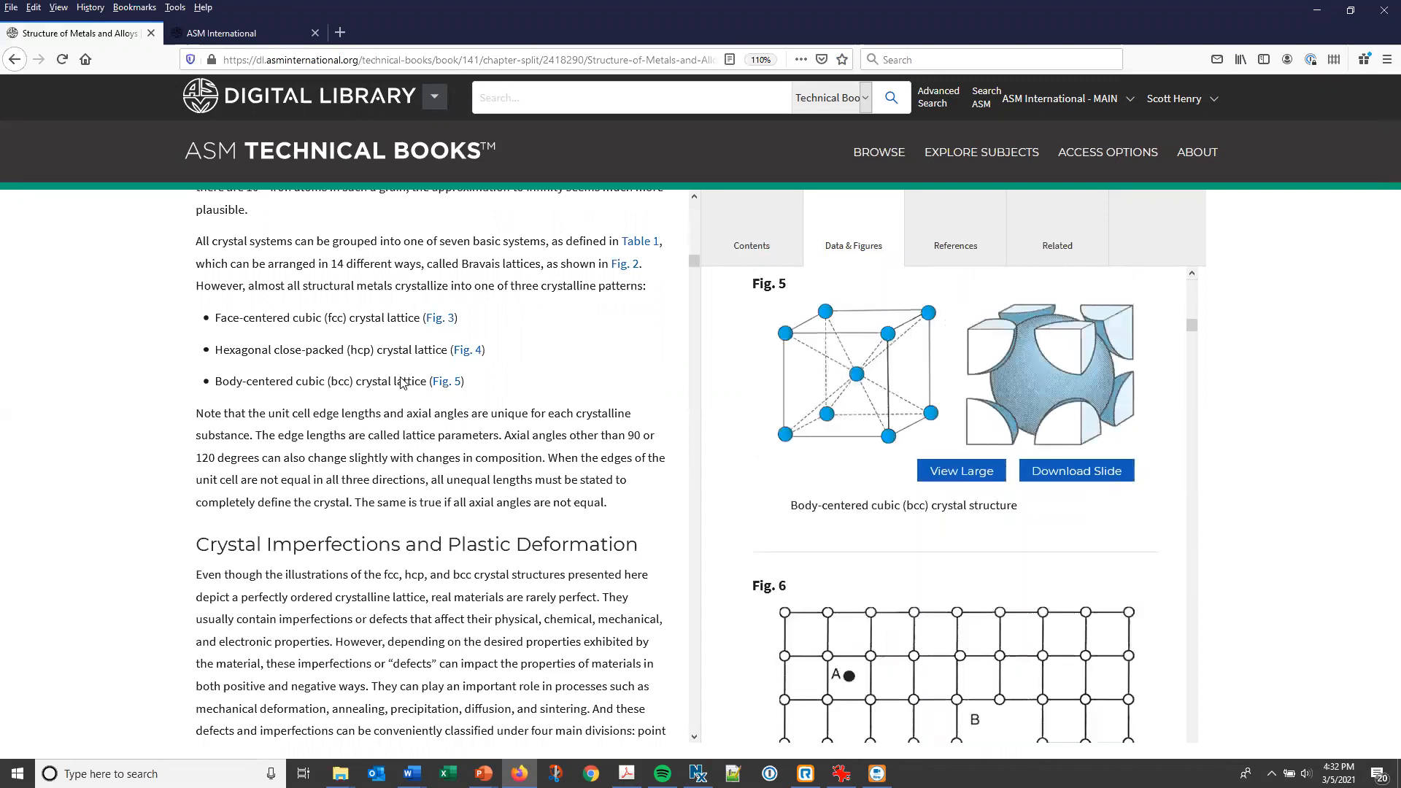
mouse_move(973, 534)
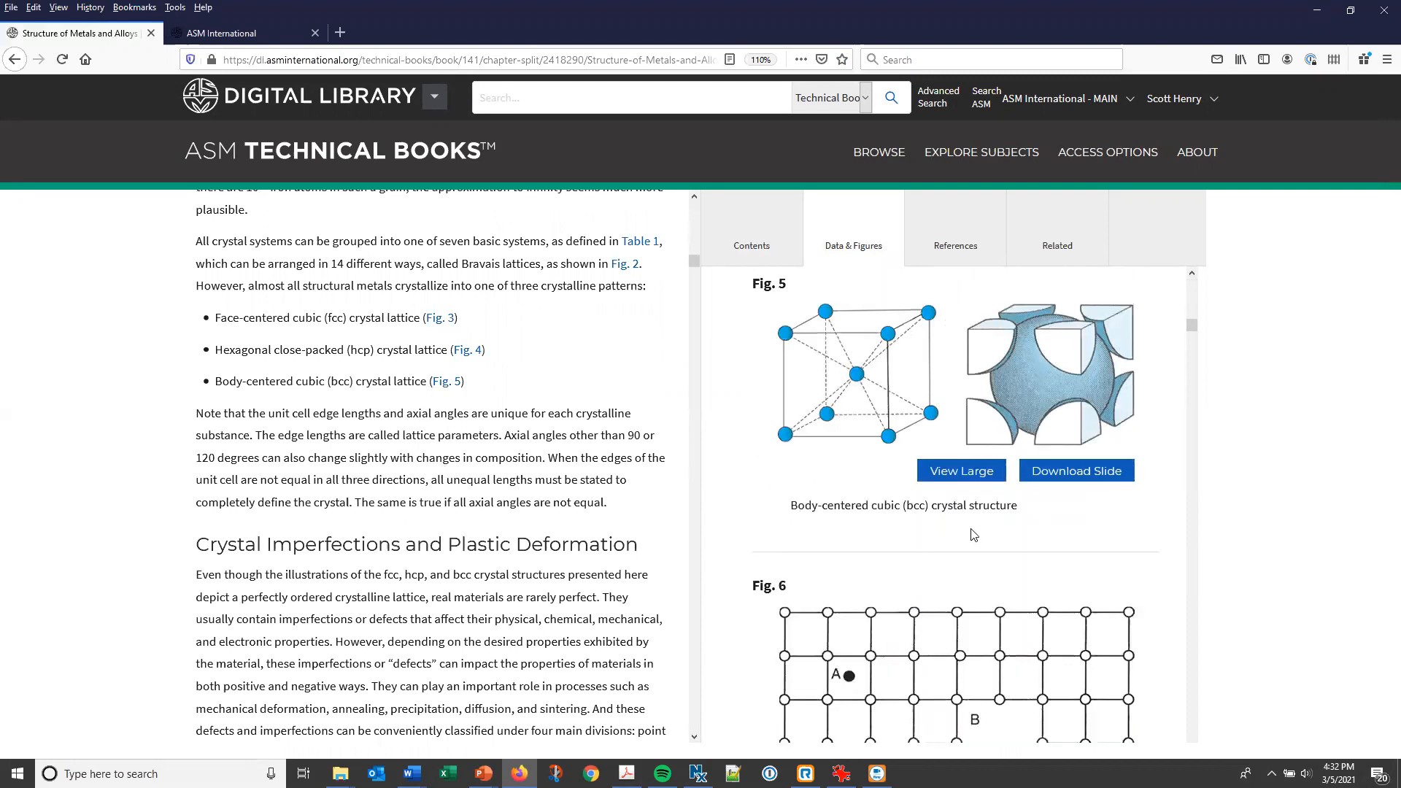
mouse_move(952, 474)
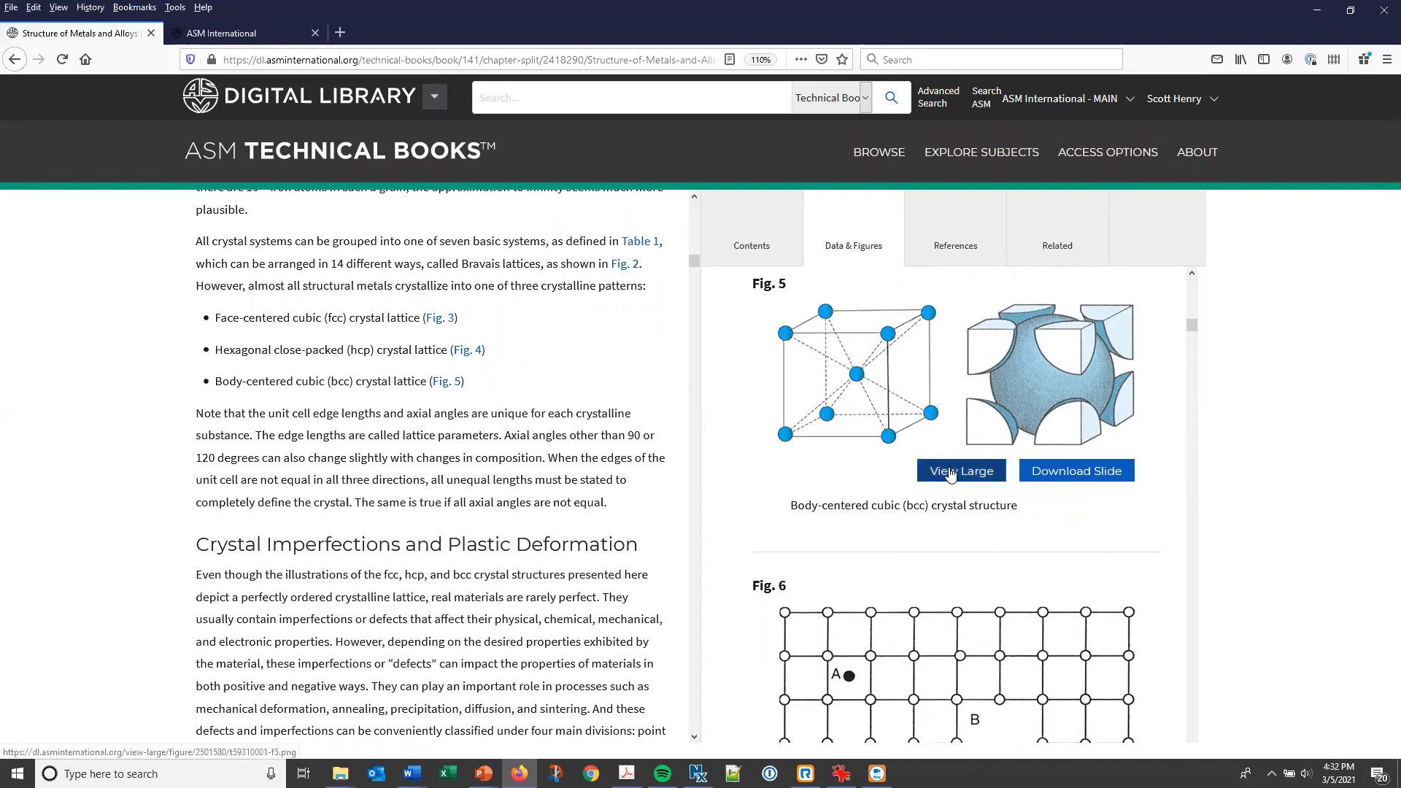
click(961, 471)
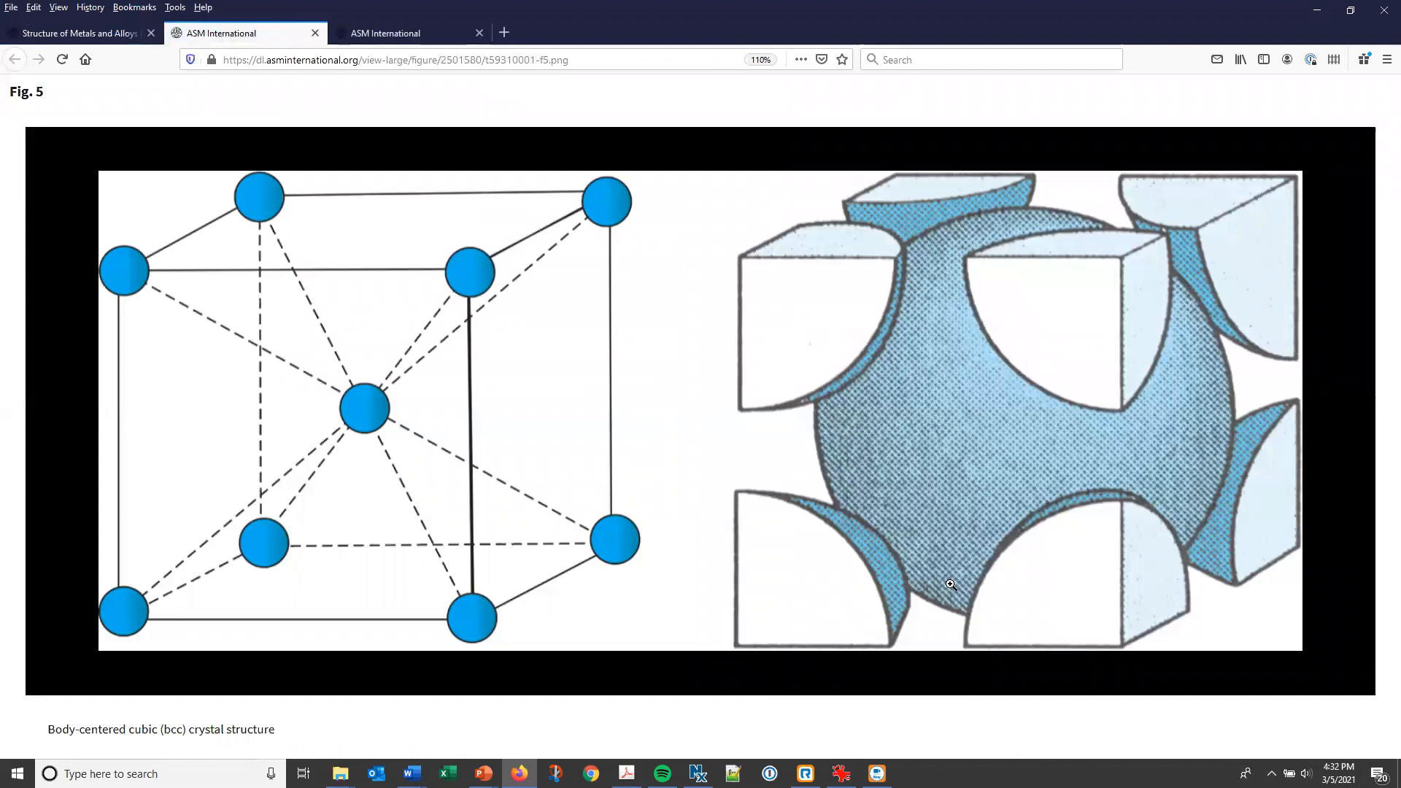
mouse_move(406, 239)
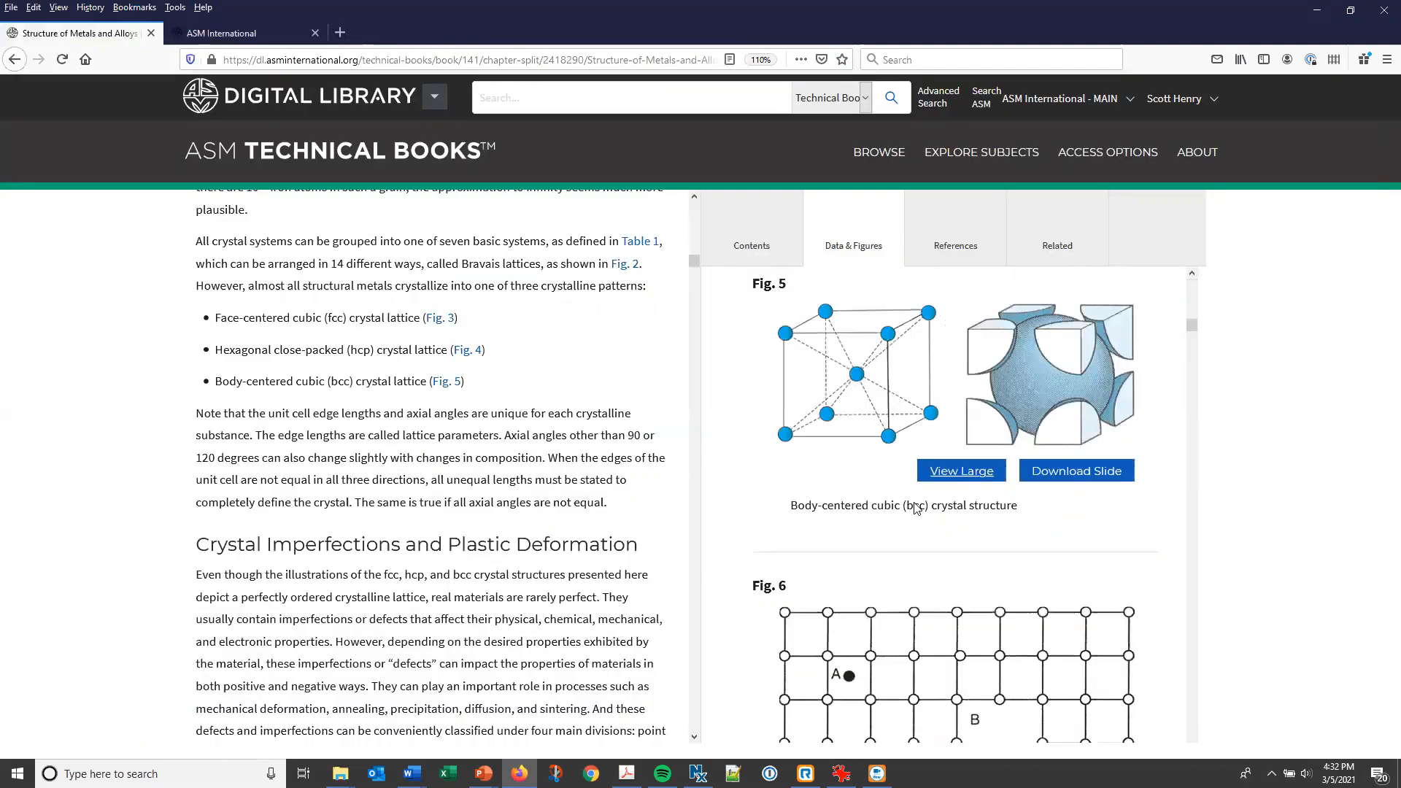
mouse_move(1083, 490)
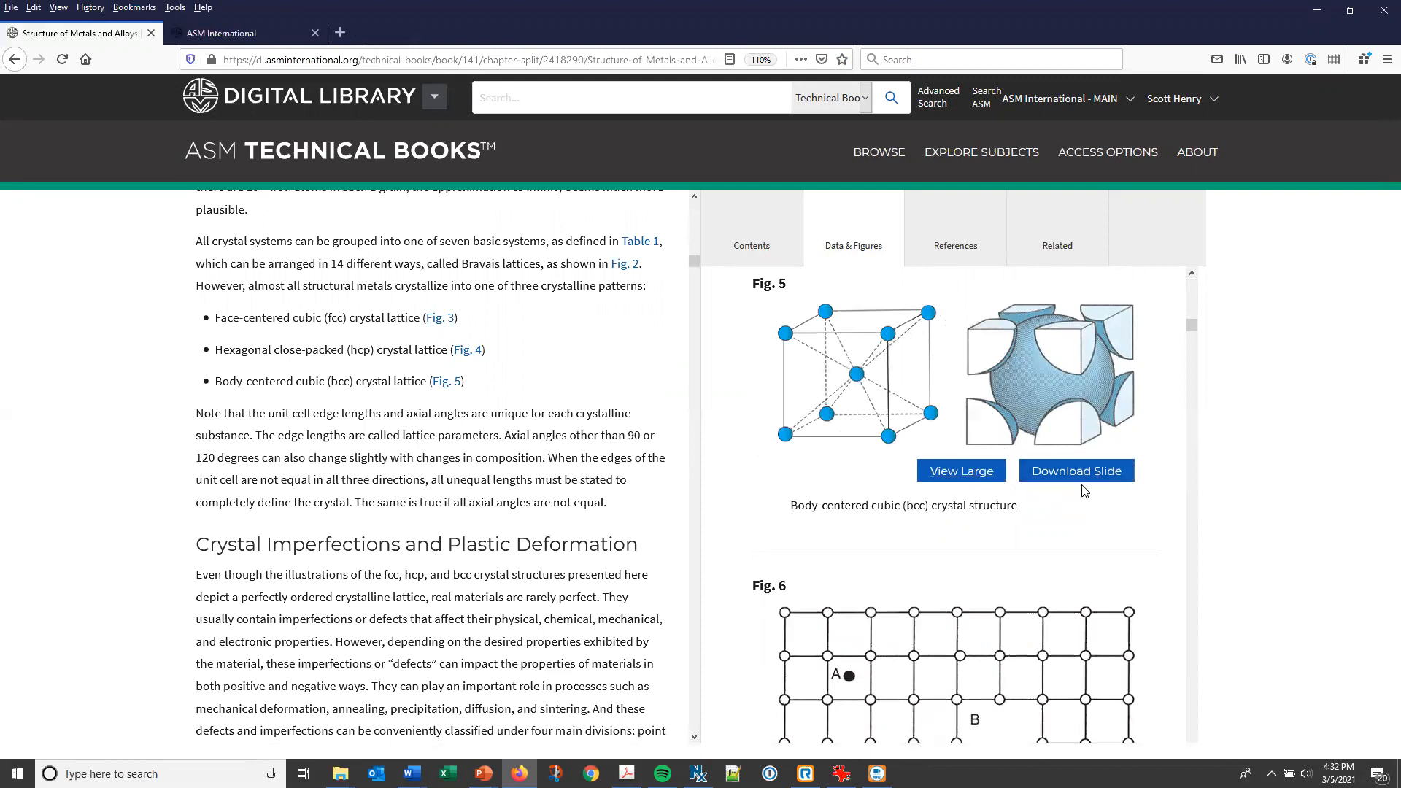
mouse_move(1091, 481)
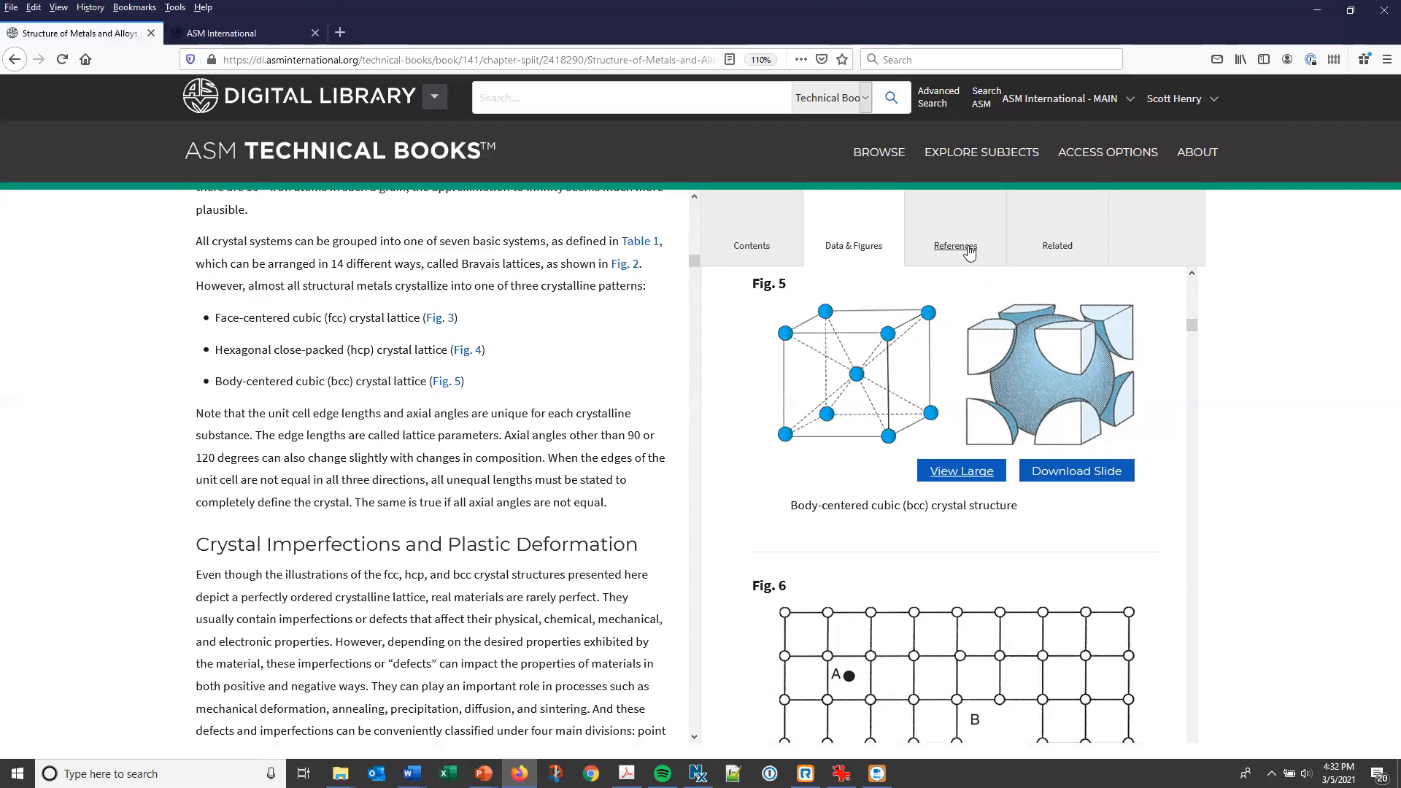
Show the chapter's References list, starting with Campbell's Elements of Metallurgy and Engineering Alloys.
click(955, 246)
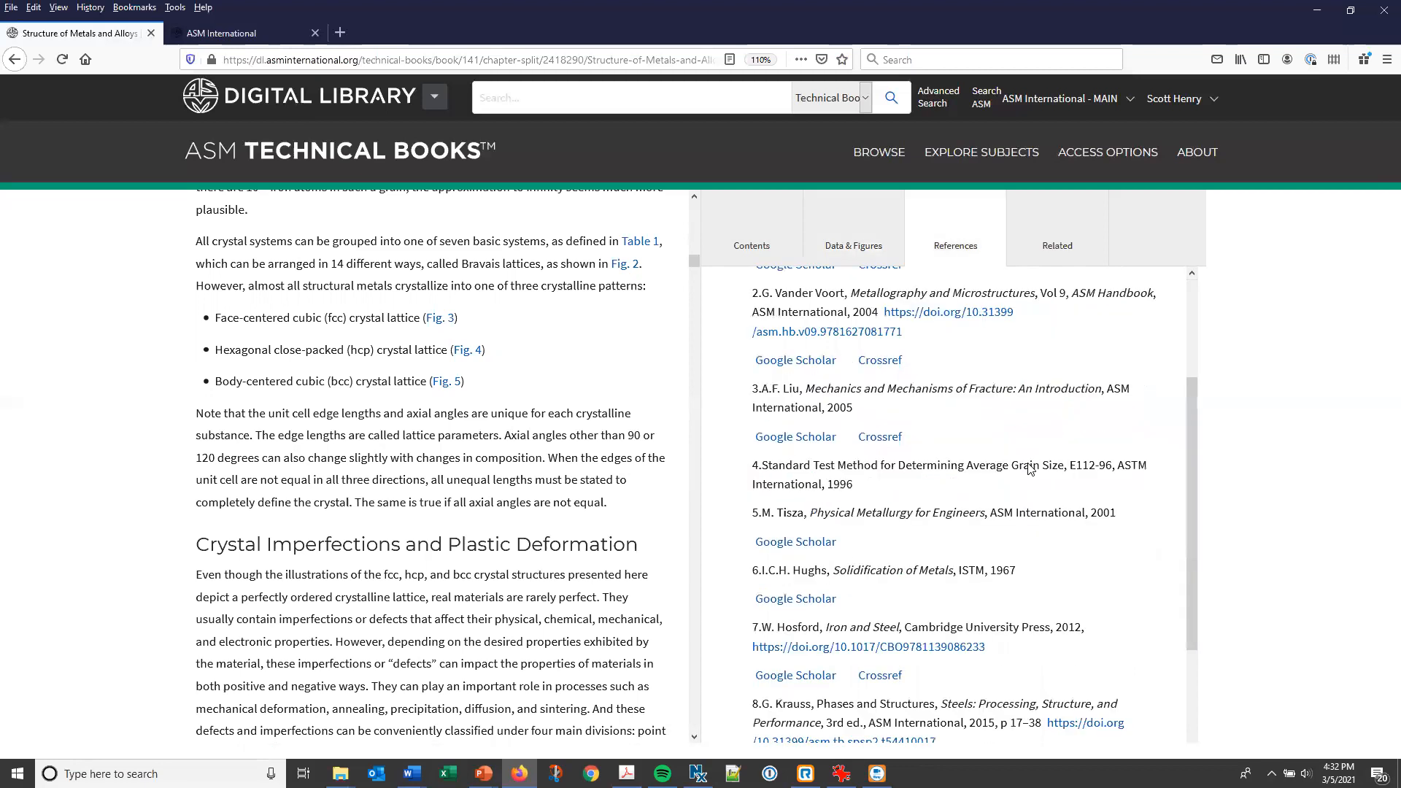
scroll(up, 3)
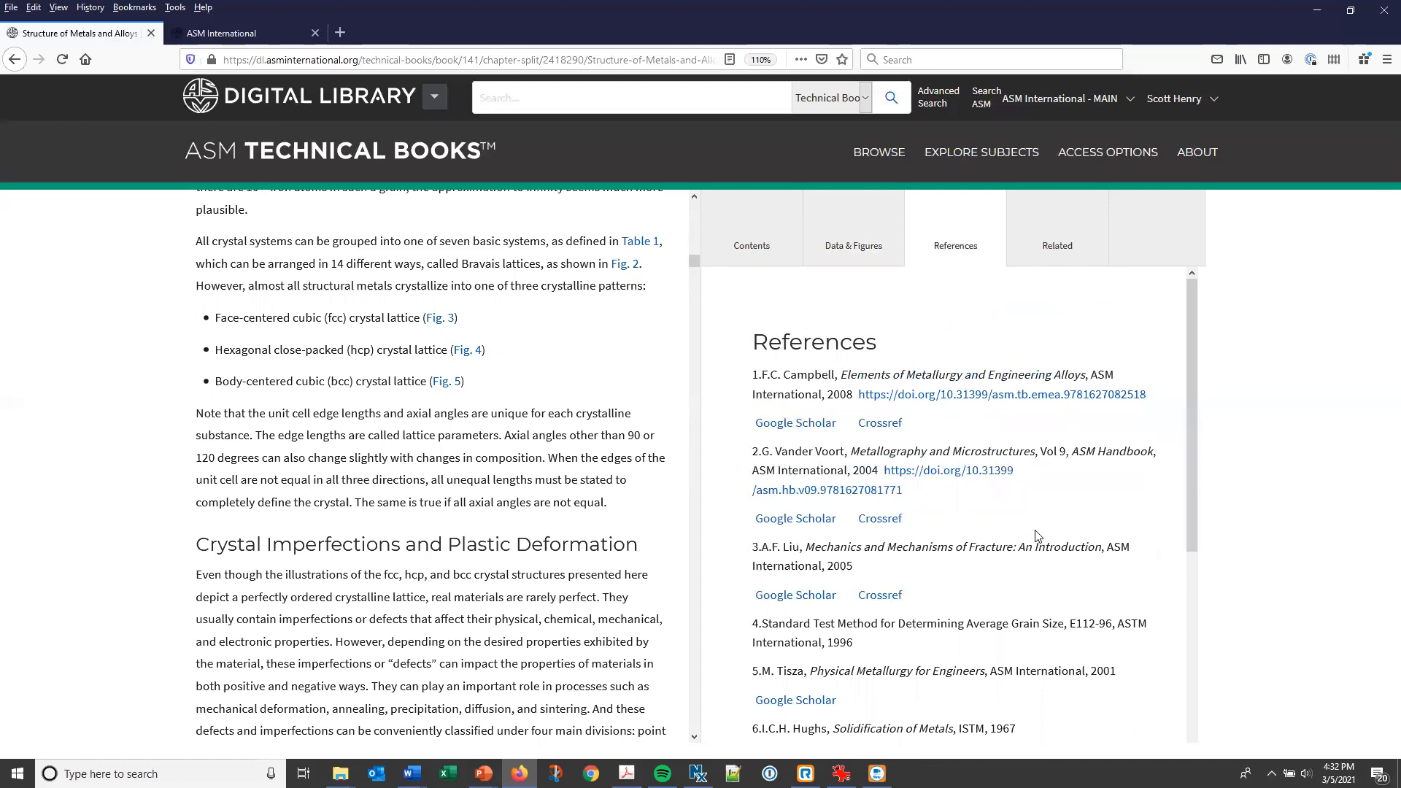
mouse_move(1079, 412)
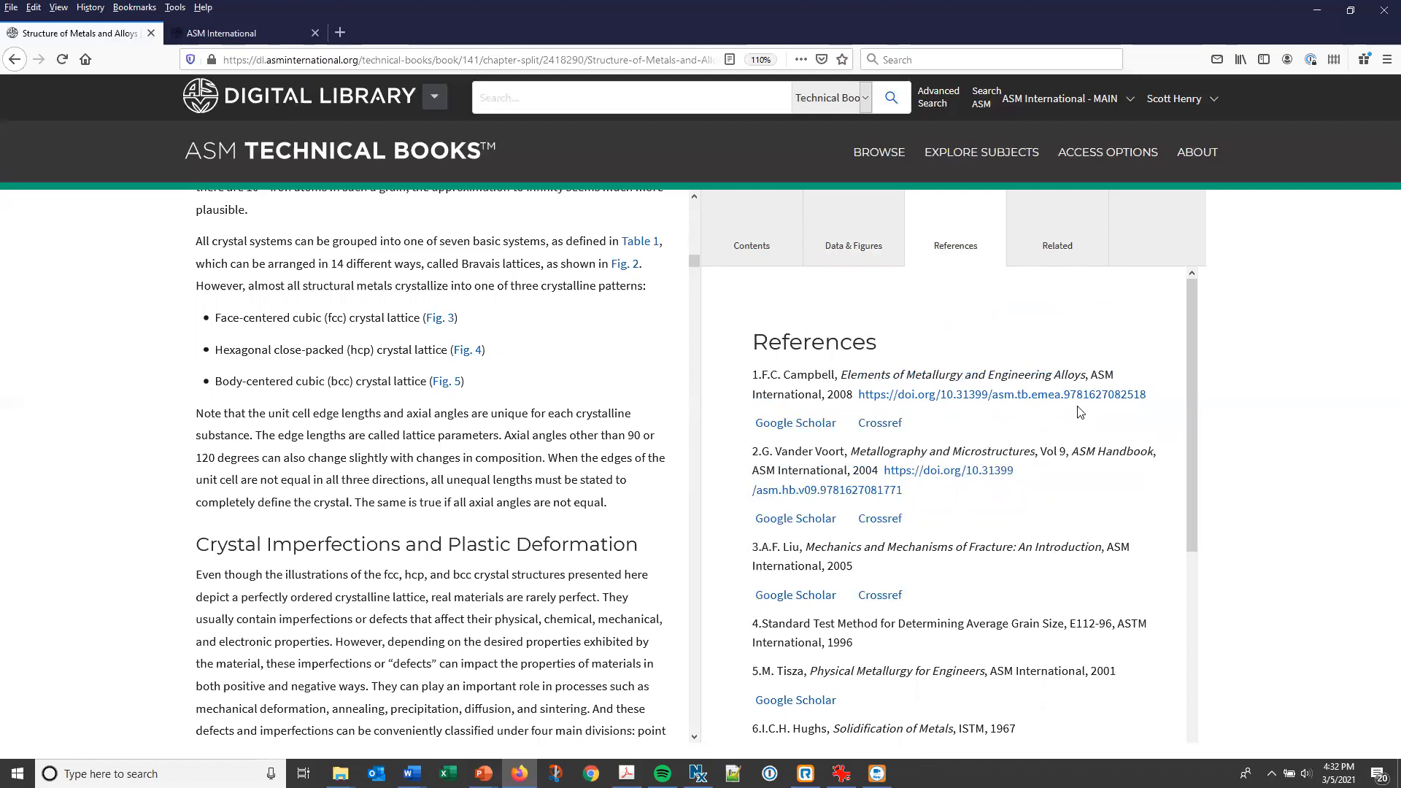
mouse_move(947, 450)
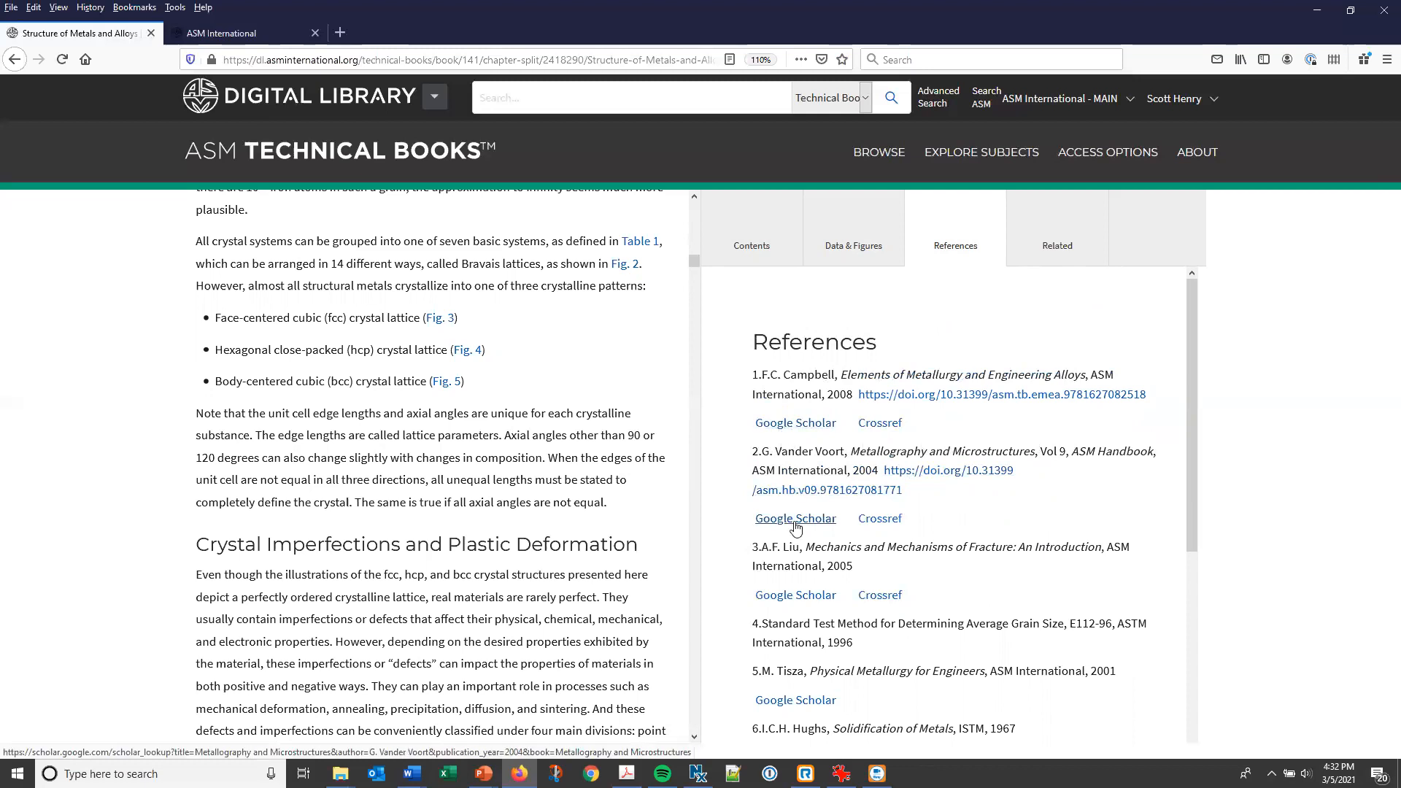
mouse_move(1119, 331)
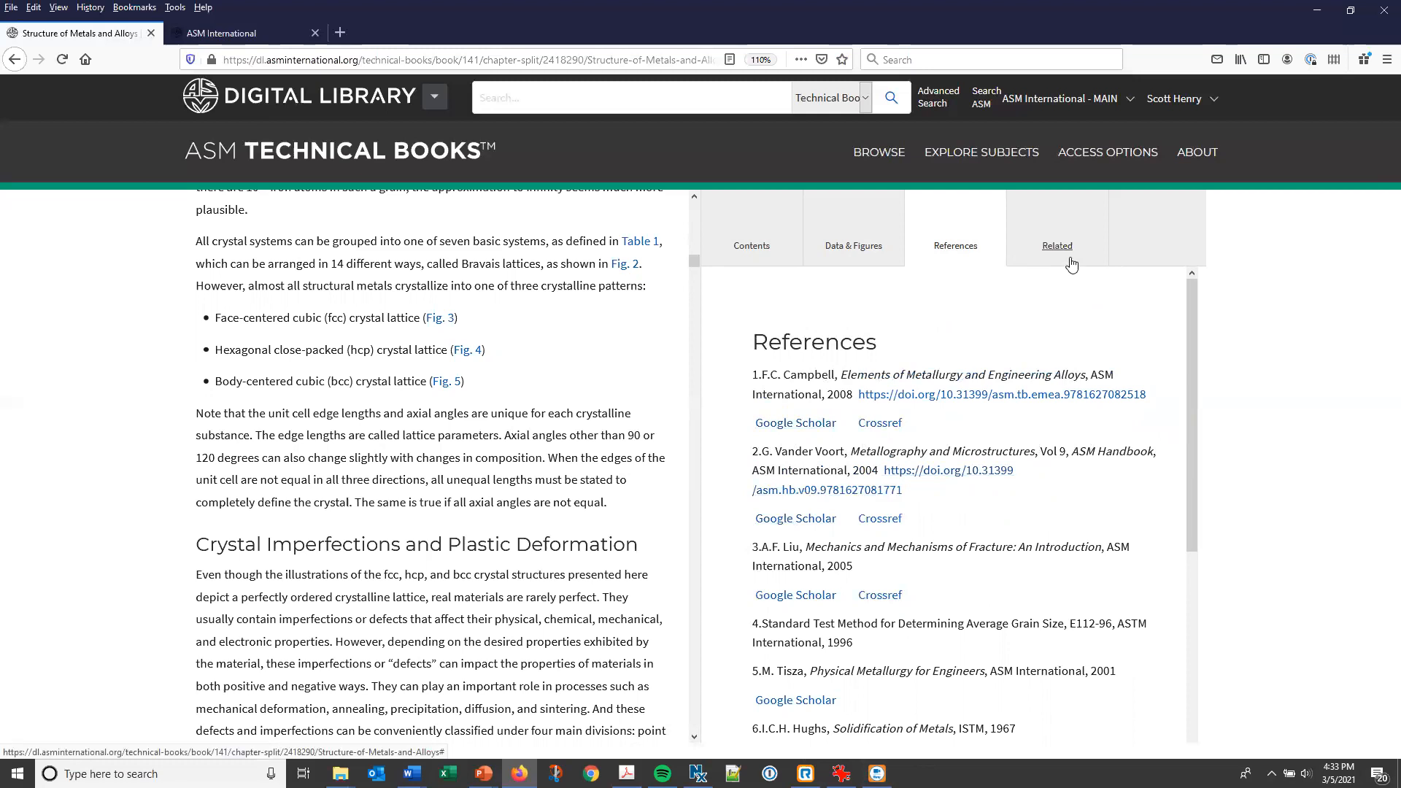
Show Related Book Content, led by Crystalline Imperfections and Plastic Deformation.
click(1056, 246)
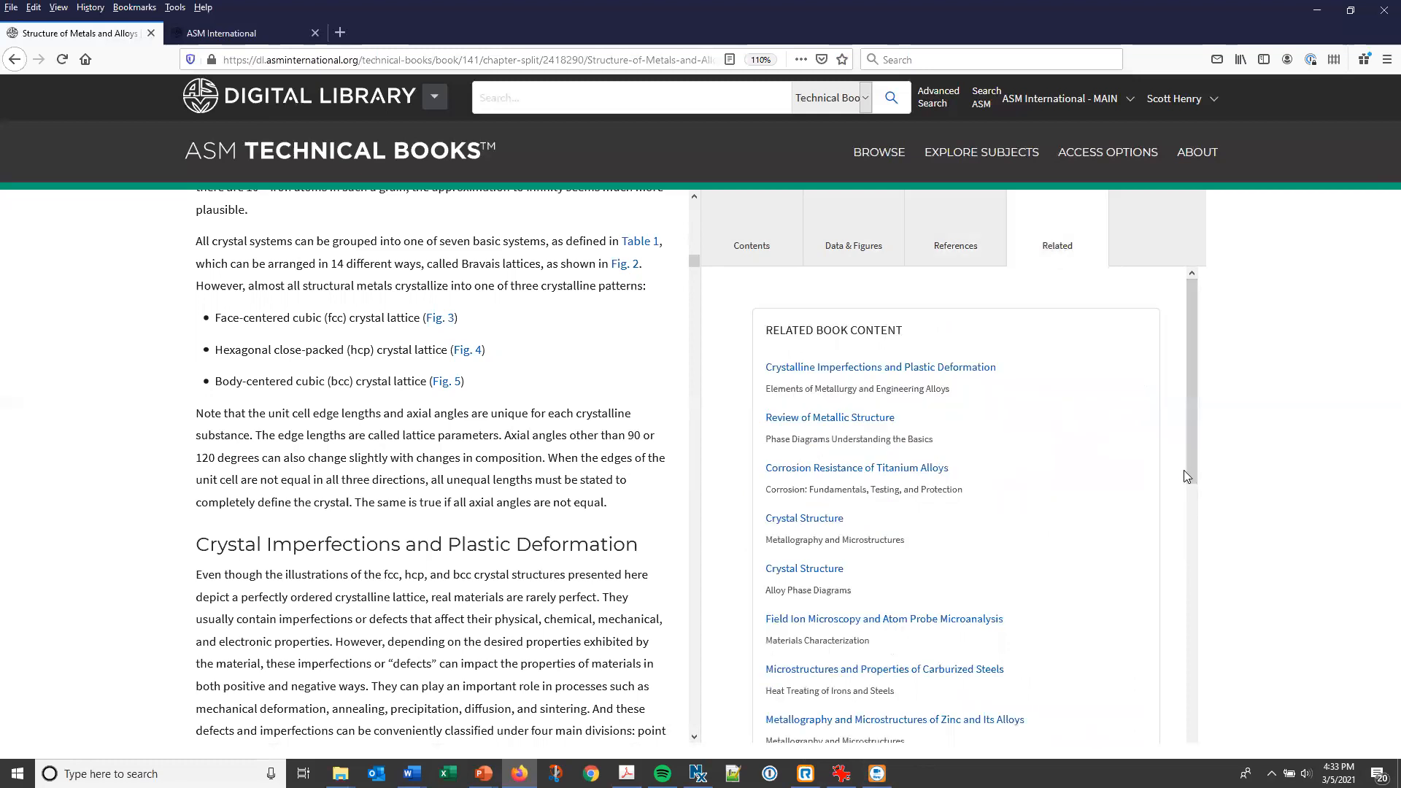
mouse_move(1122, 536)
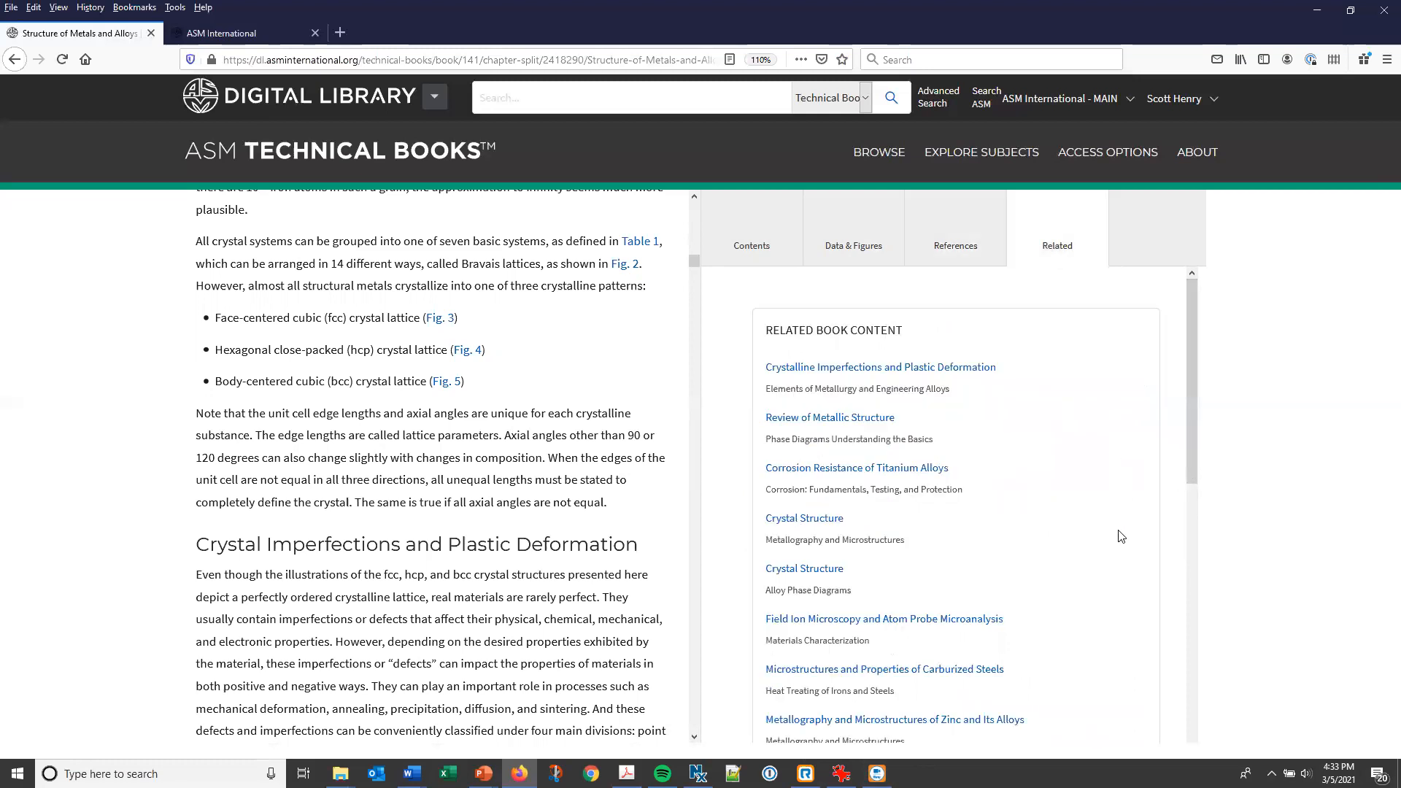
mouse_move(1051, 379)
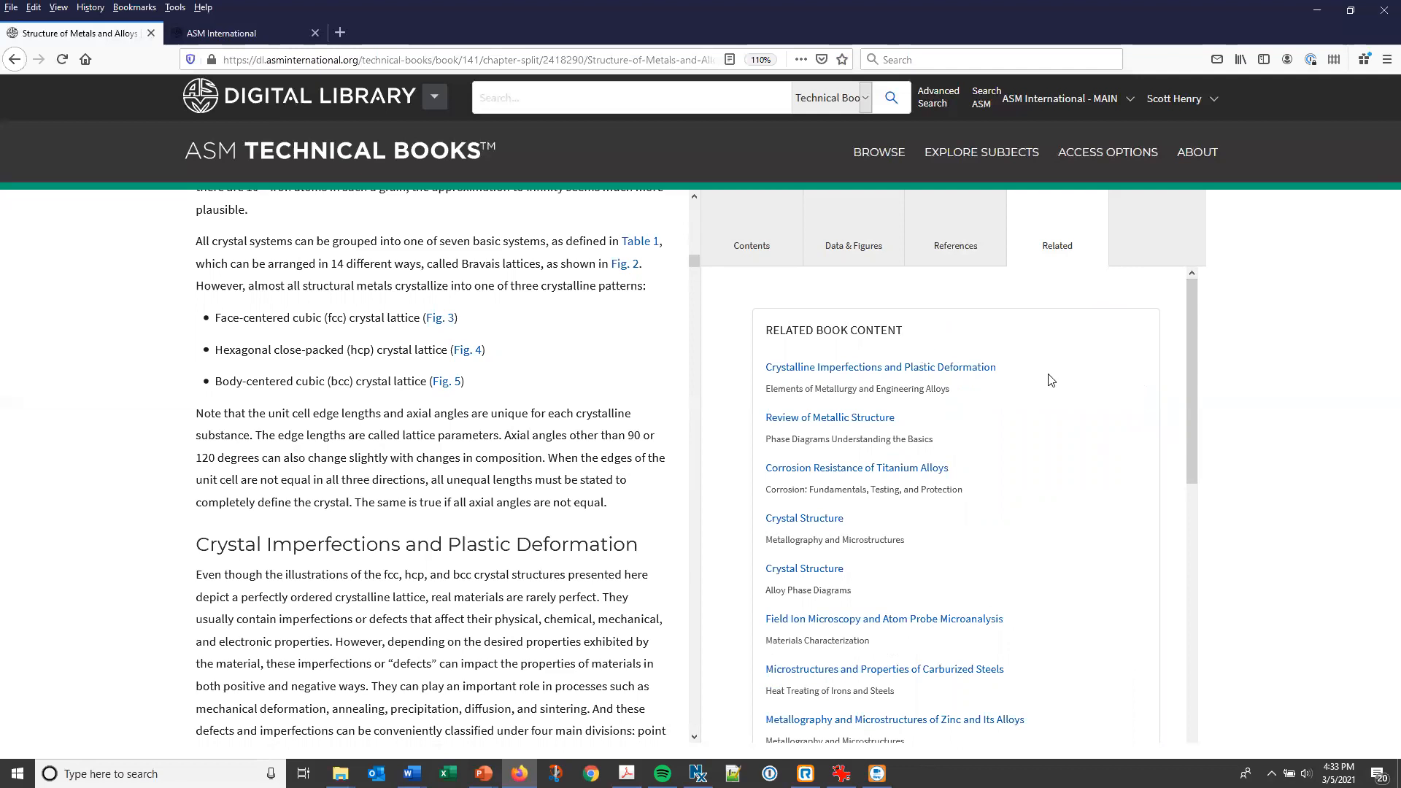
mouse_move(1090, 481)
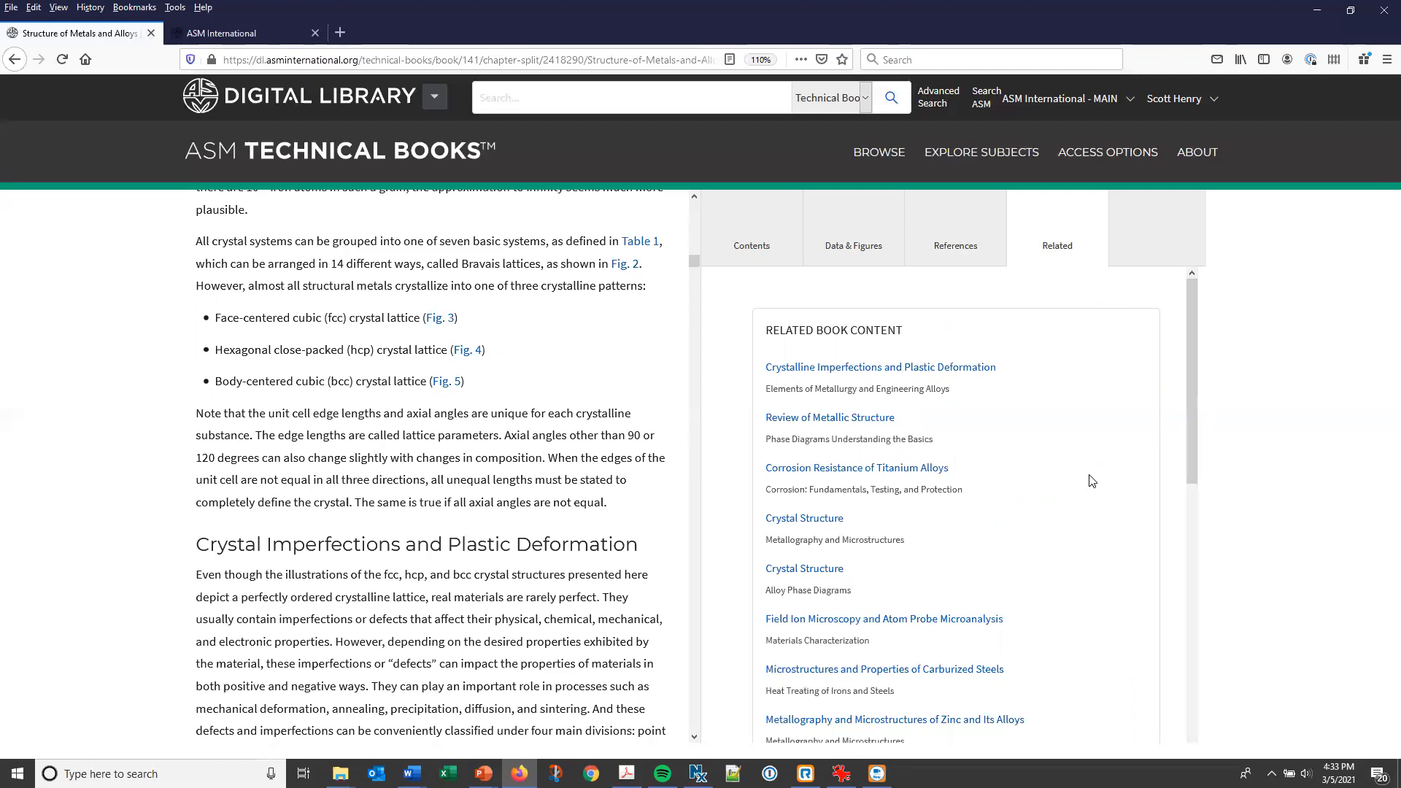
mouse_move(1082, 497)
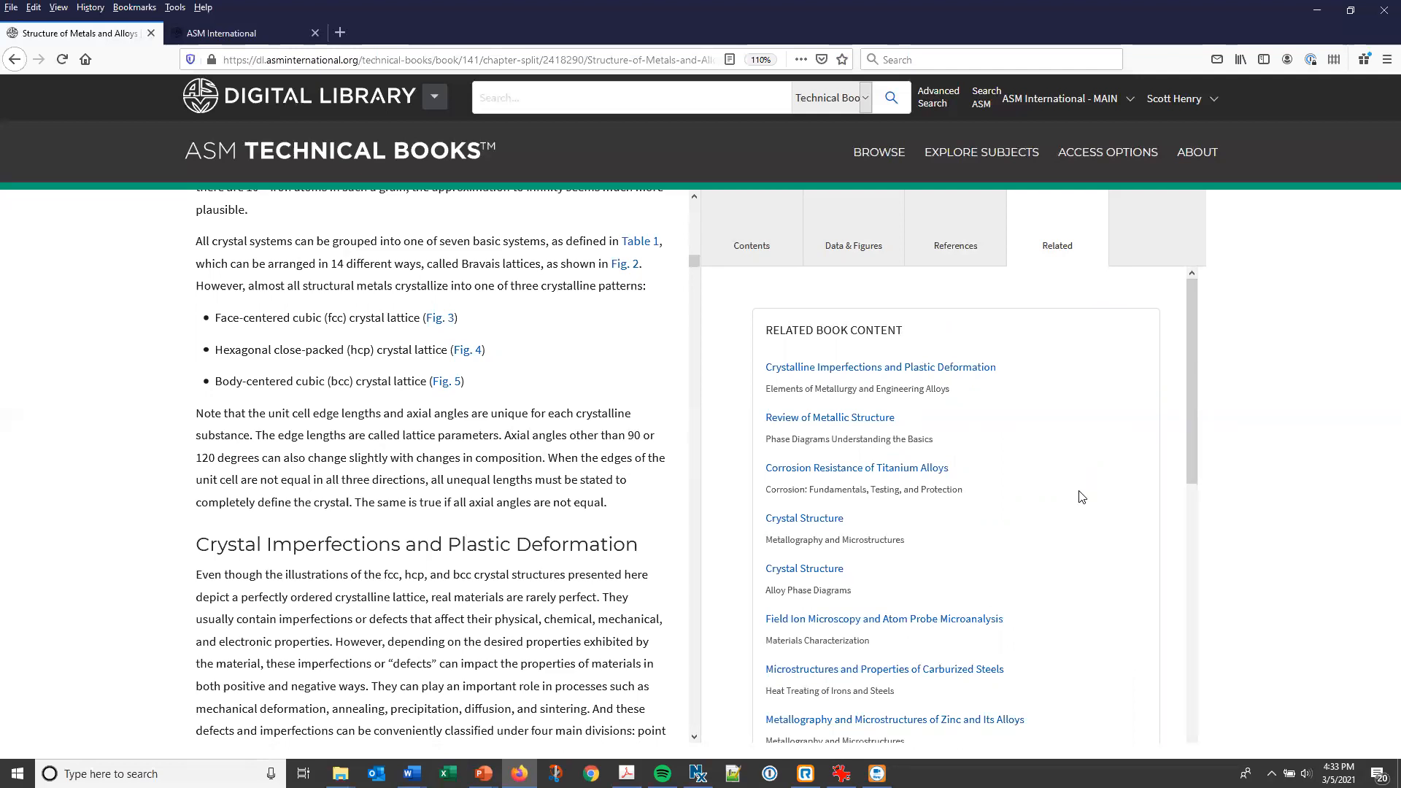
mouse_move(1086, 503)
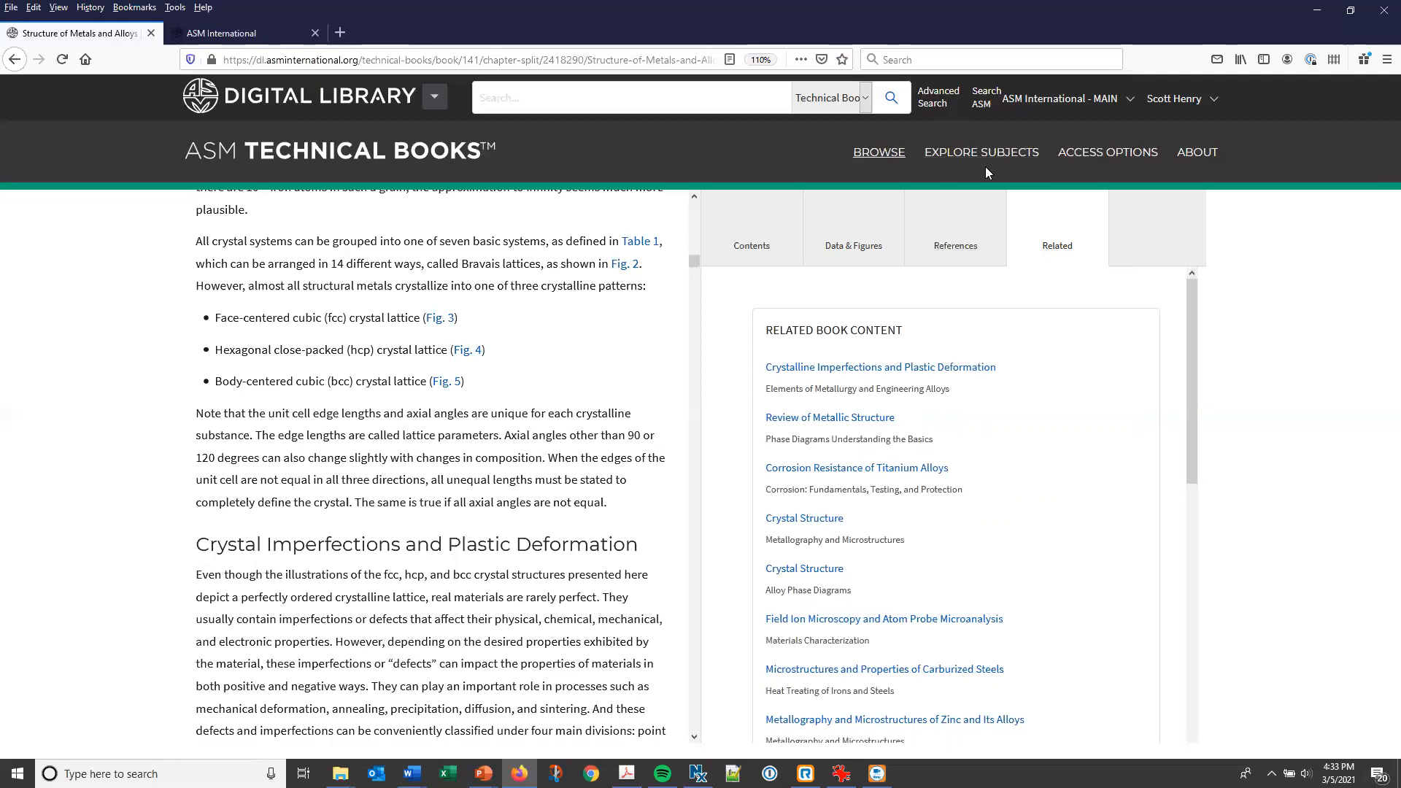
Open Explore Subjects and scroll from Iron and steels to Industries and applications.
click(980, 152)
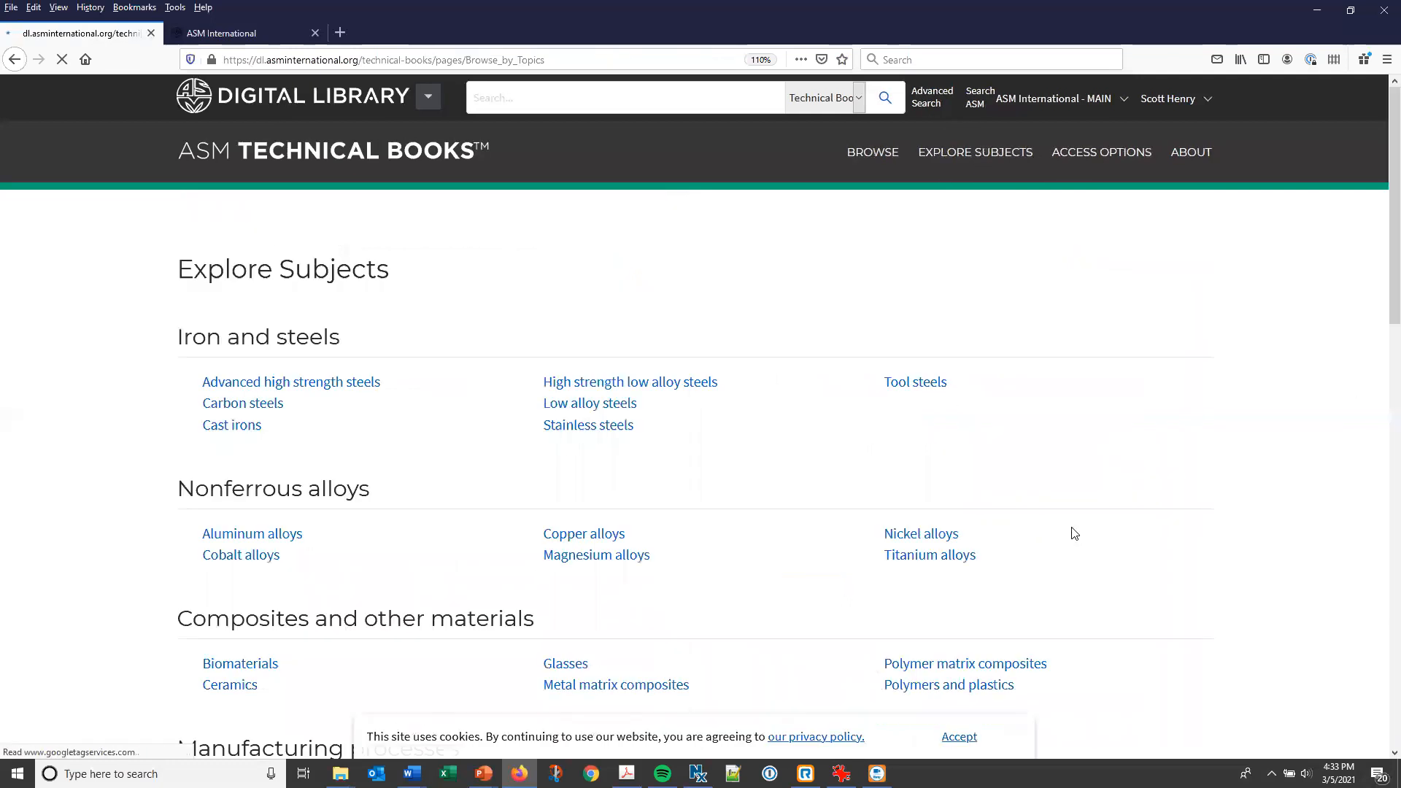
click(958, 736)
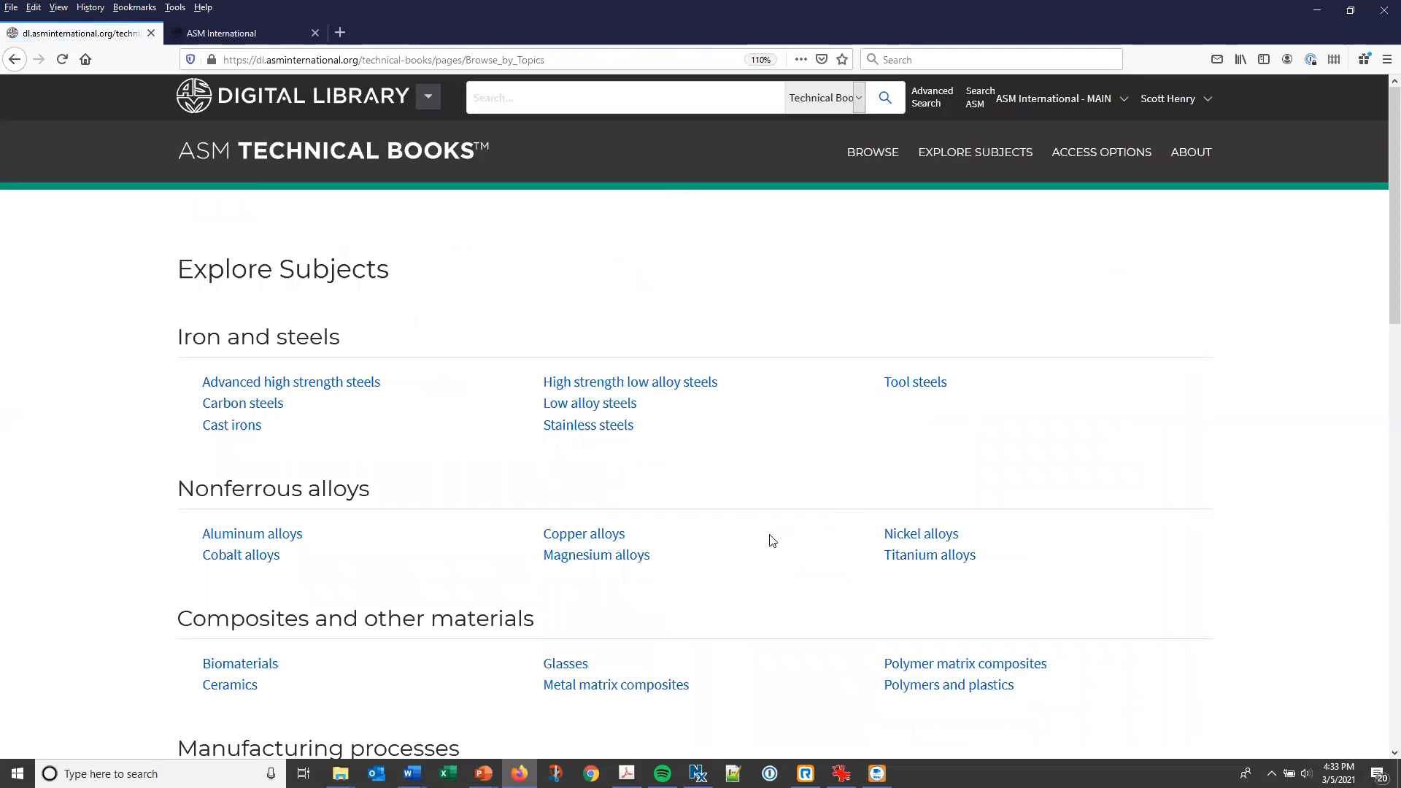
scroll(down, 3)
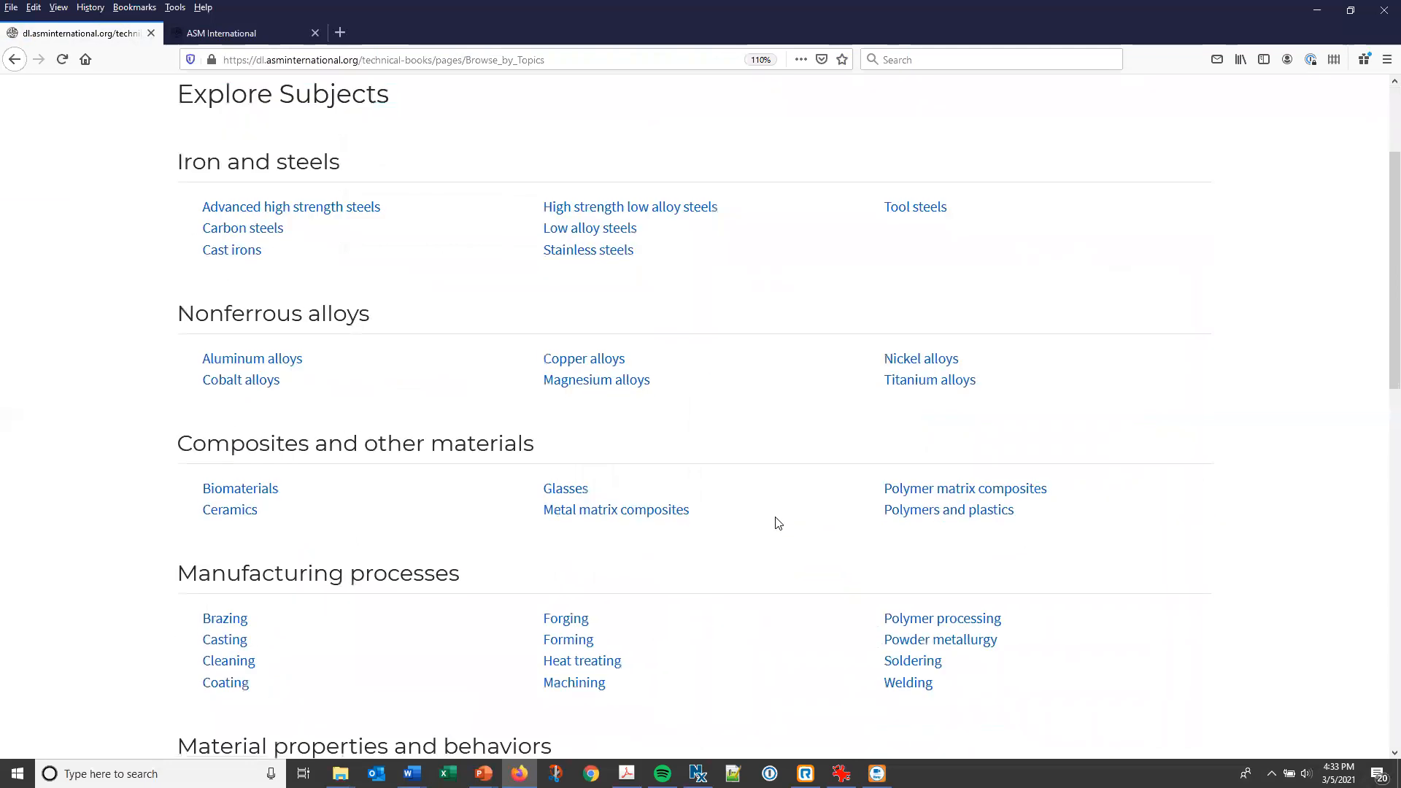
scroll(down, 3)
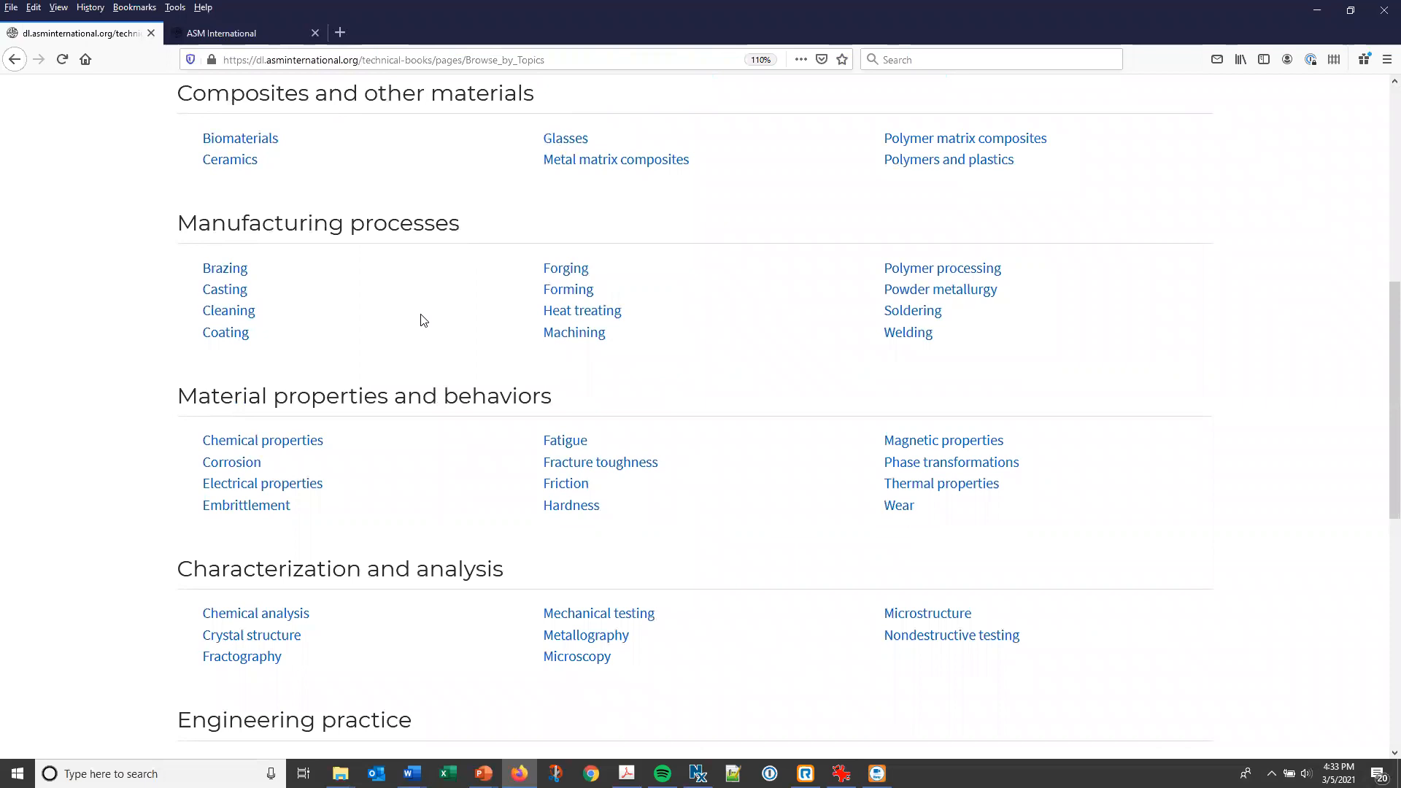
mouse_move(815, 471)
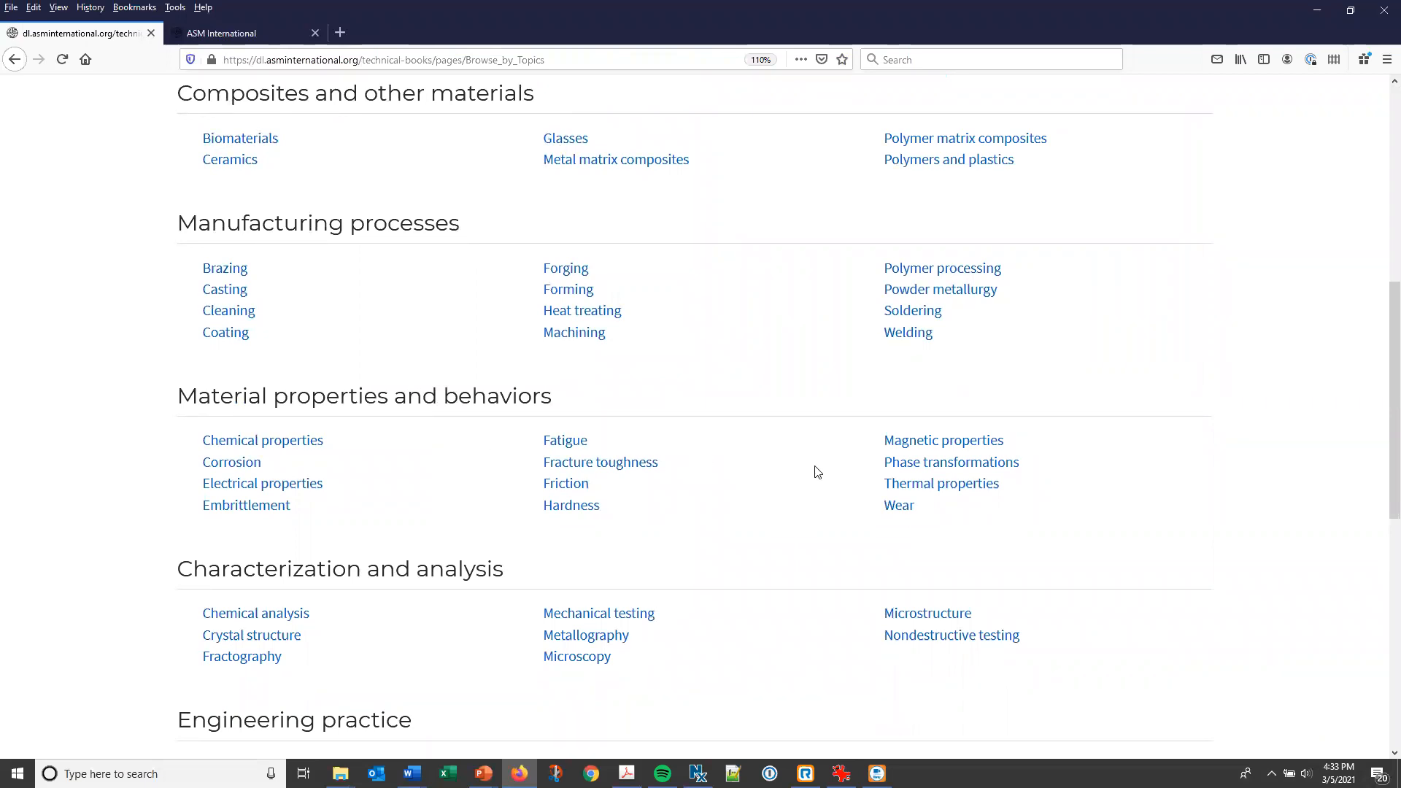
scroll(down, 3)
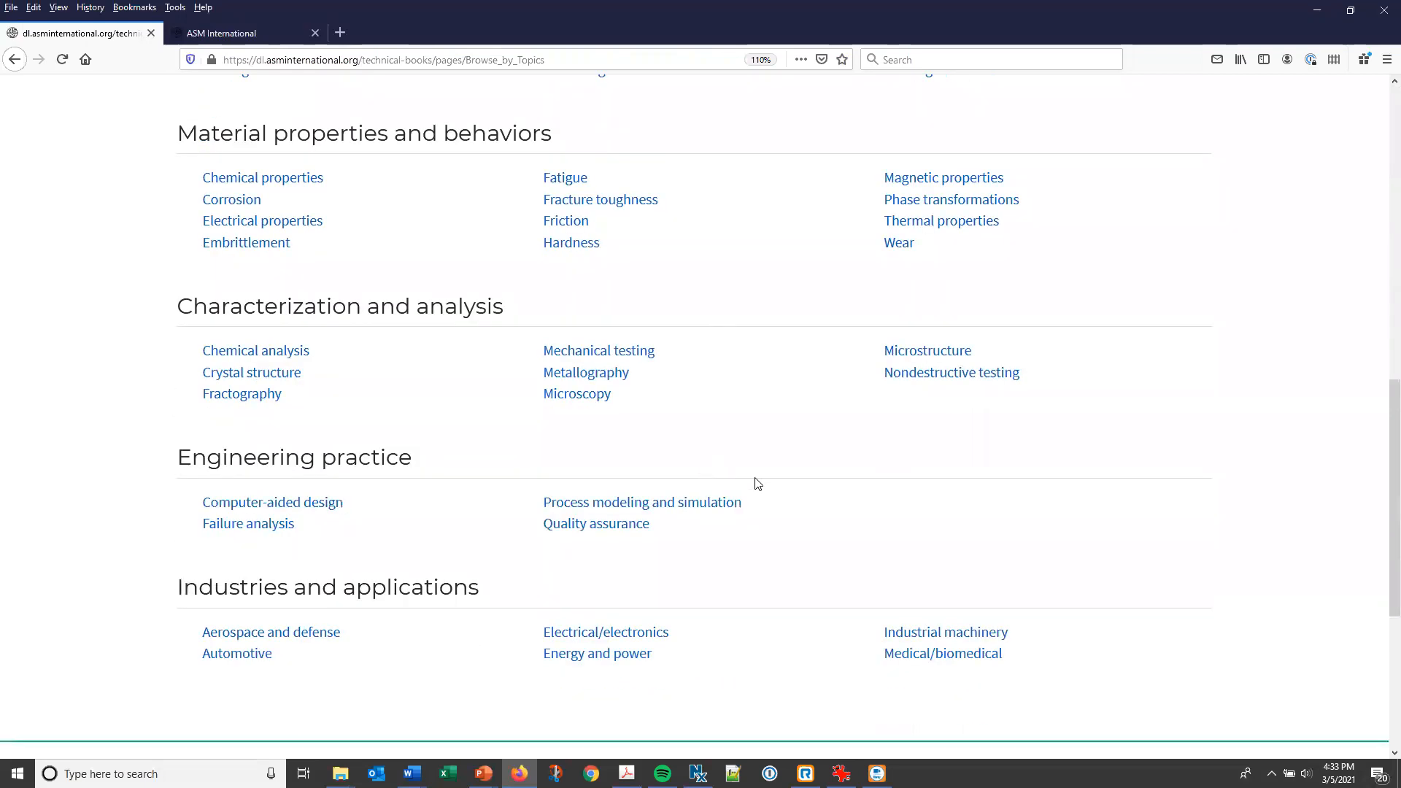
mouse_move(398, 359)
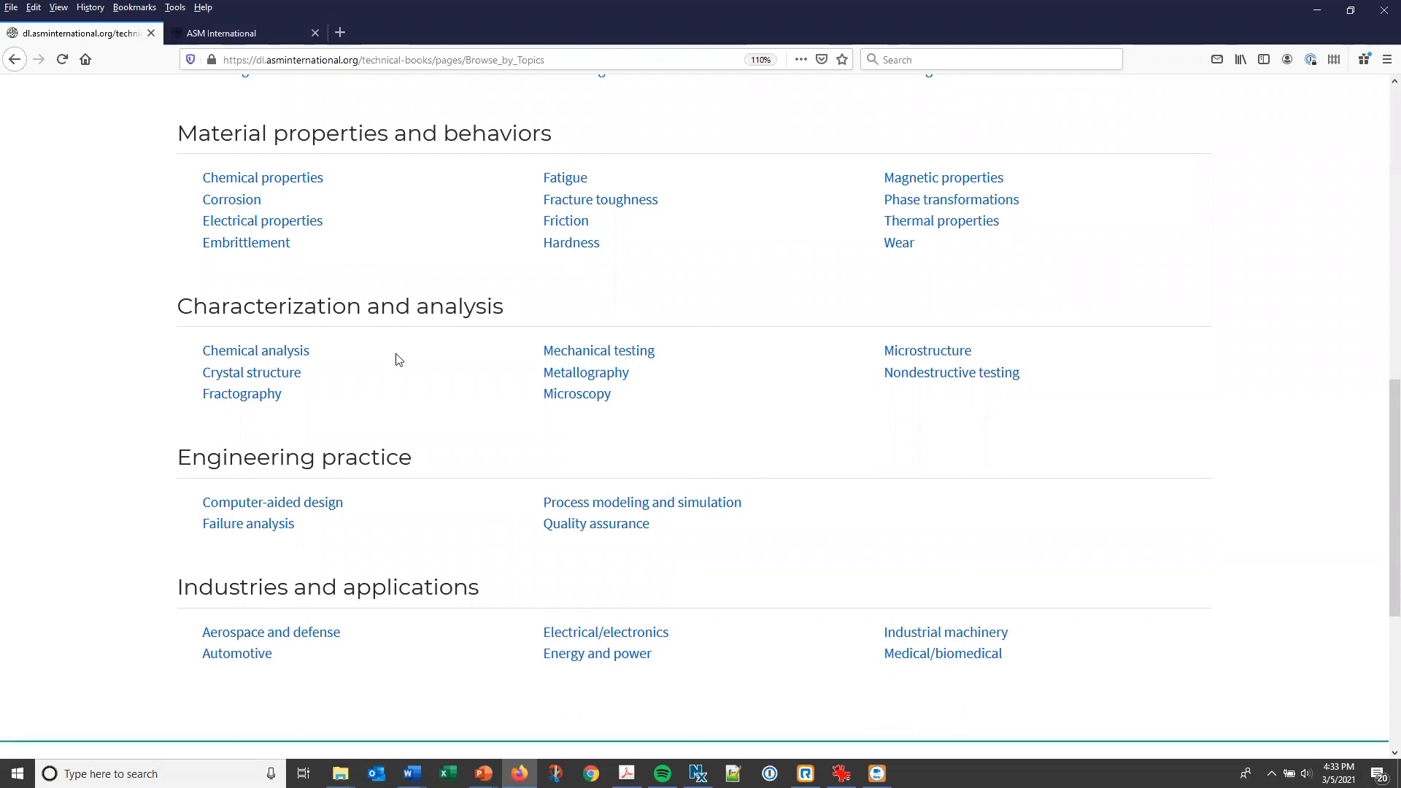
mouse_move(928, 350)
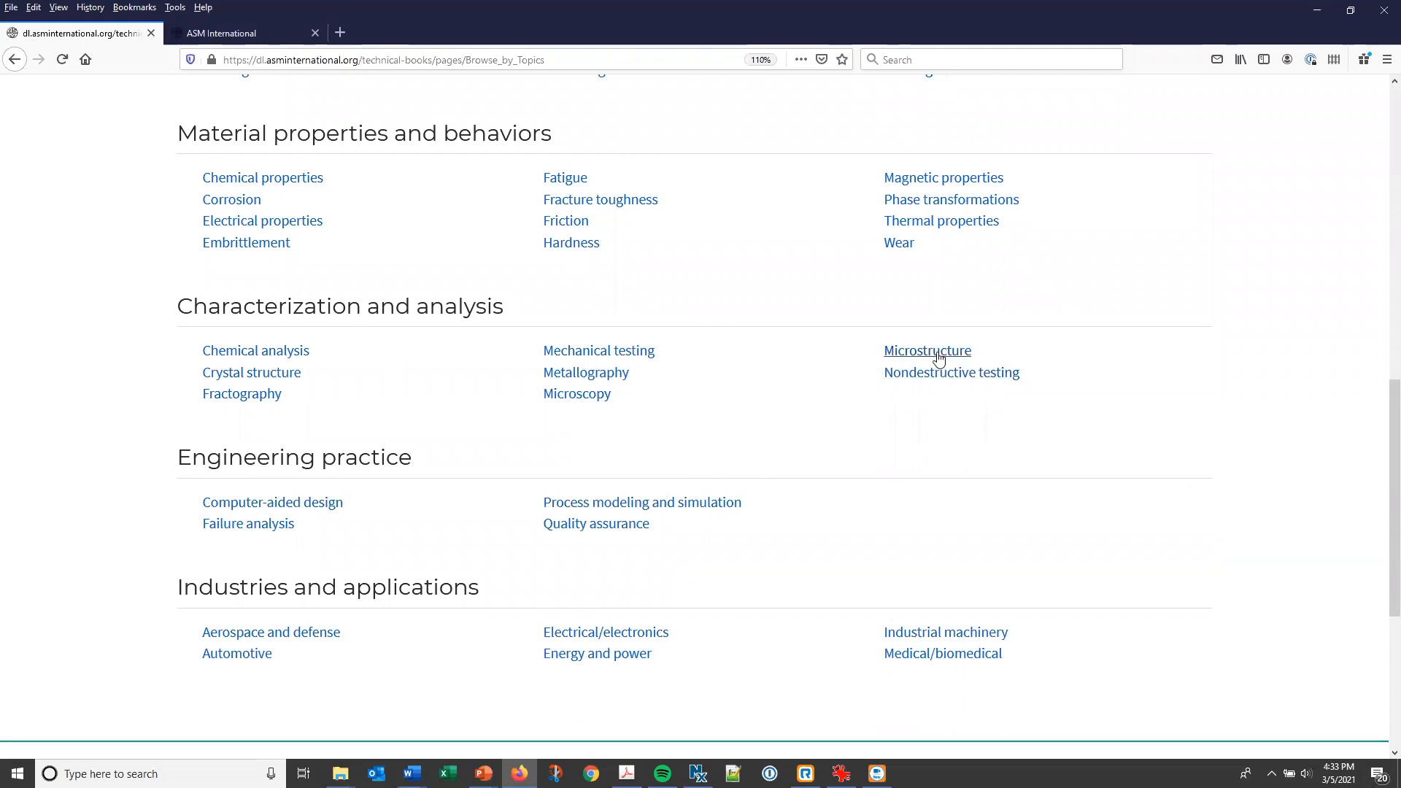
Open the Microstructure subject results (253 items) and scroll through the list.
click(926, 349)
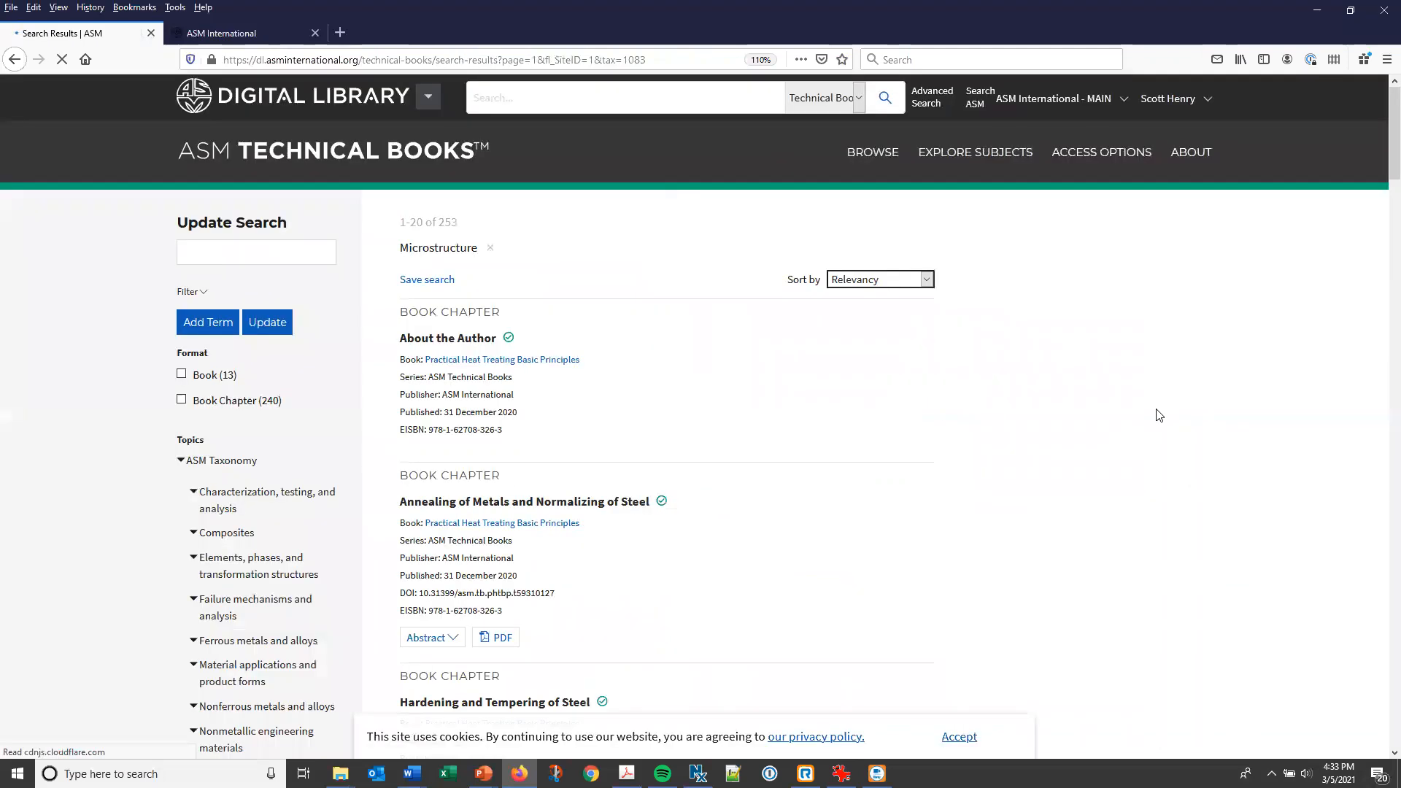
scroll(down, 3)
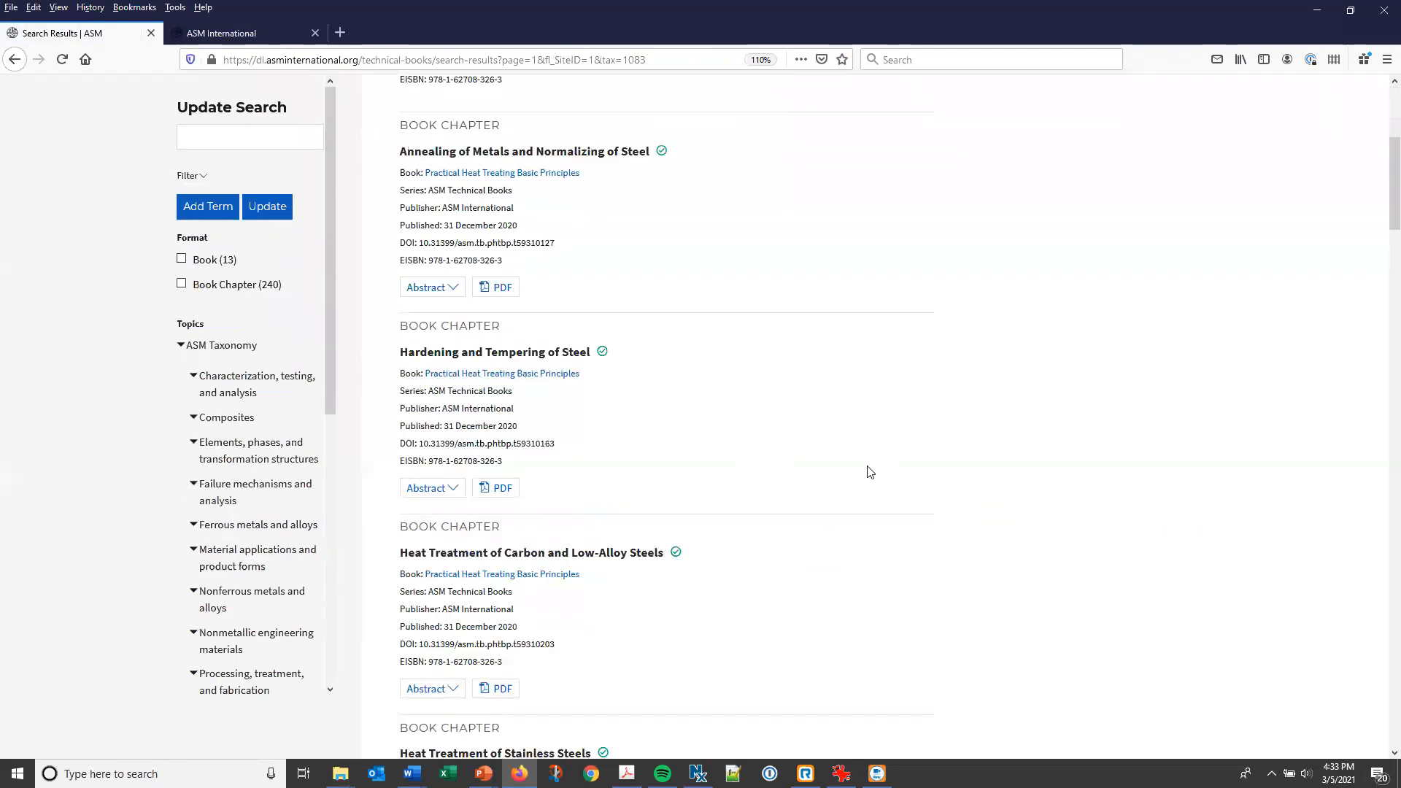
scroll(up, 3)
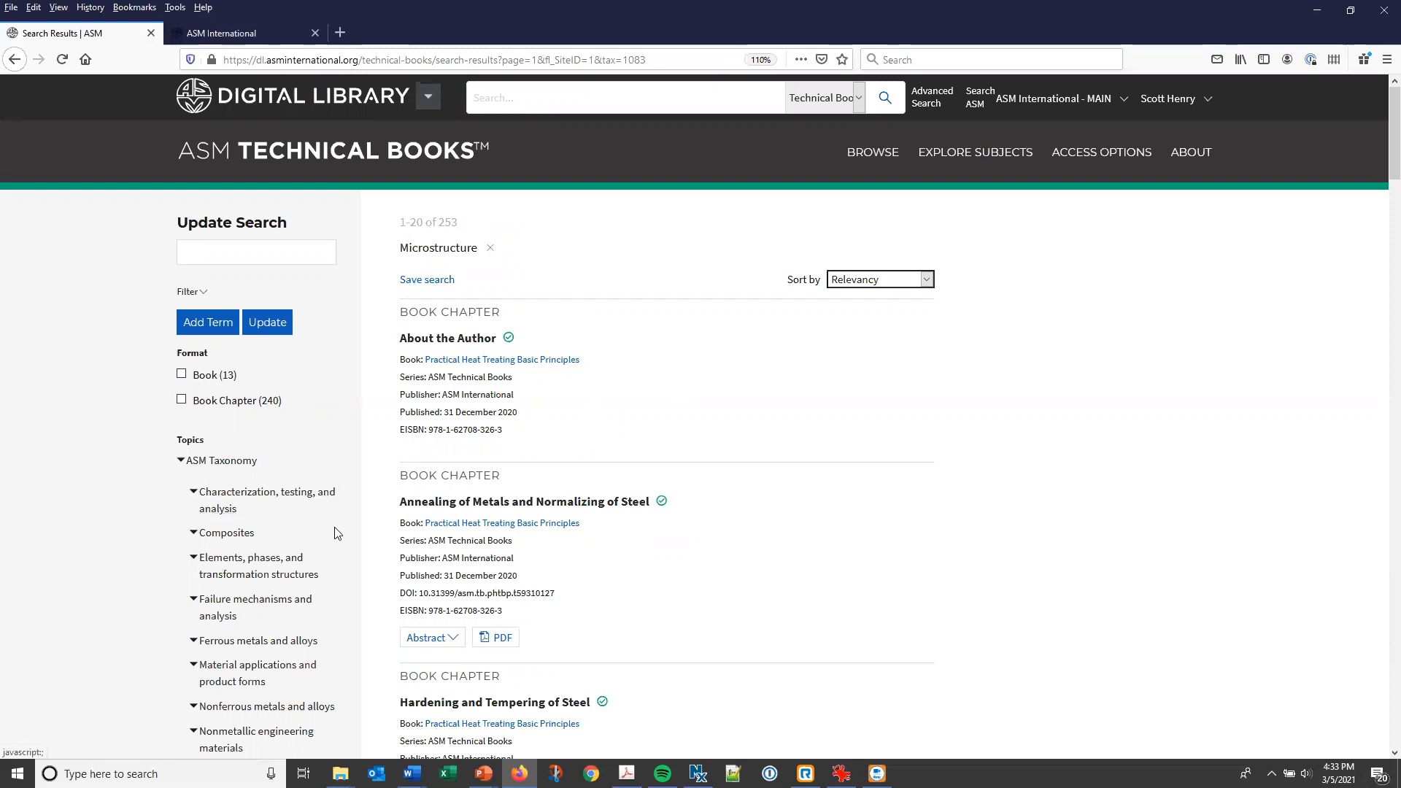
scroll(down, 3)
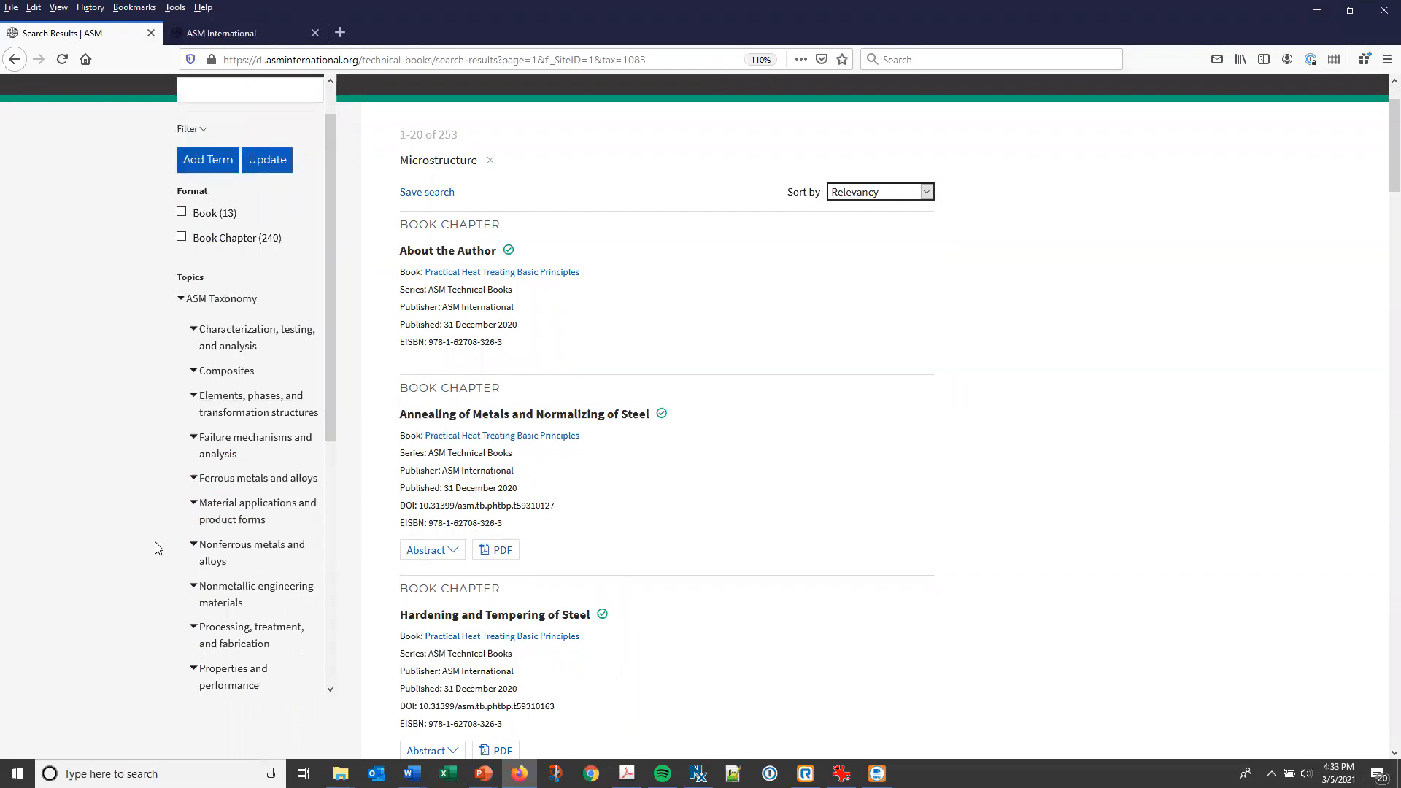
mouse_move(270, 458)
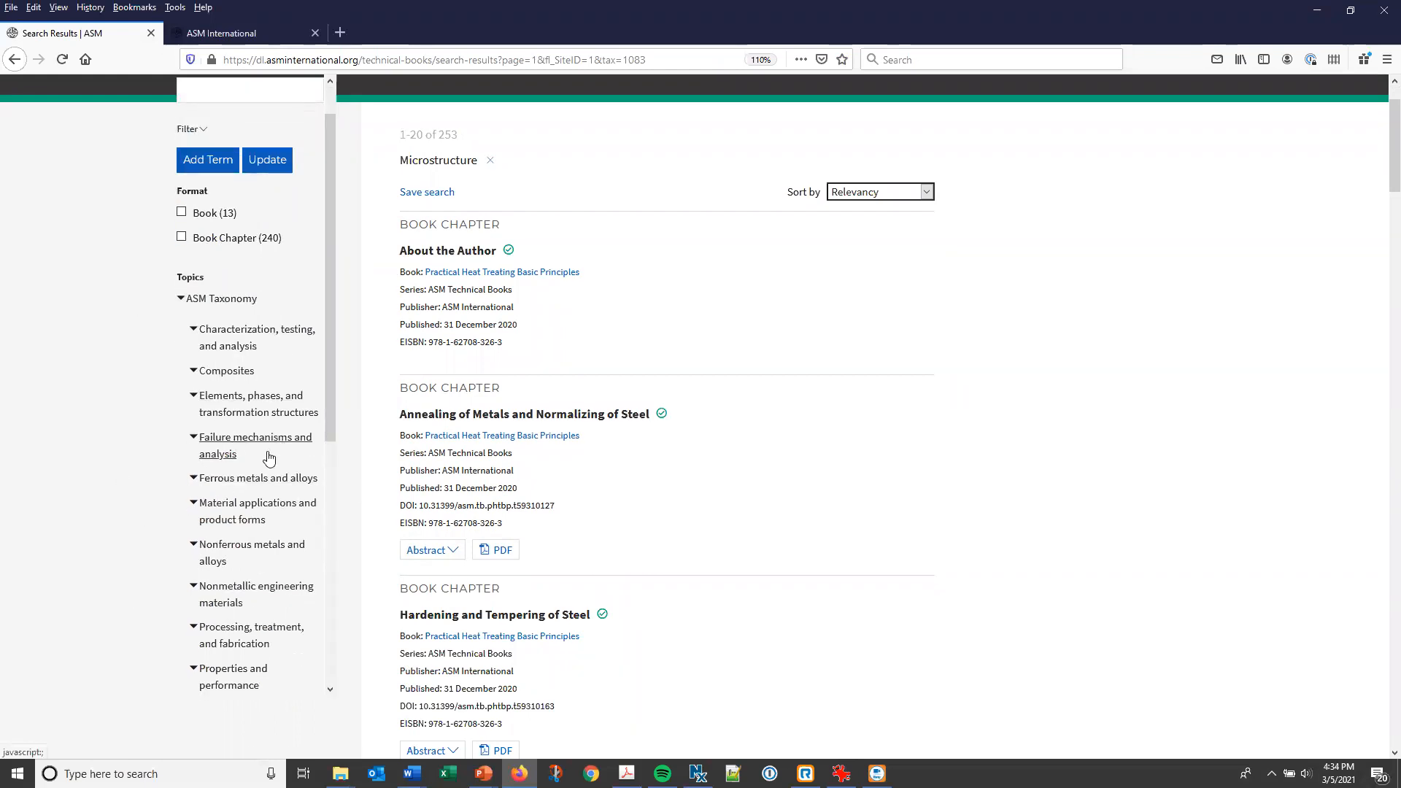
Filter the topics via Ferrous metals and alloys > Steel > Carbon steel, leaving 54 results.
click(259, 478)
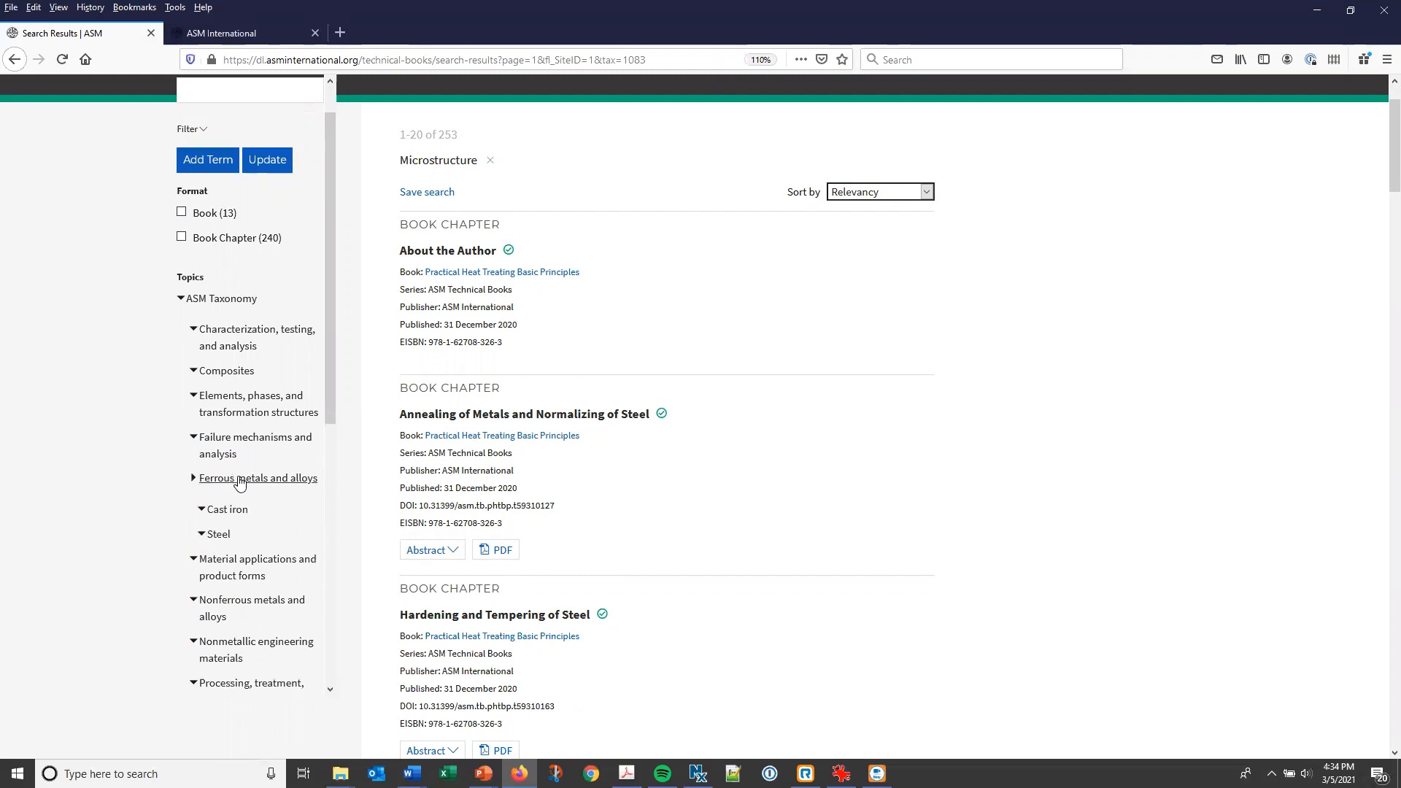
click(218, 534)
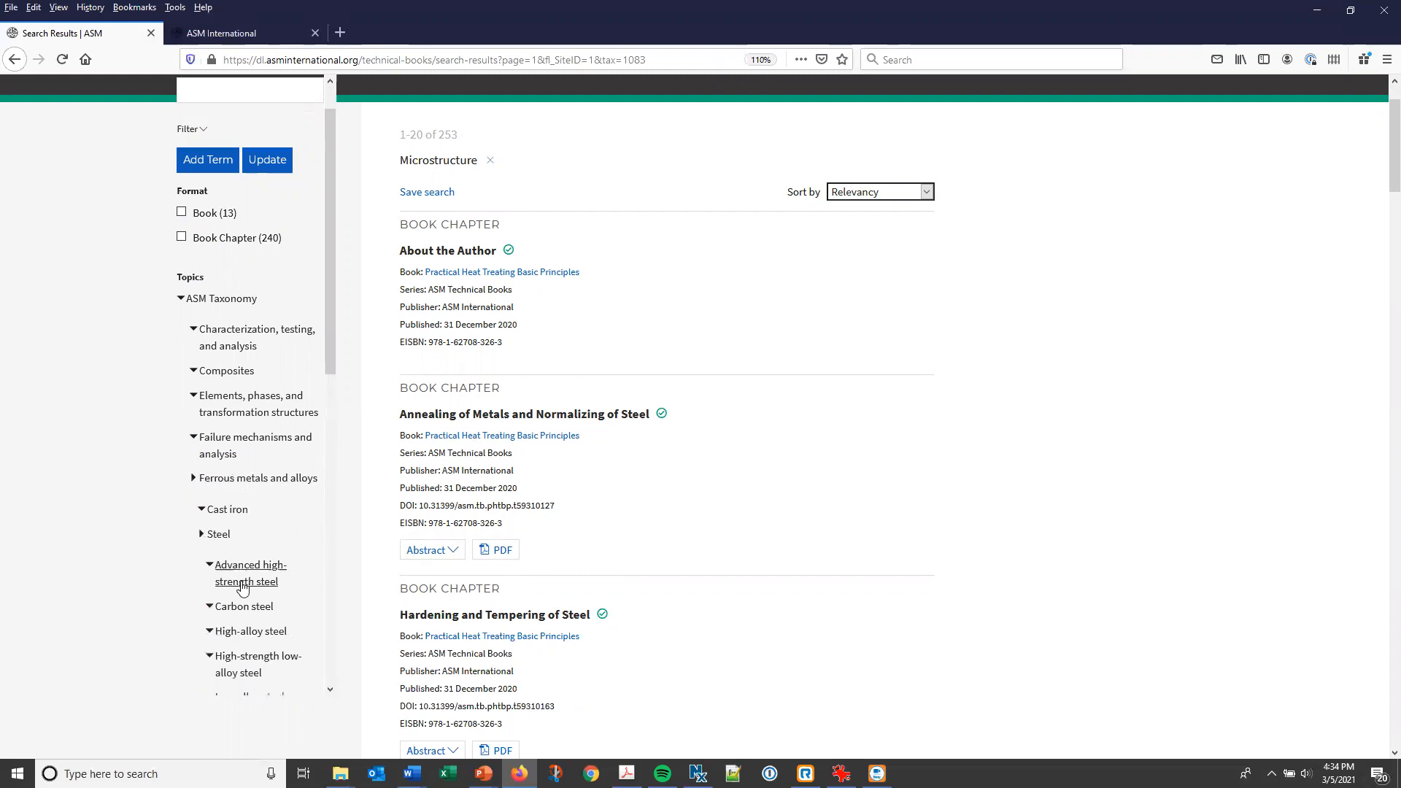
click(243, 606)
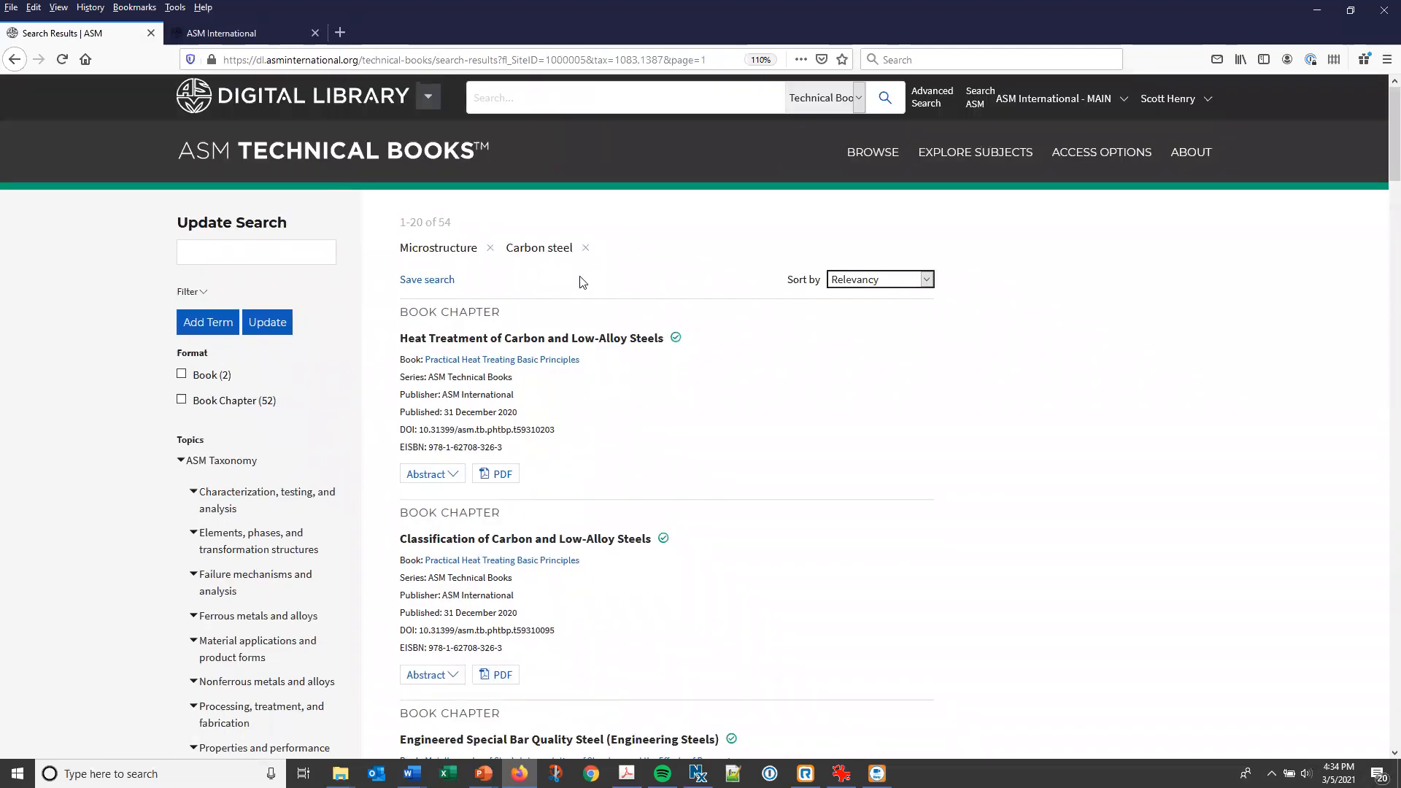
mouse_move(648, 283)
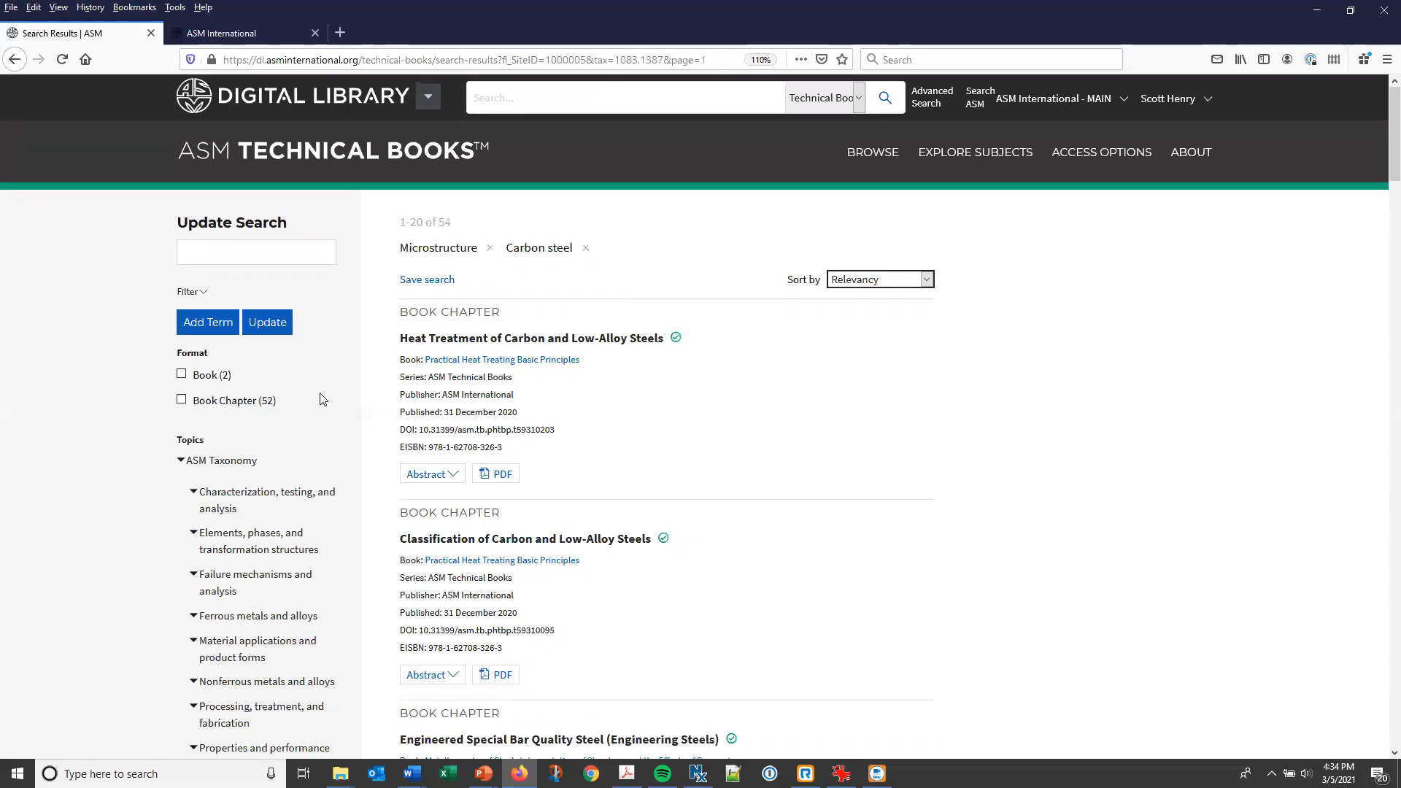
mouse_move(204, 394)
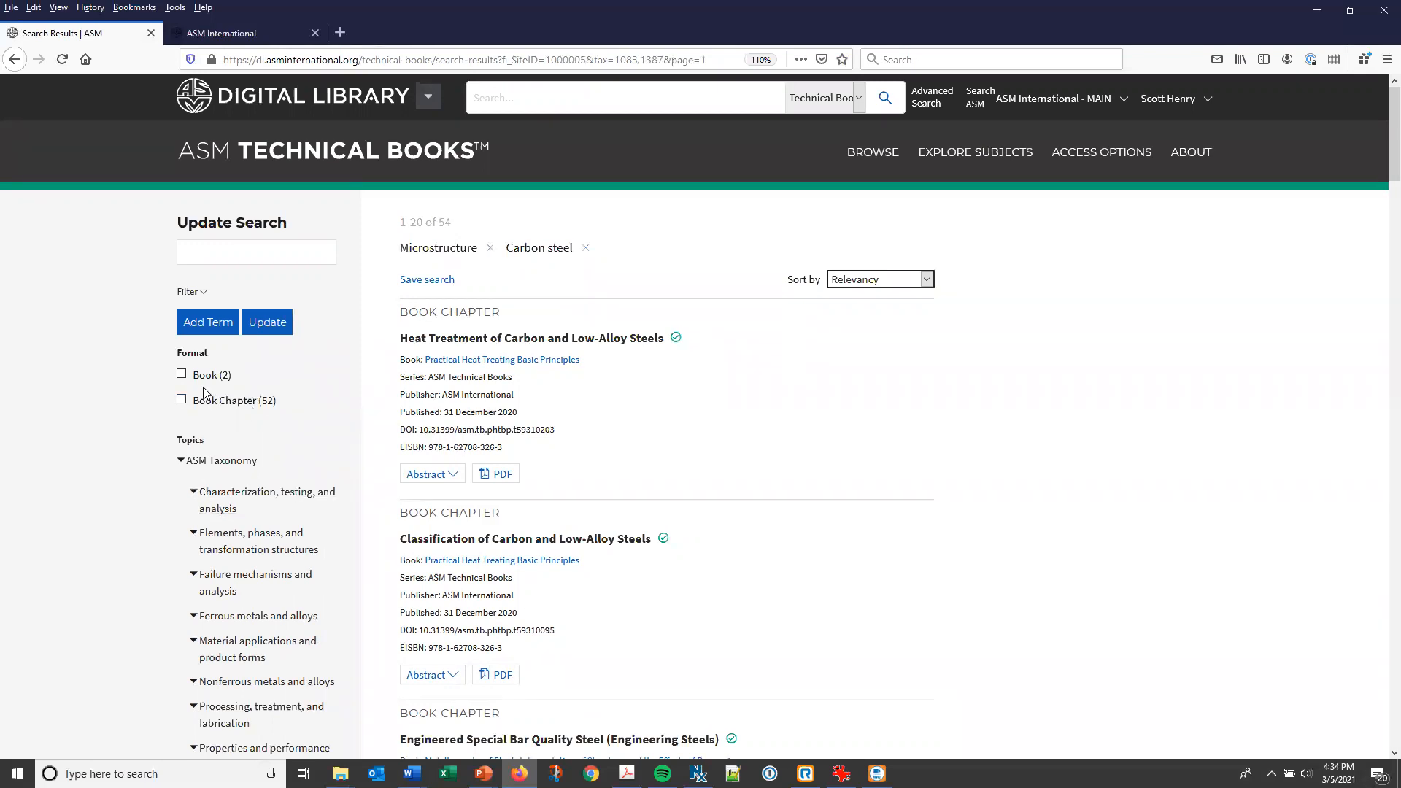
mouse_move(1187, 308)
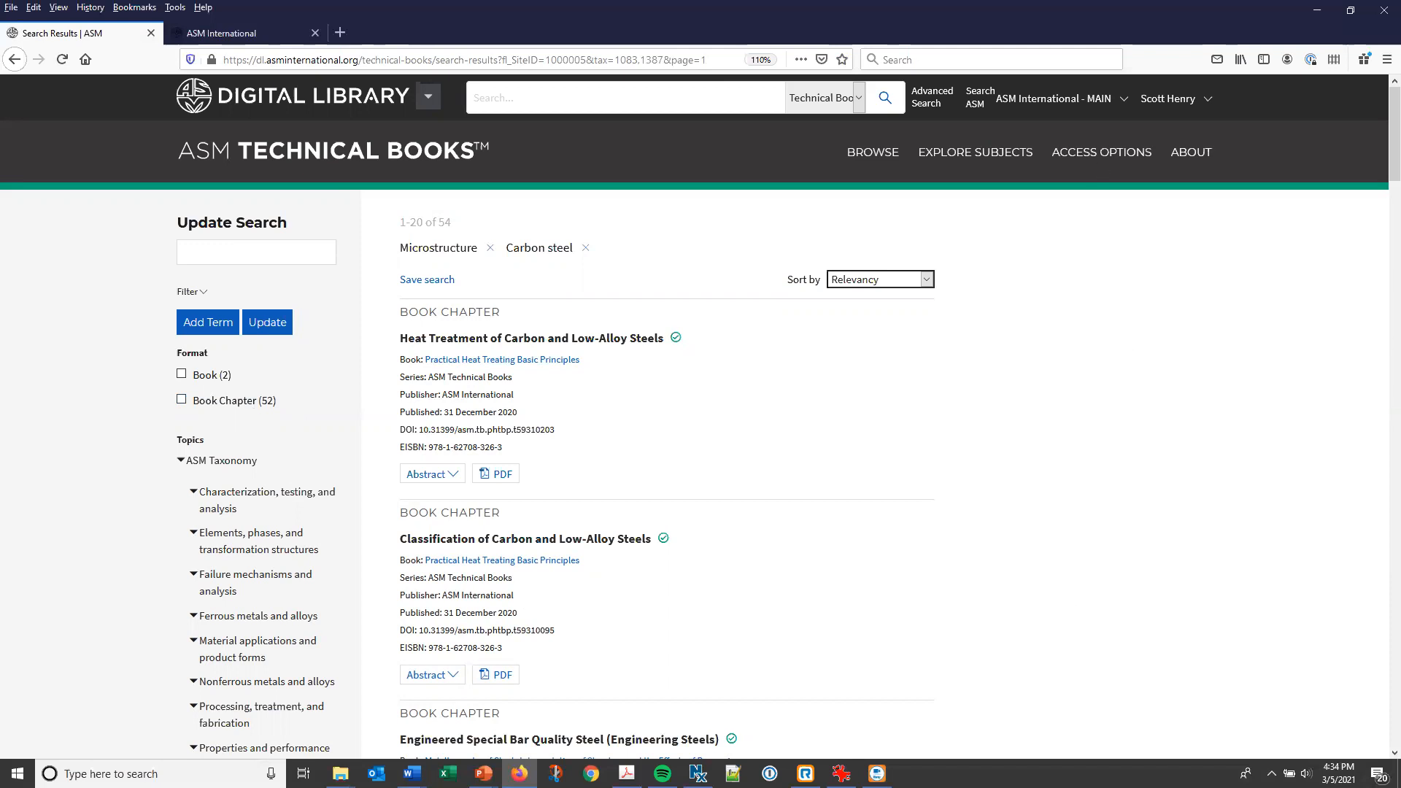
mouse_move(1215, 193)
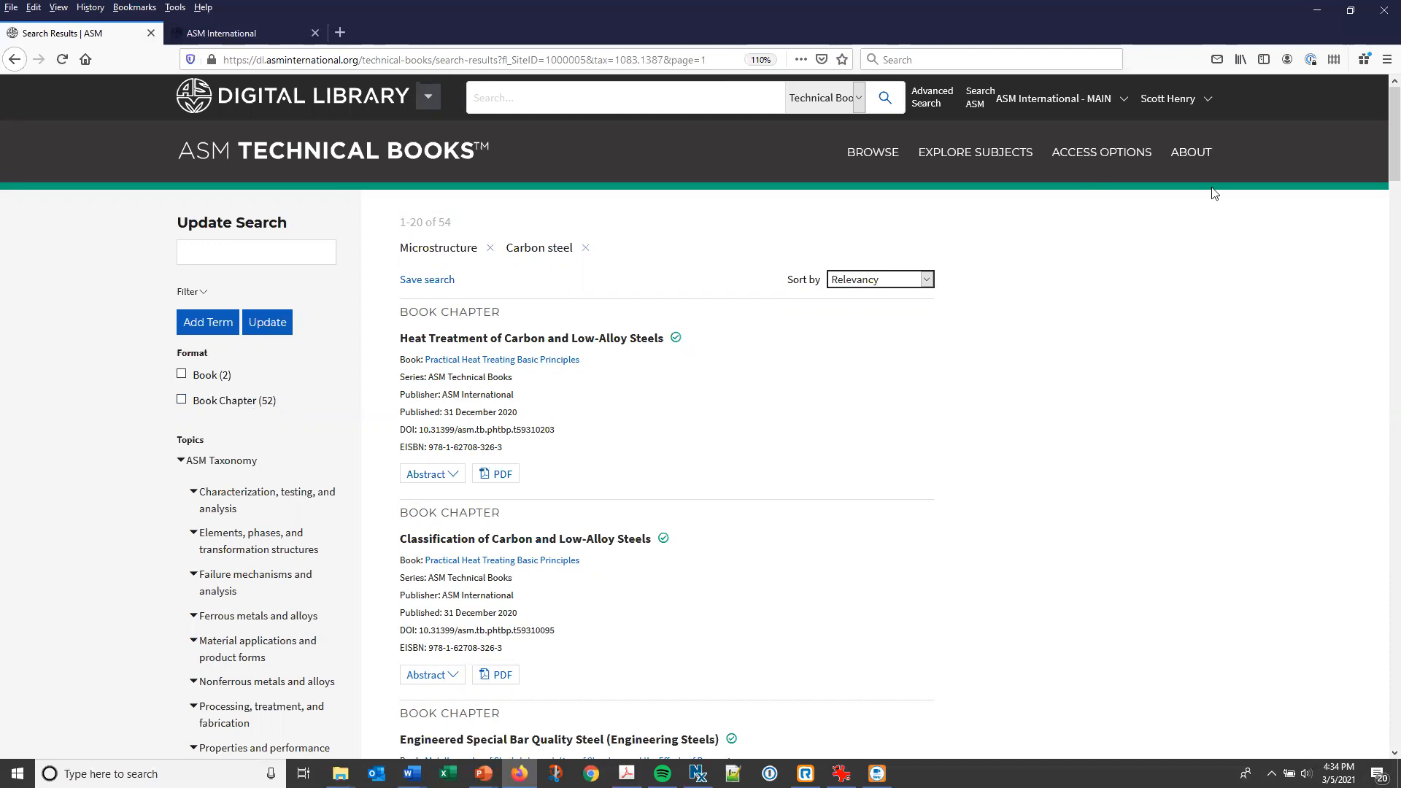
mouse_move(954, 412)
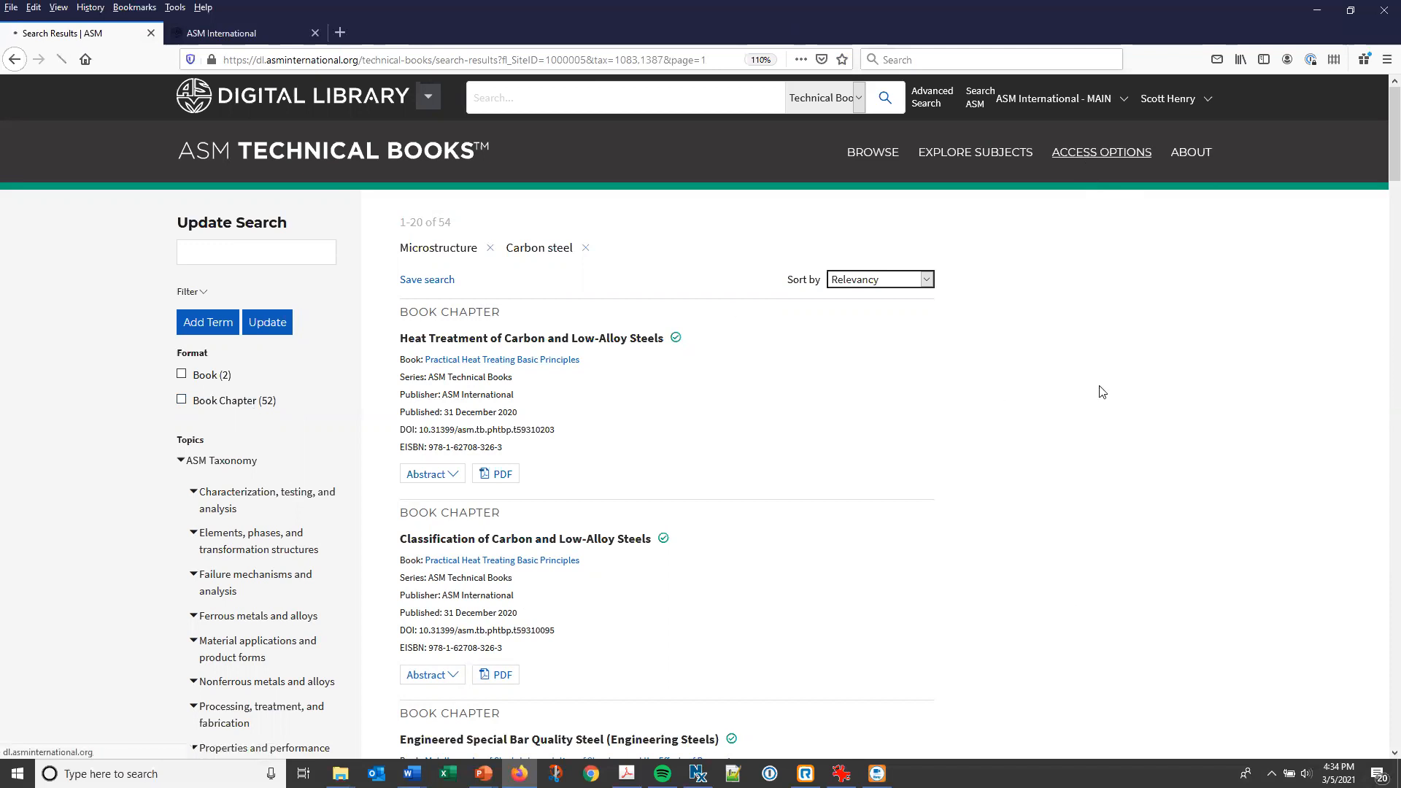
Go to the Access Options page showing individual subscription pricing and multi-user access details.
click(1101, 152)
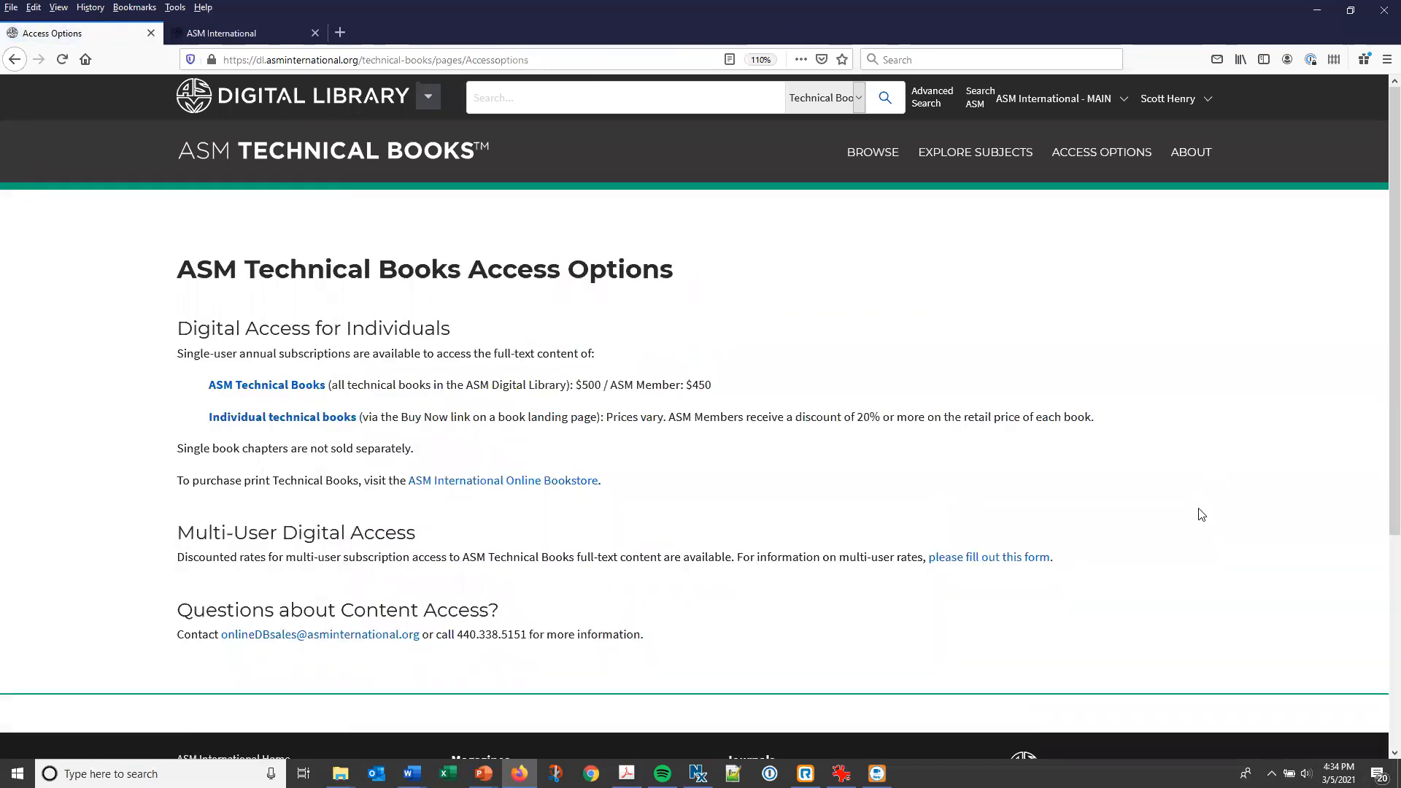
mouse_move(1202, 552)
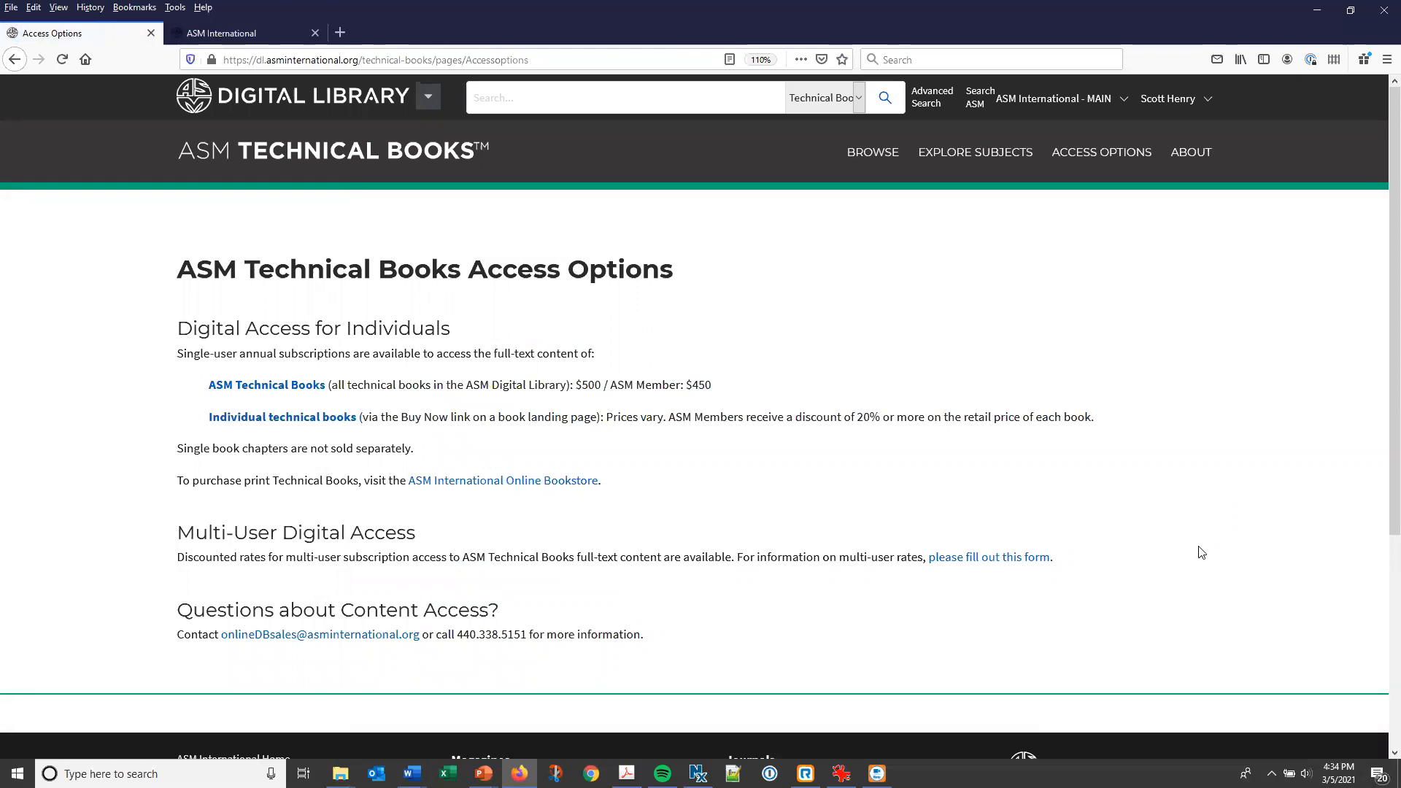
mouse_move(1271, 363)
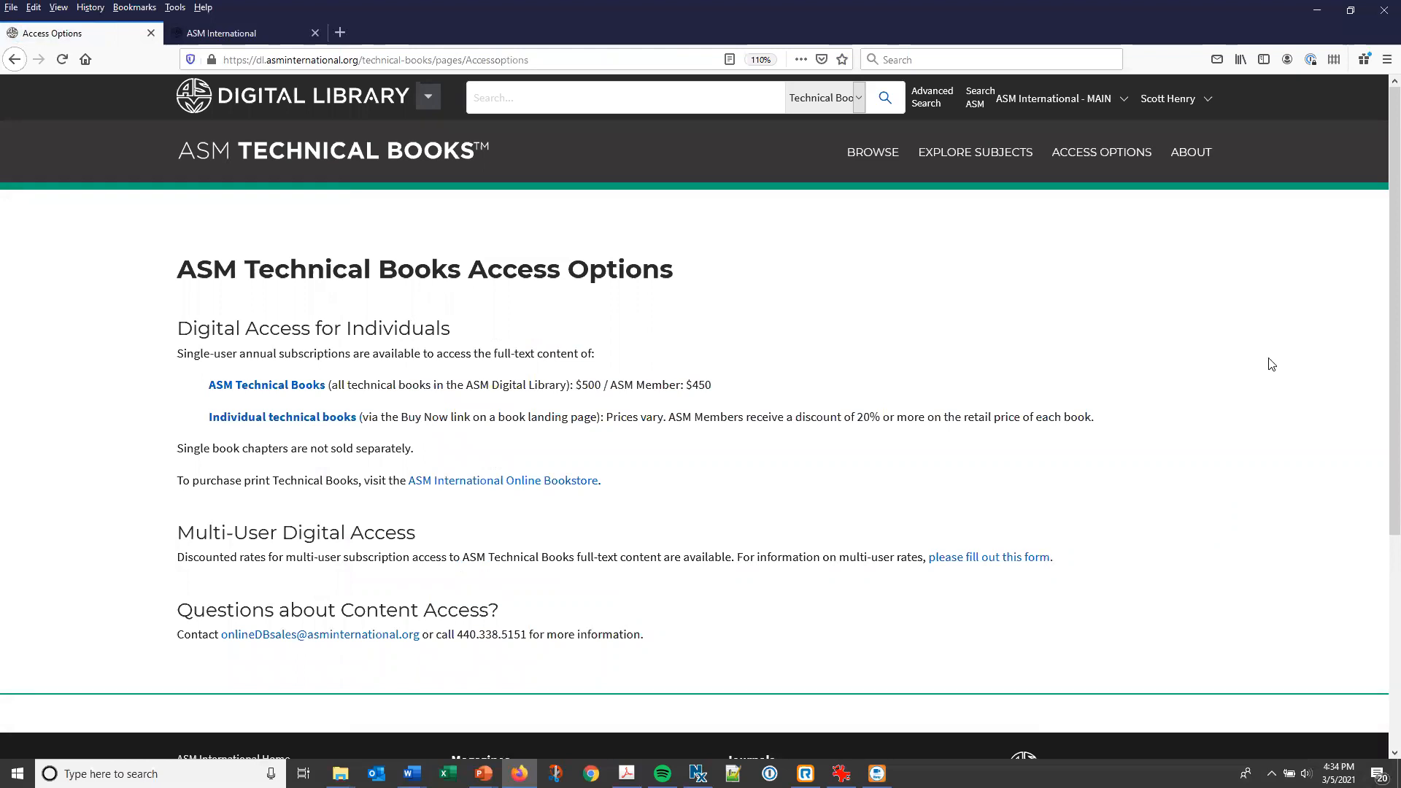
mouse_move(1129, 374)
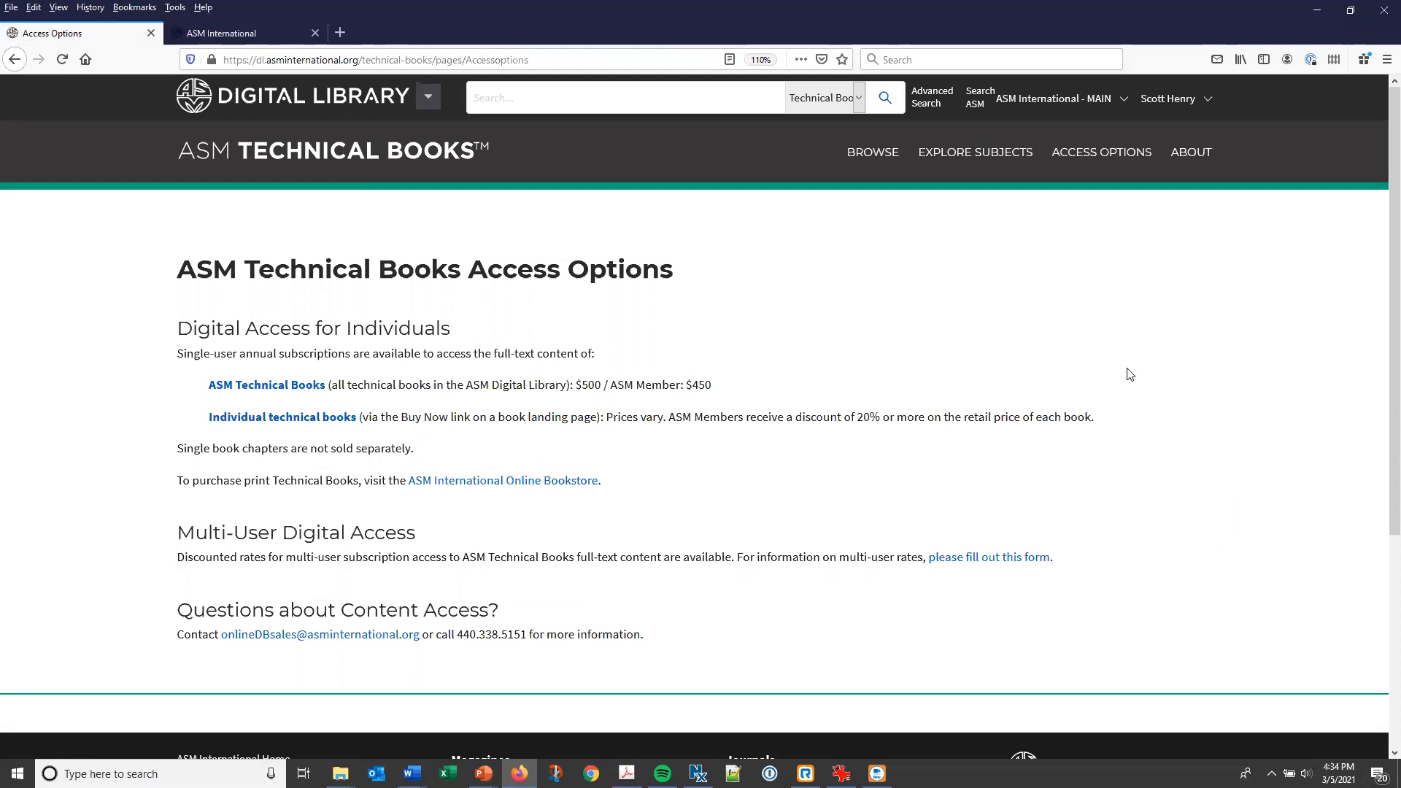